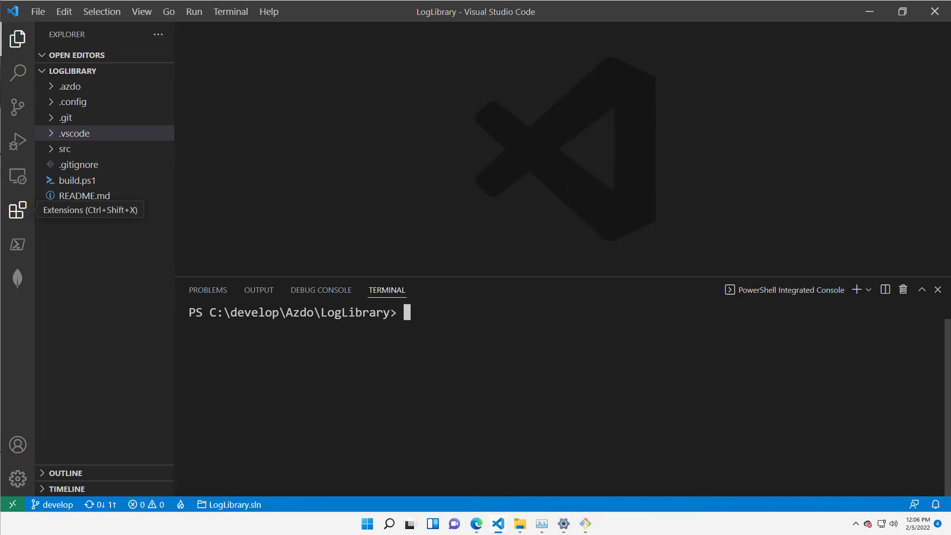
pyautogui.moveTo(472, 357)
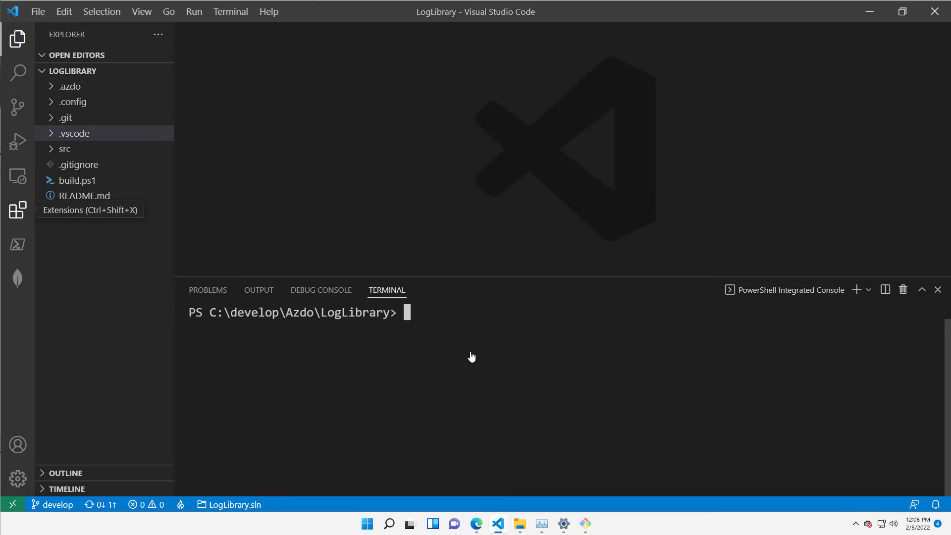
pyautogui.moveTo(247, 240)
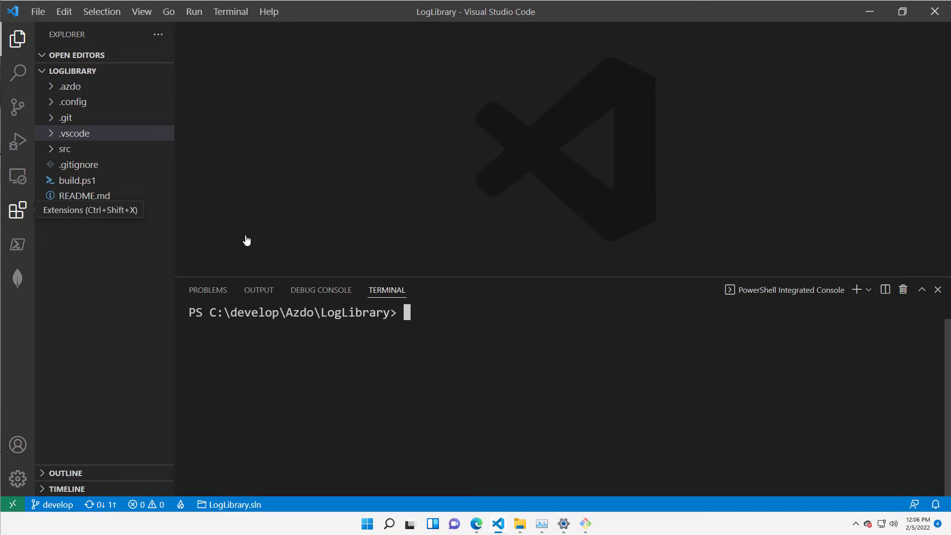
pyautogui.moveTo(54, 153)
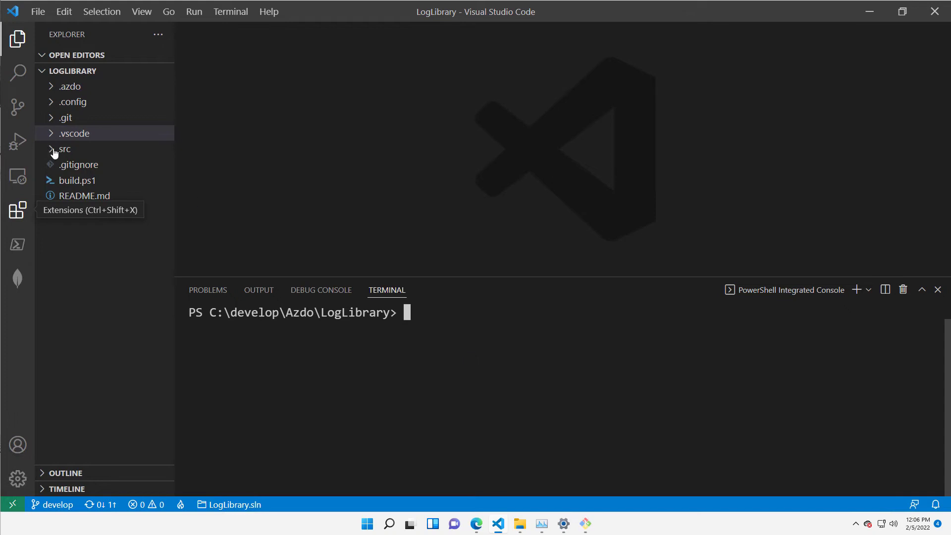
# Step: Open LogLibrary.csproj and highlight its net461 target framework, then collapse the src folder
pyautogui.click(63, 148)
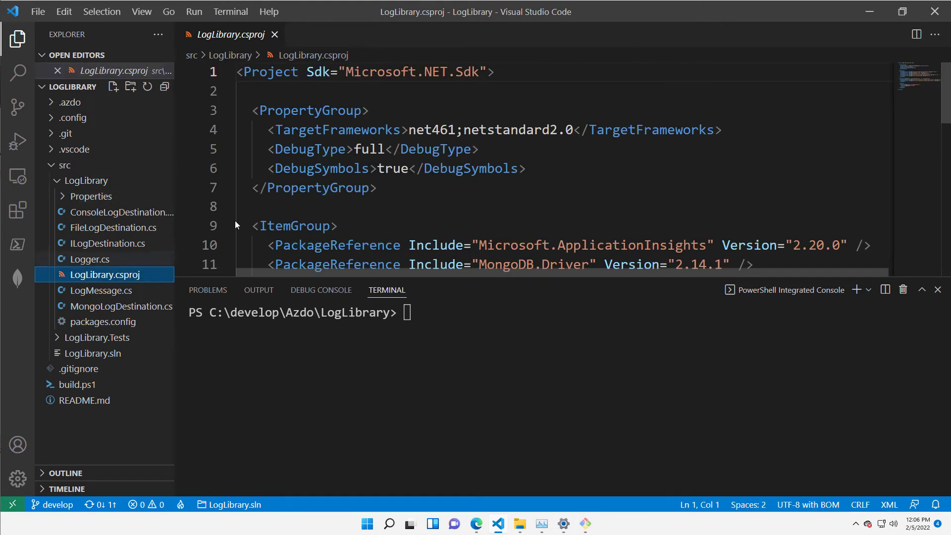
pyautogui.moveTo(268, 130); pyautogui.dragTo(478, 149)
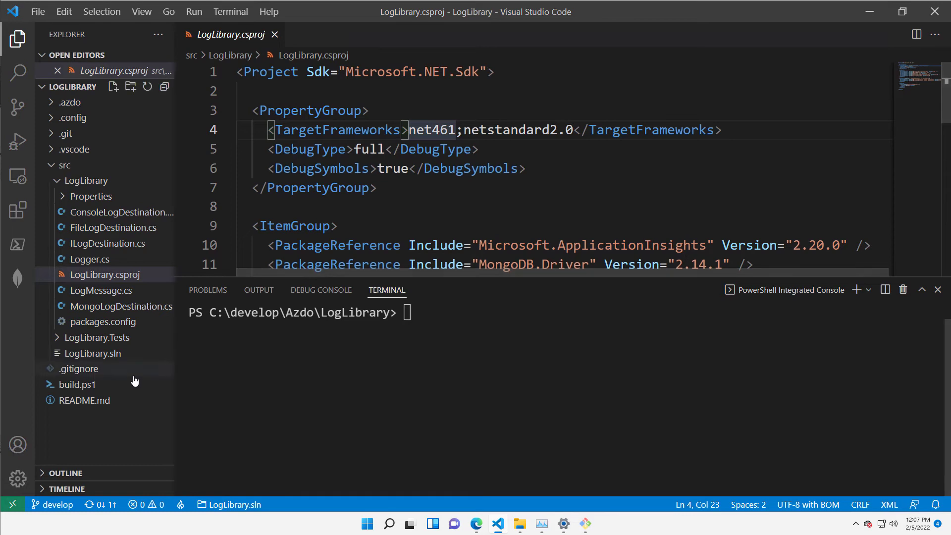
pyautogui.click(64, 165)
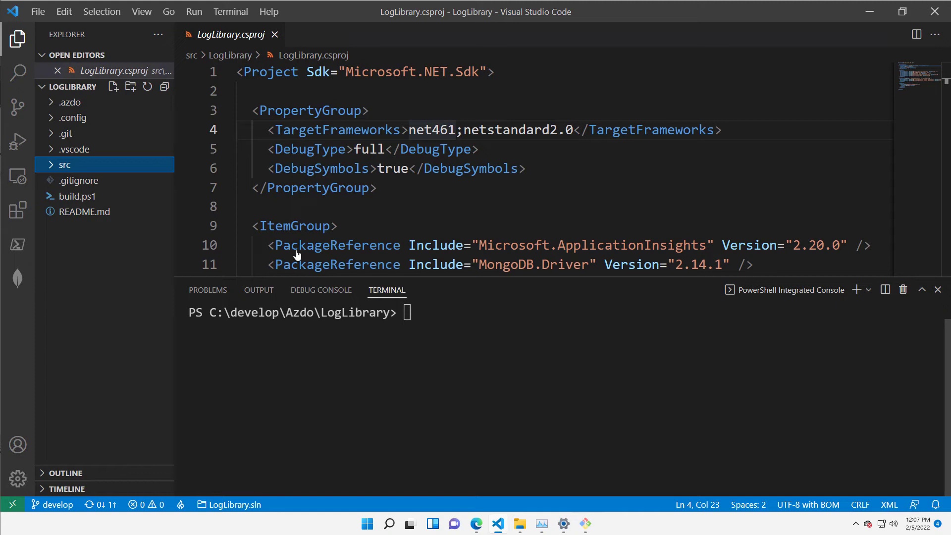
# Step: Open GitVersion.yml, then run 'dotnet tool restore' and 'dotnet gitversion' to get FullSemVer 0.2.0-alpha.6
pyautogui.click(72, 117)
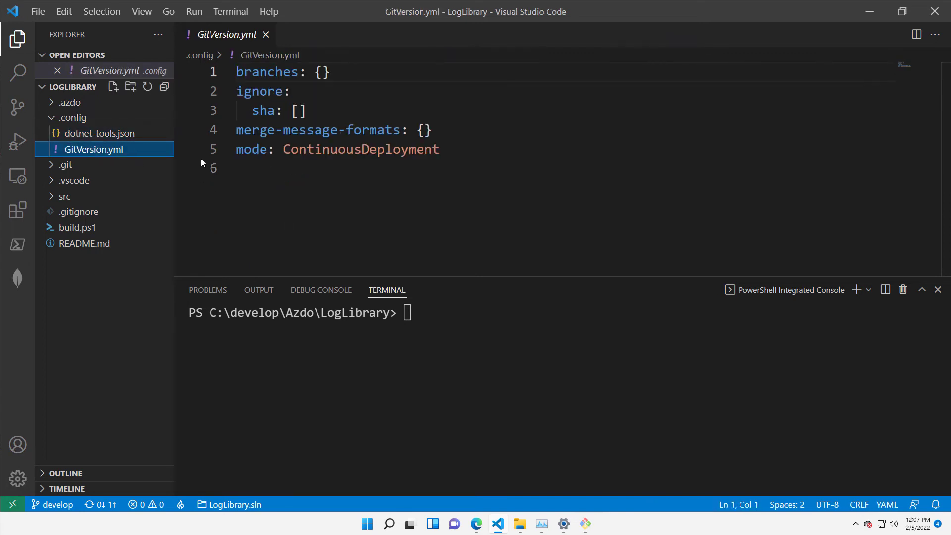
pyautogui.press('ctrl+a')
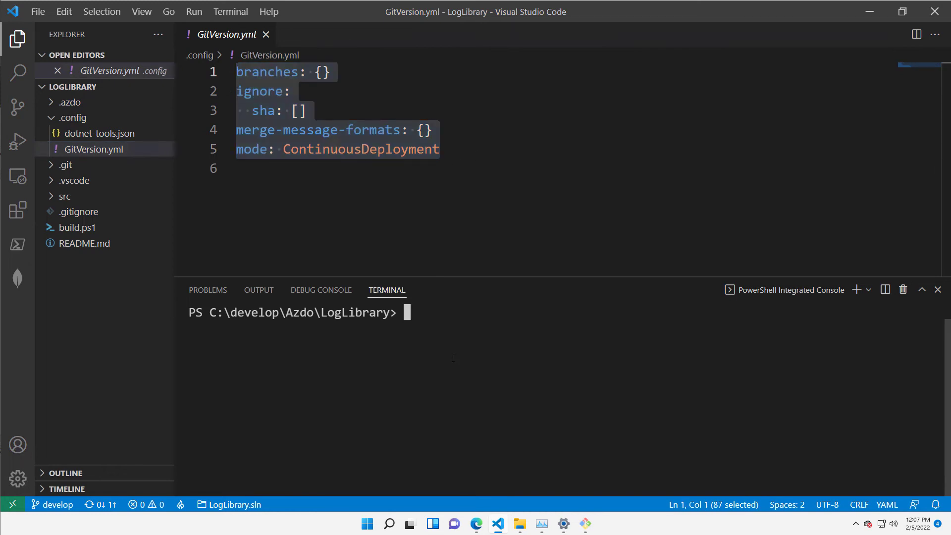
pyautogui.write('dotnet tool restore')
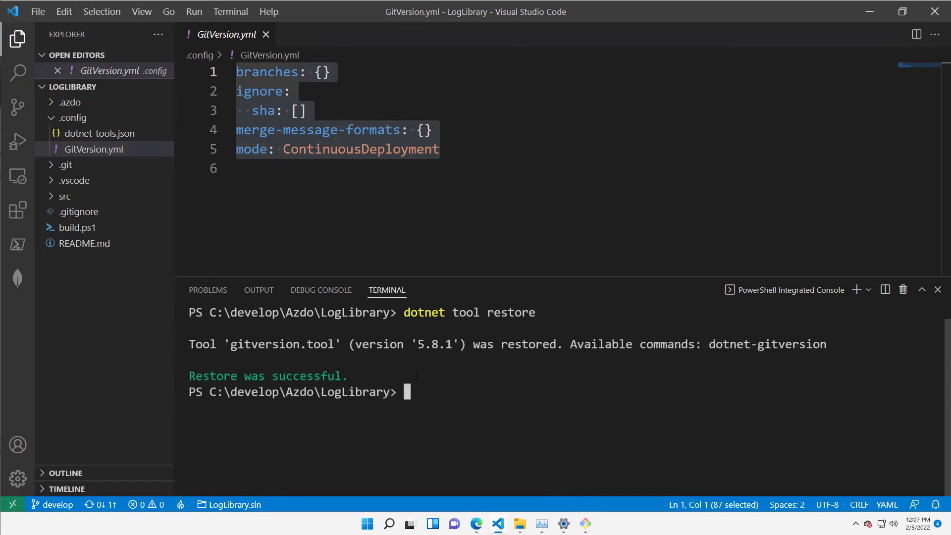
pyautogui.write('dotnet gitver')
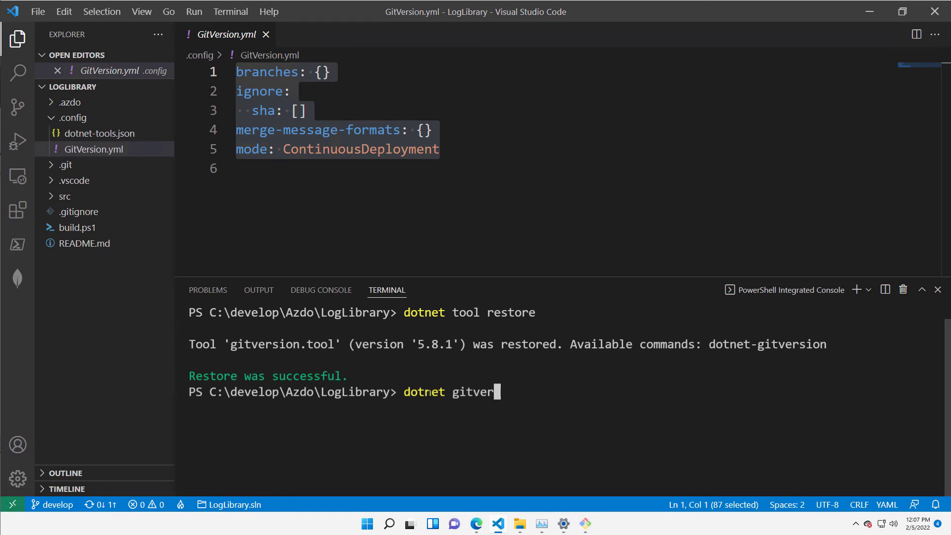
pyautogui.write('sion')
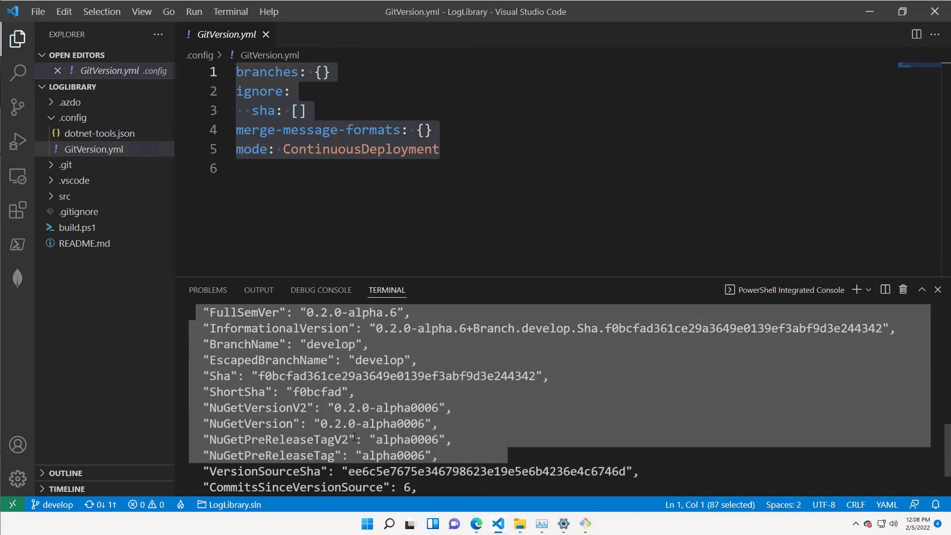
# Step: Open build.ps1 and scroll through it to the final NuGet pack step
pyautogui.click(77, 228)
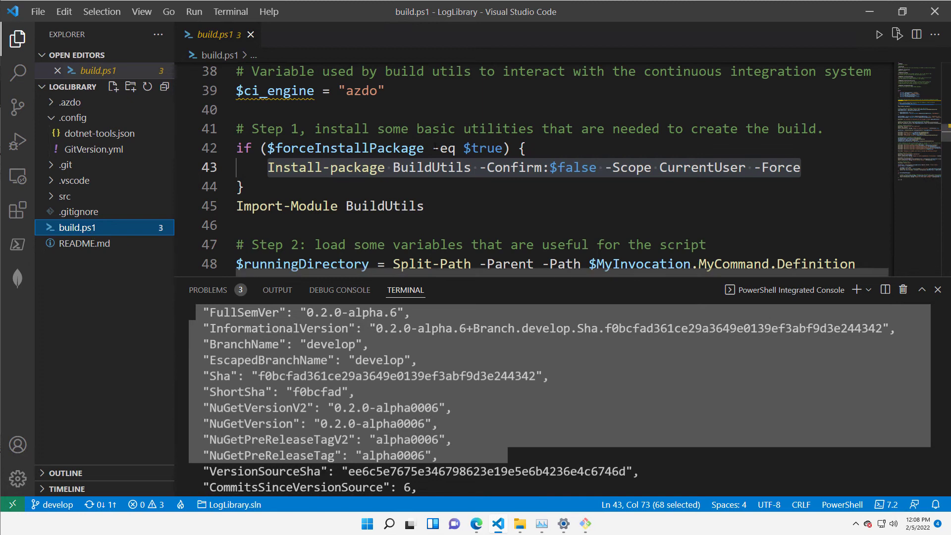
pyautogui.moveTo(274, 90)
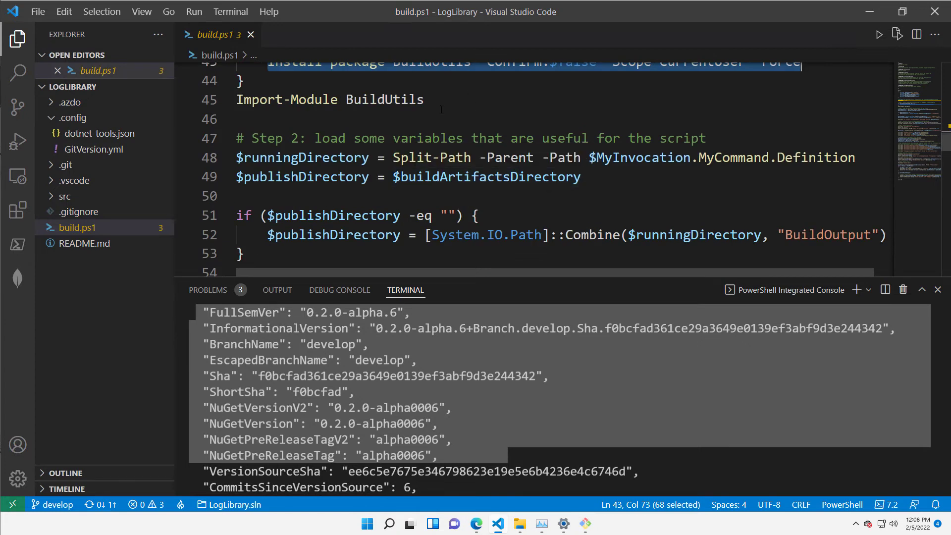
pyautogui.scroll(-3)
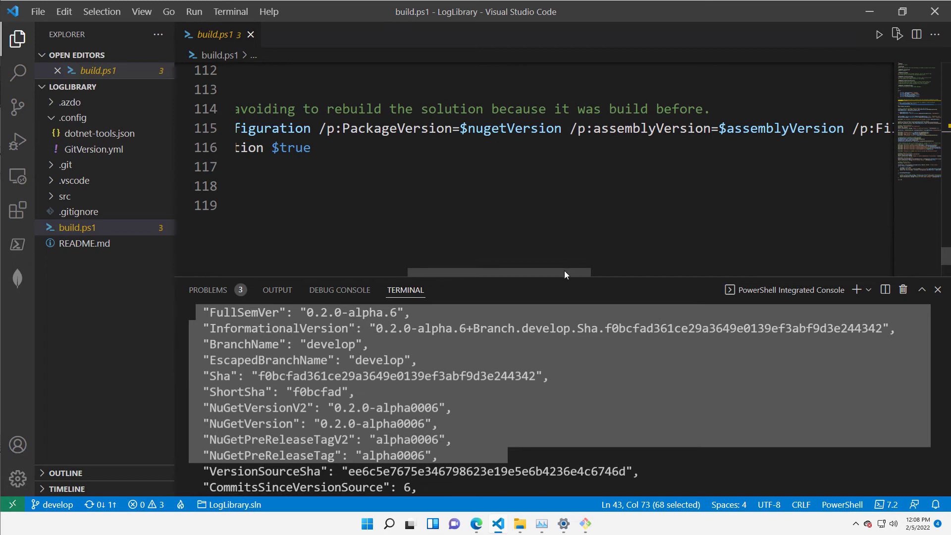
pyautogui.moveTo(498, 273); pyautogui.dragTo(646, 273)
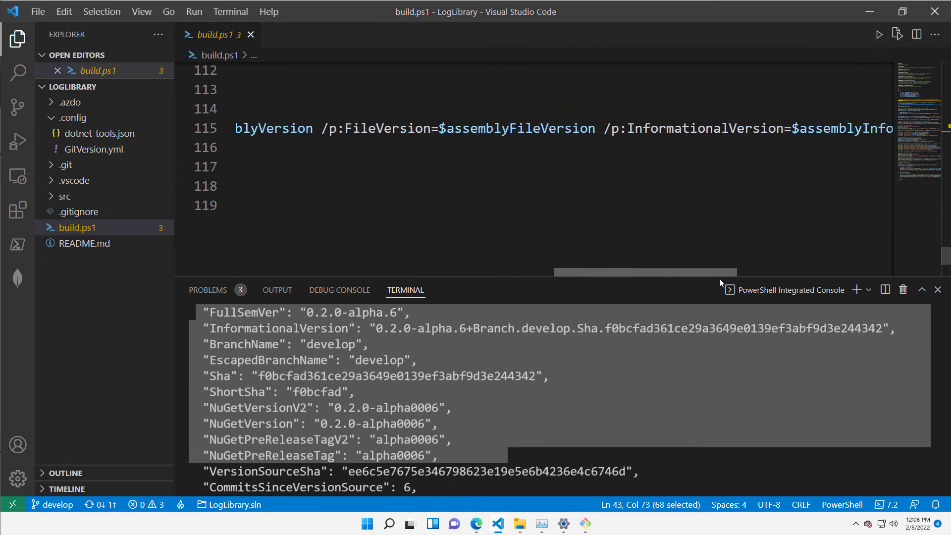
pyautogui.hscroll(-3)
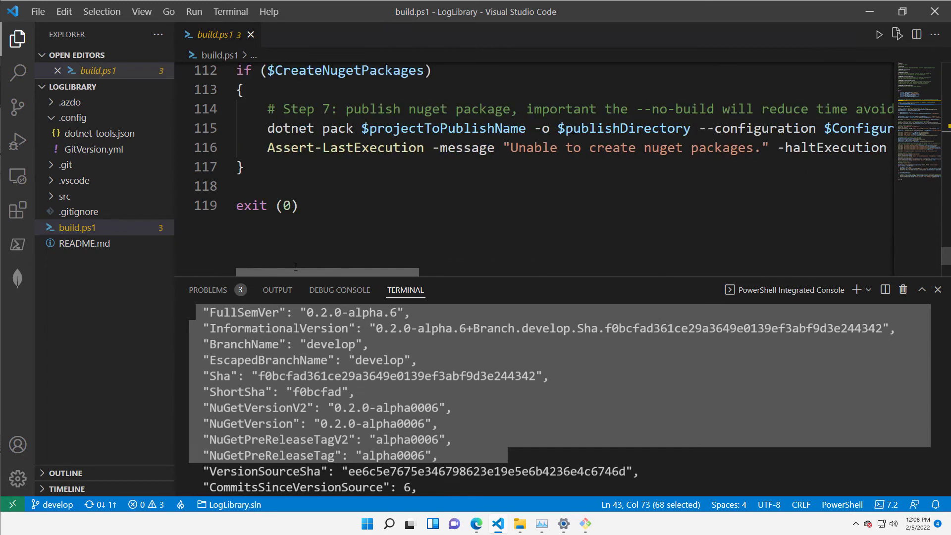
pyautogui.moveTo(554, 421)
pyautogui.write('.\\build.ps1 -Configuration release -BuildName loglibrary -BuildArtifactsDirectory c:\\temp\\testpublish -CreateNugetPackages $true')
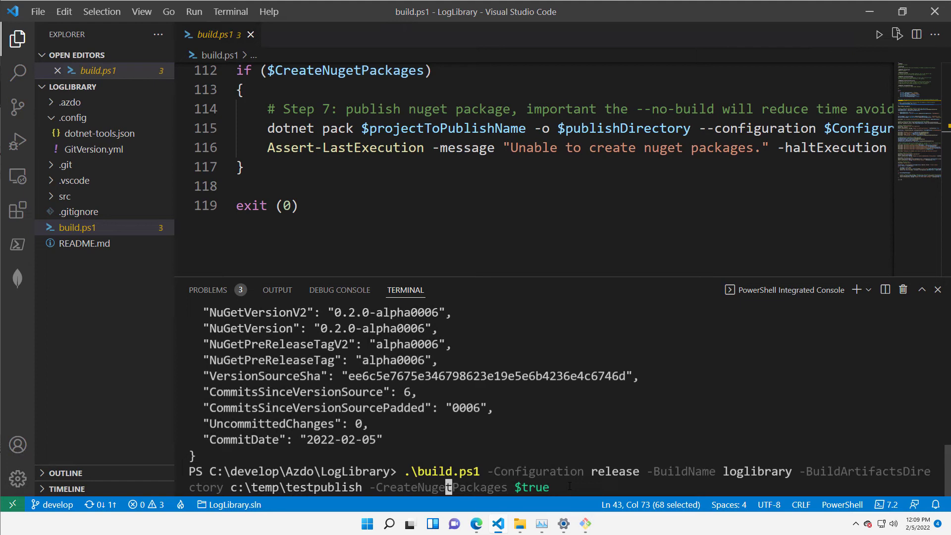
# Step: Run build.ps1 in release with CreateNugetPackages, outputting to c:\temp\testpublish
pyautogui.press('Enter')
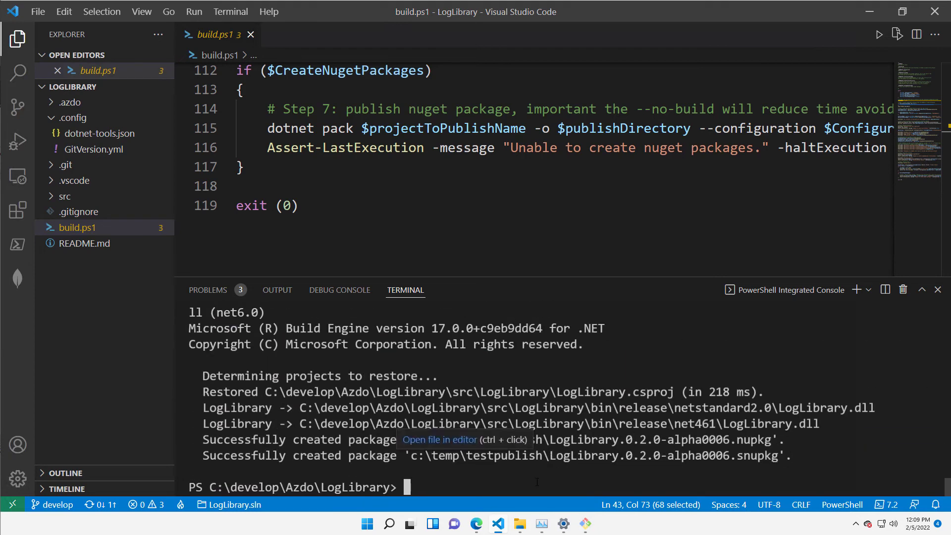
pyautogui.click(519, 523)
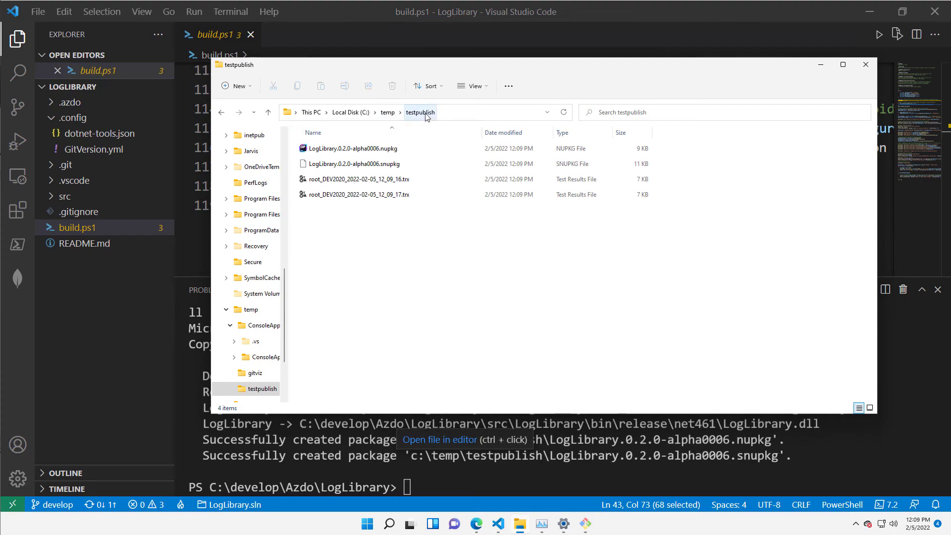
# Step: Extract the LogLibrary nupkg and view lib\netstandard2.0\LogLibrary.dll properties
pyautogui.click(353, 148)
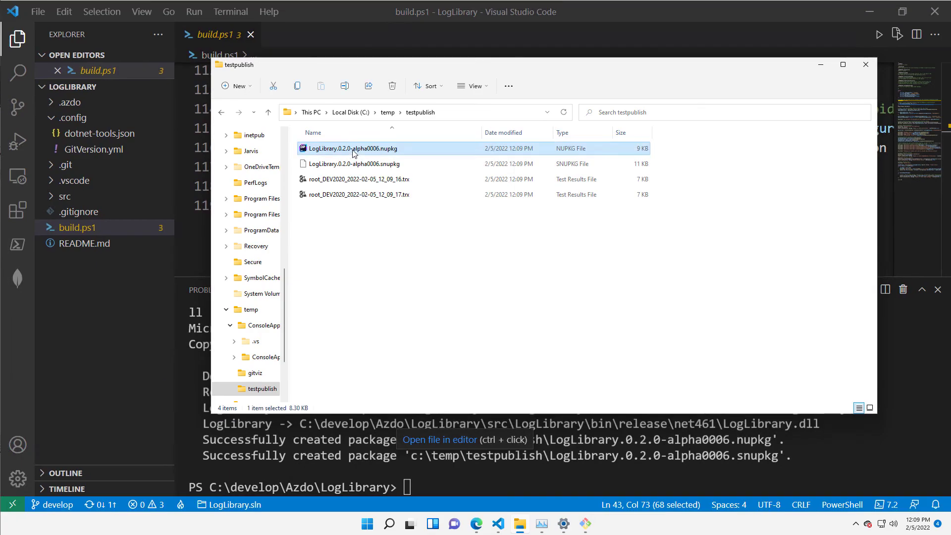
pyautogui.rightClick(352, 148)
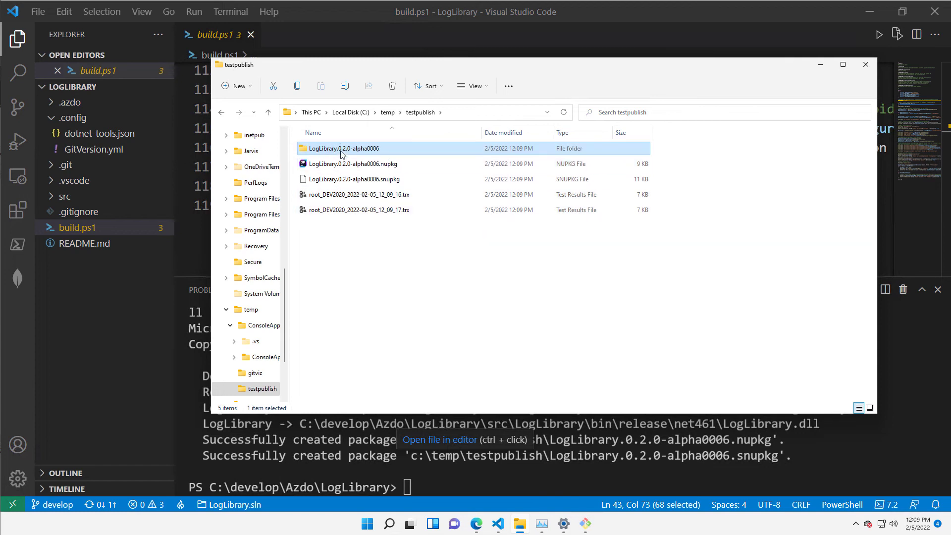
pyautogui.doubleClick(343, 148)
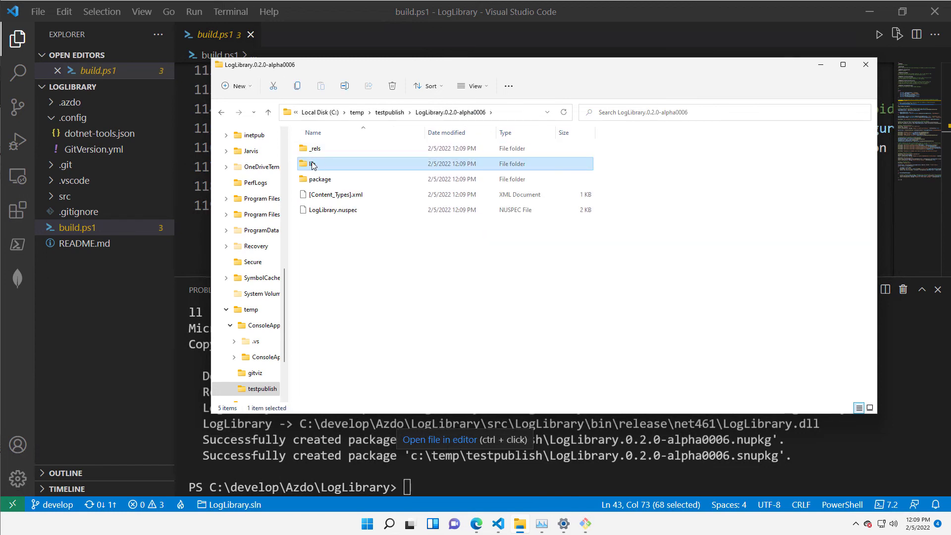
pyautogui.doubleClick(311, 163)
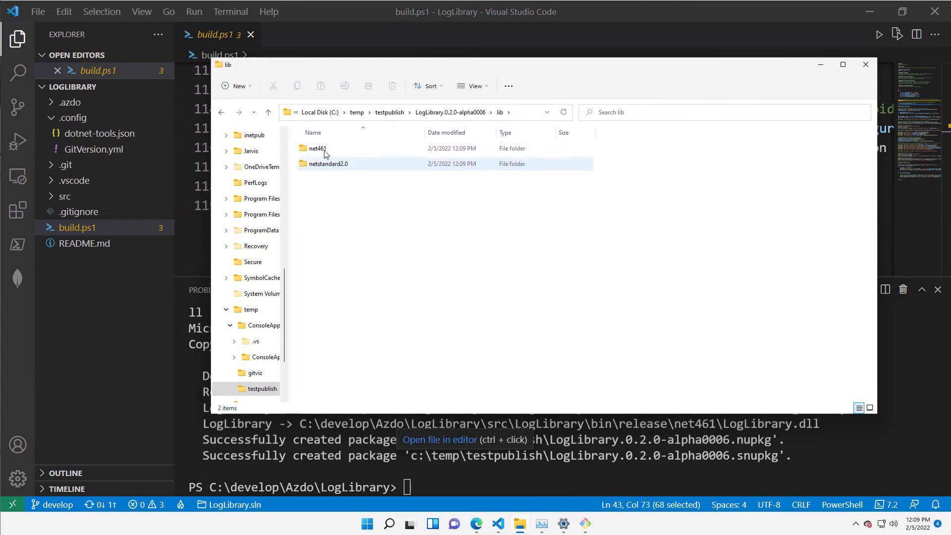
pyautogui.doubleClick(329, 164)
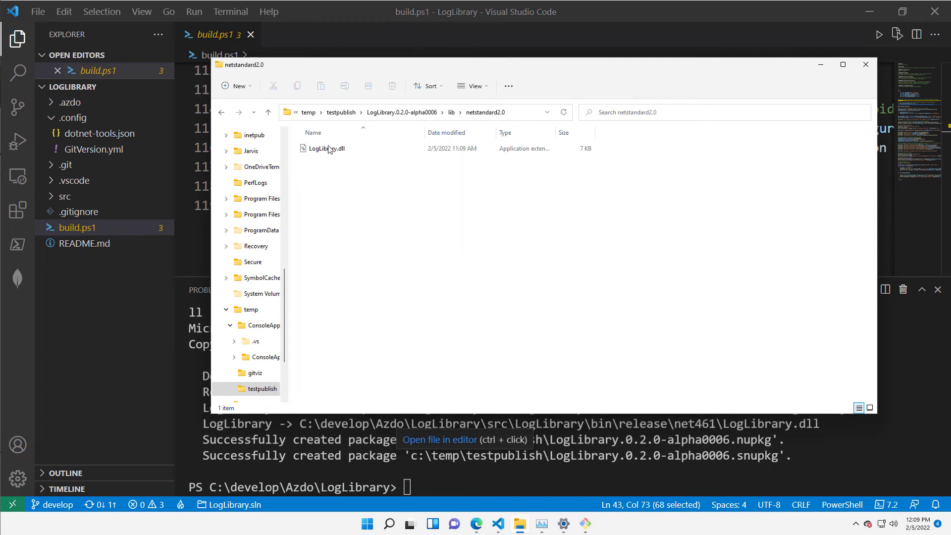
pyautogui.rightClick(328, 148)
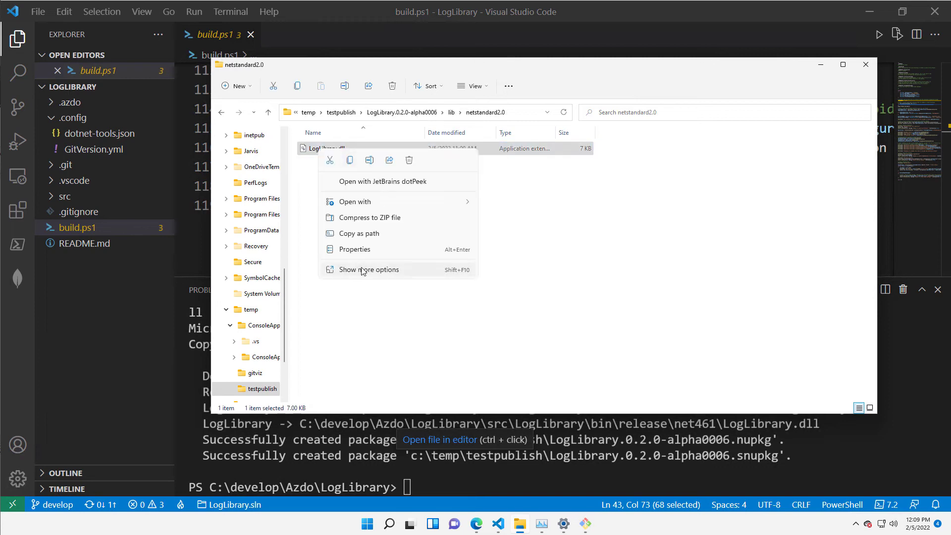
pyautogui.click(354, 248)
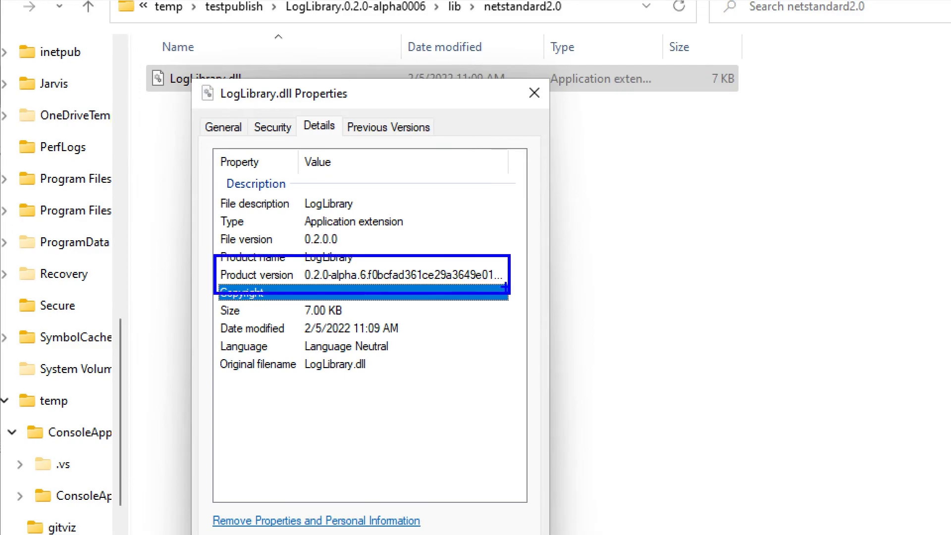
pyautogui.moveTo(343, 265)
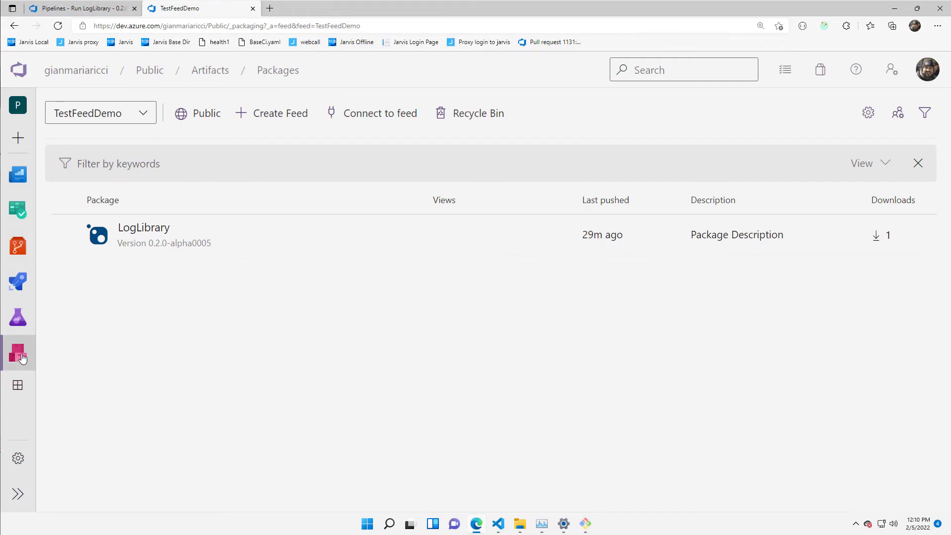
pyautogui.moveTo(18, 354)
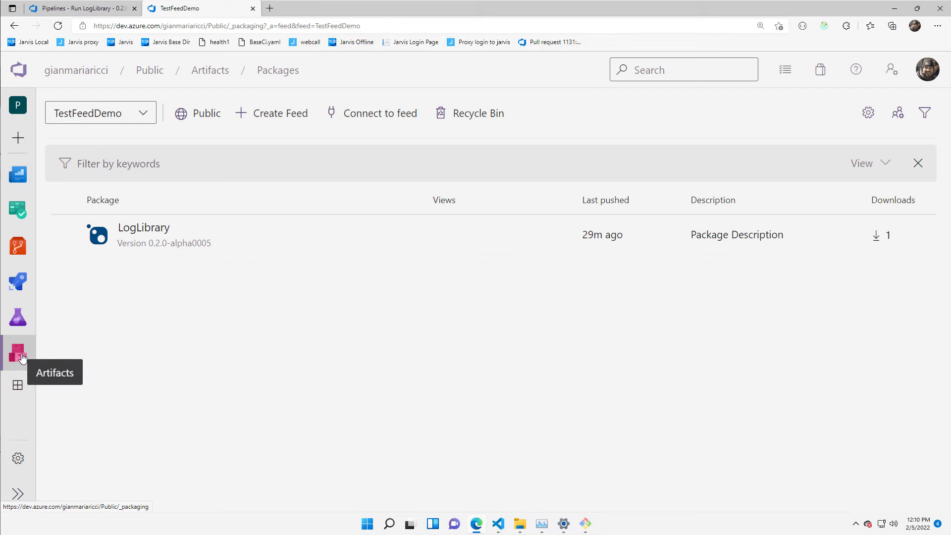
pyautogui.moveTo(145, 116)
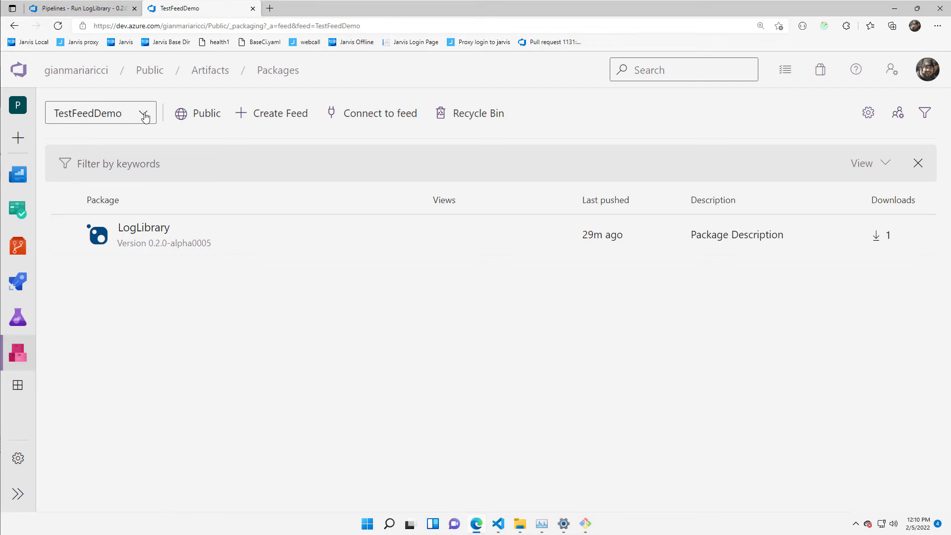
pyautogui.moveTo(183, 263)
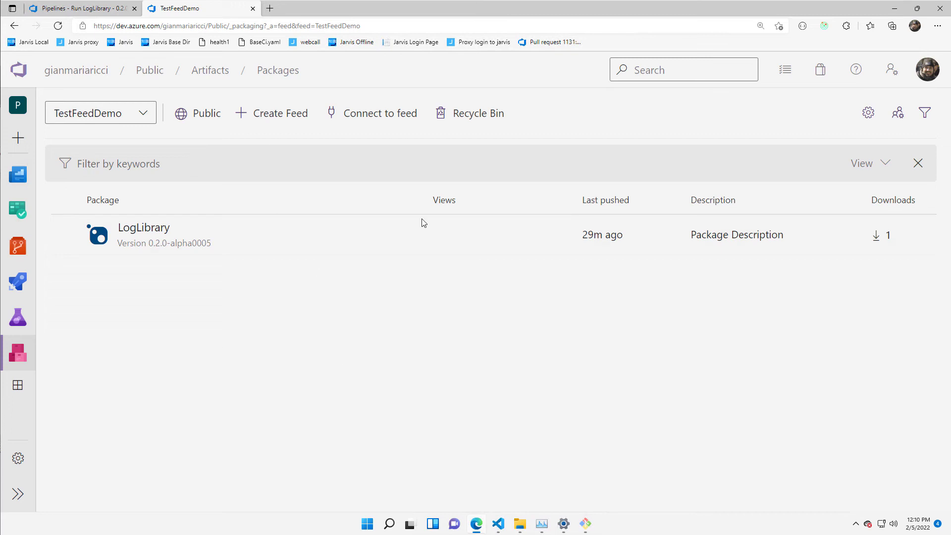
pyautogui.moveTo(306, 337)
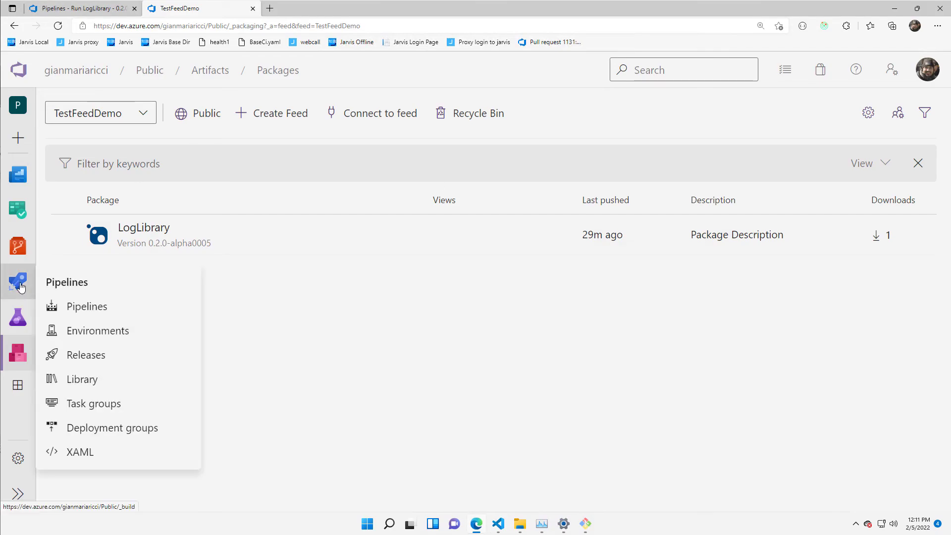
# Step: Return to the LogLibrary pipeline runs and open its YAML definition for editing
pyautogui.click(86, 306)
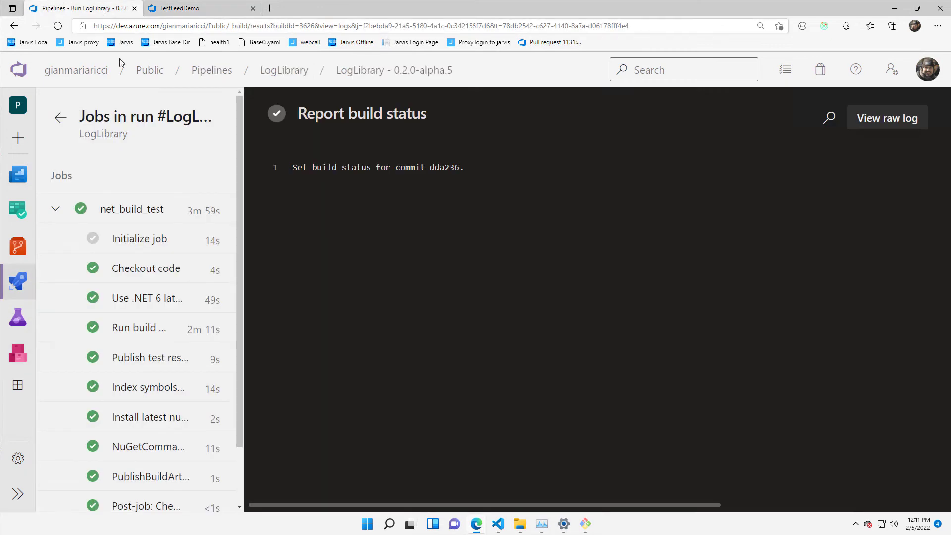
pyautogui.click(284, 70)
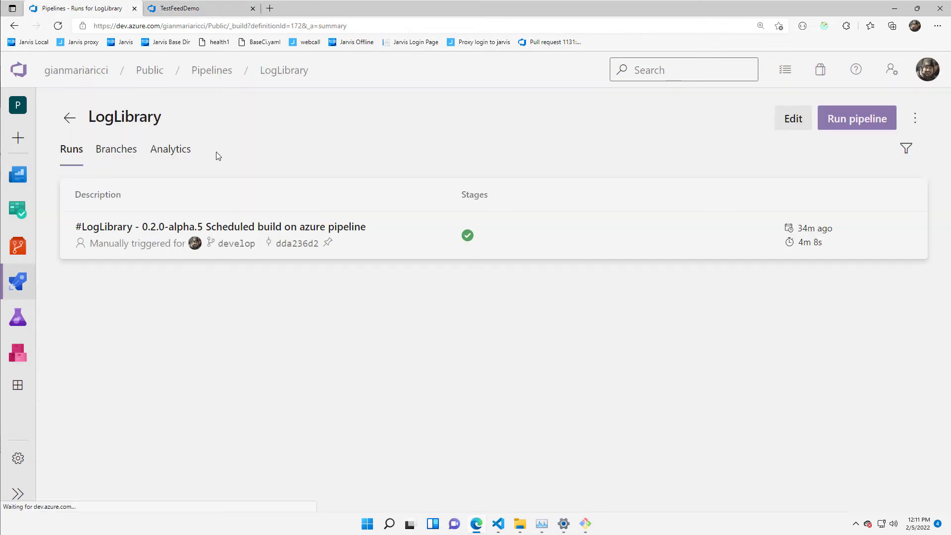
pyautogui.click(792, 118)
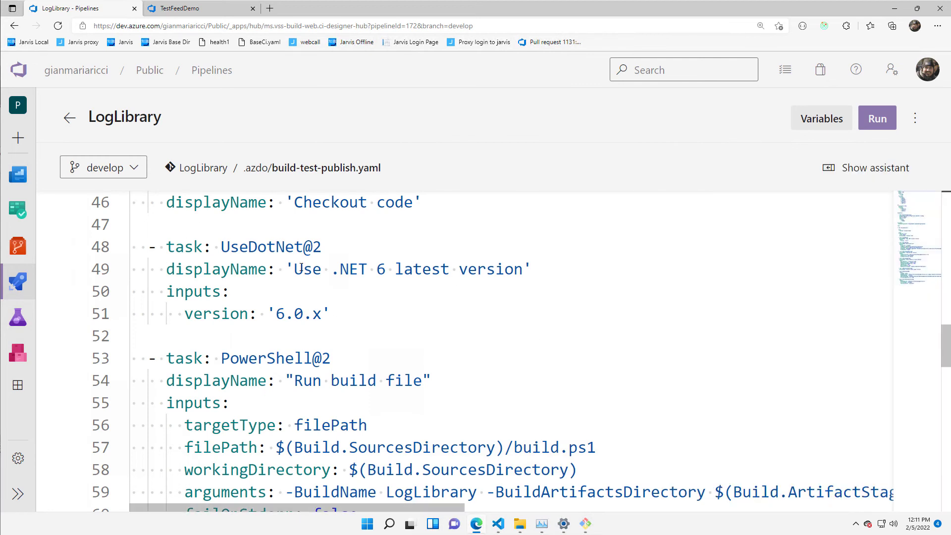
# Step: Review build-test-publish.yaml through the artifact staging directory argument and PublishSymbols task
pyautogui.scroll(3)
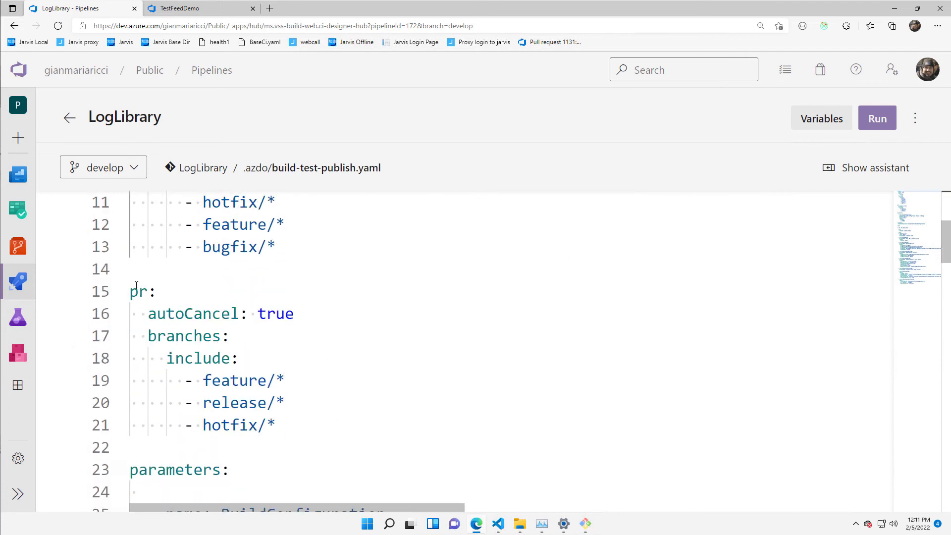
pyautogui.scroll(-3)
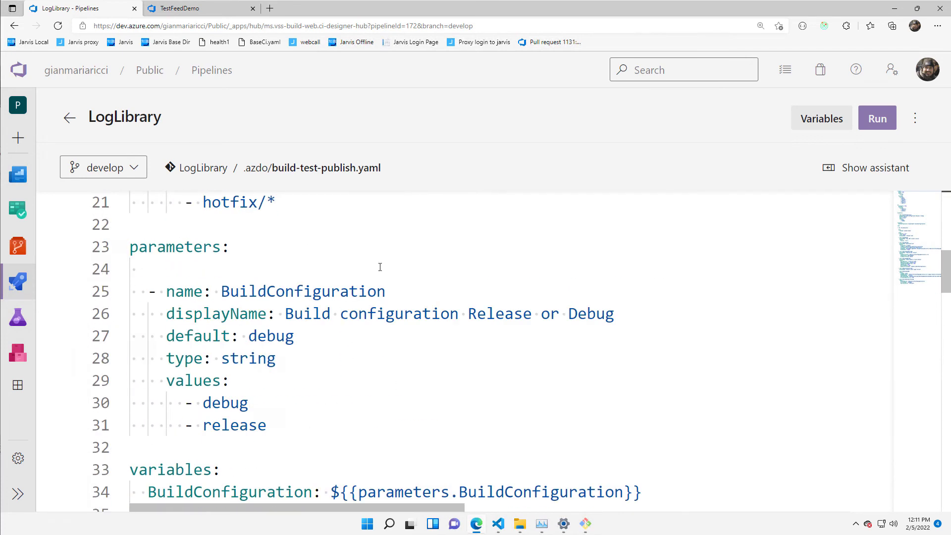
pyautogui.scroll(-3)
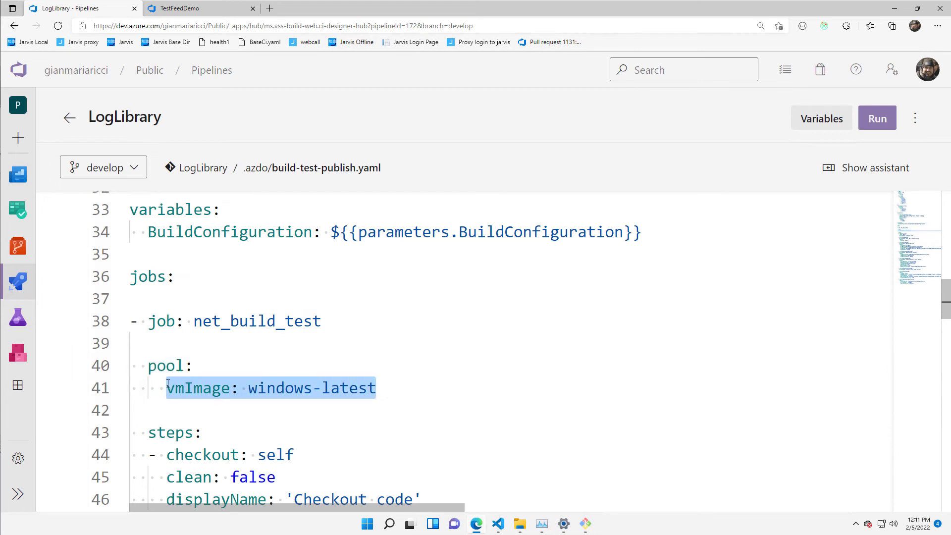
pyautogui.scroll(-3)
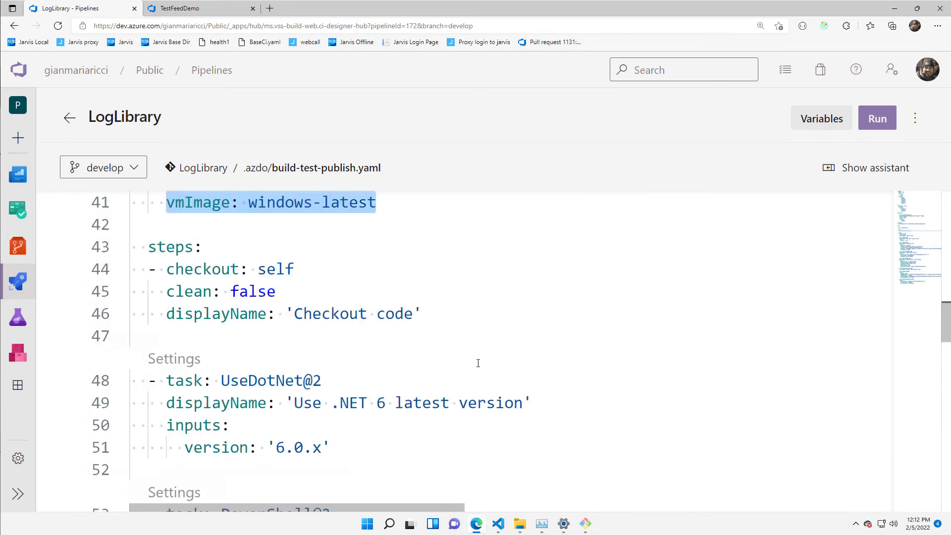
pyautogui.scroll(-3)
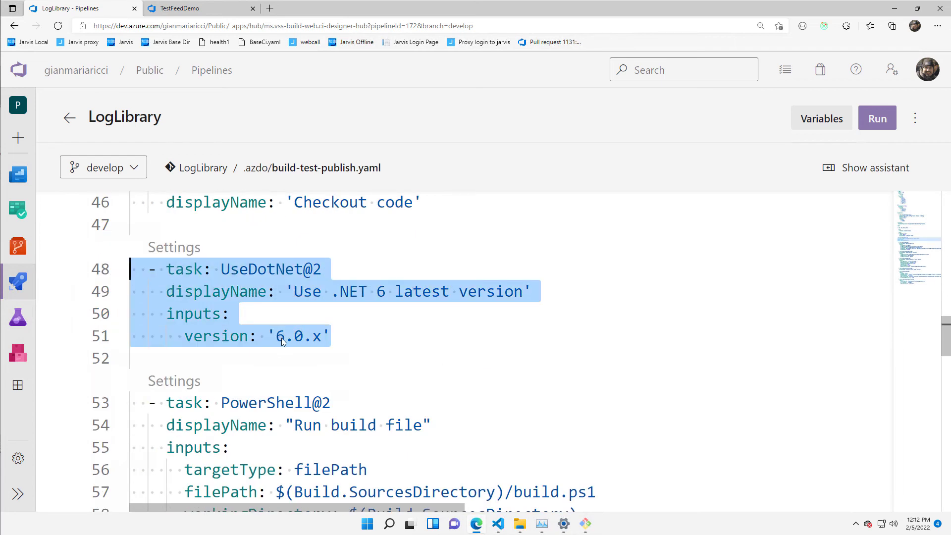
pyautogui.click(272, 269)
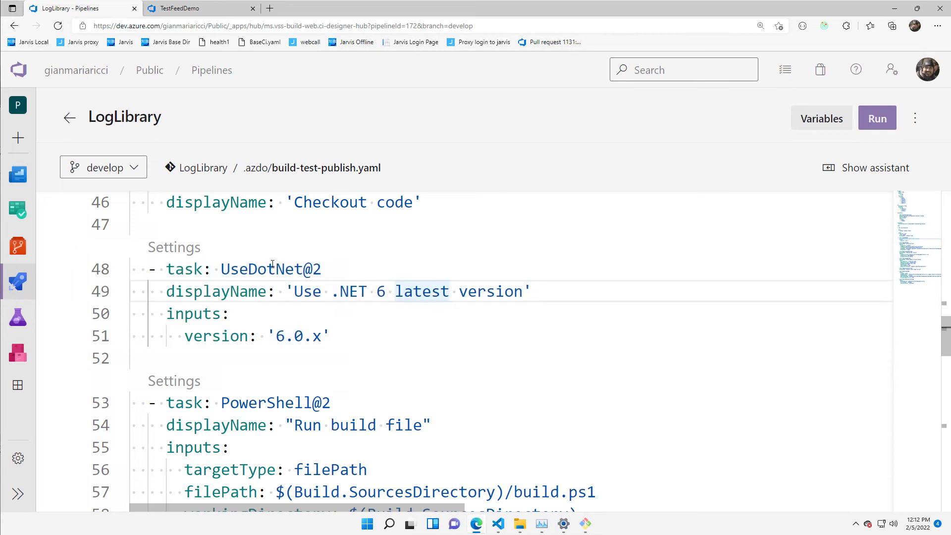
pyautogui.moveTo(276, 264)
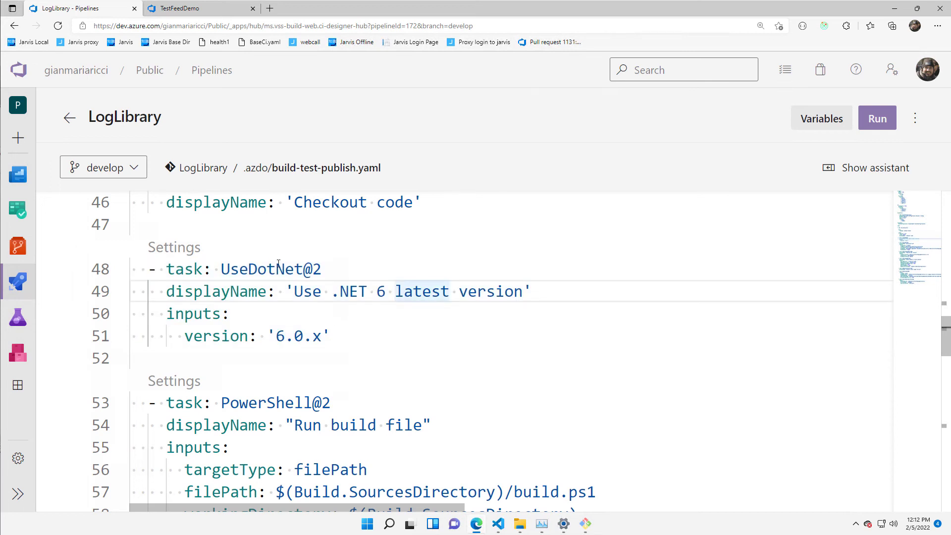
pyautogui.moveTo(459, 333)
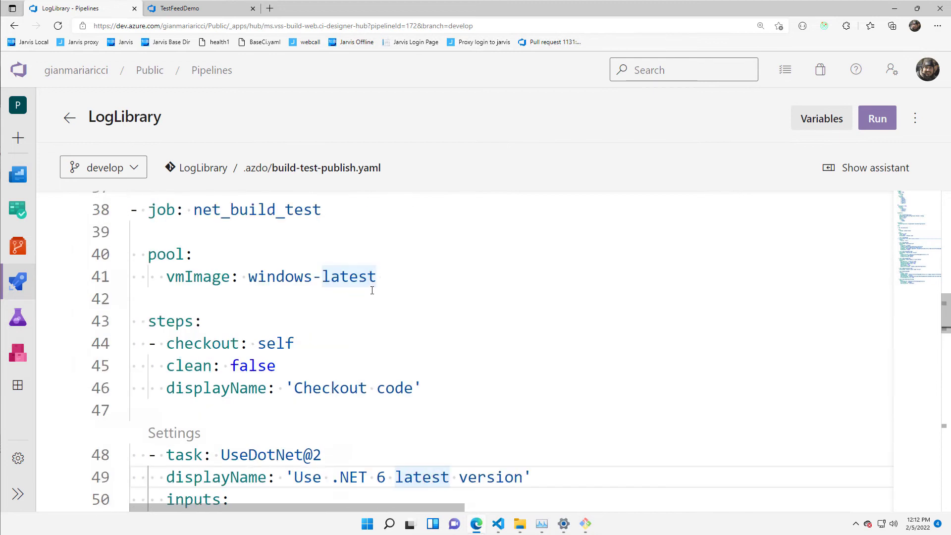
pyautogui.scroll(-3)
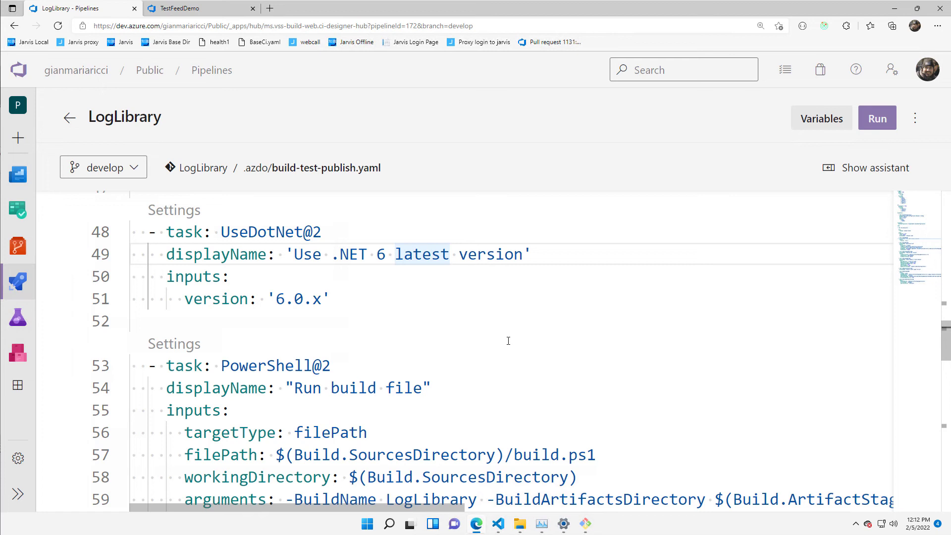
pyautogui.scroll(-3)
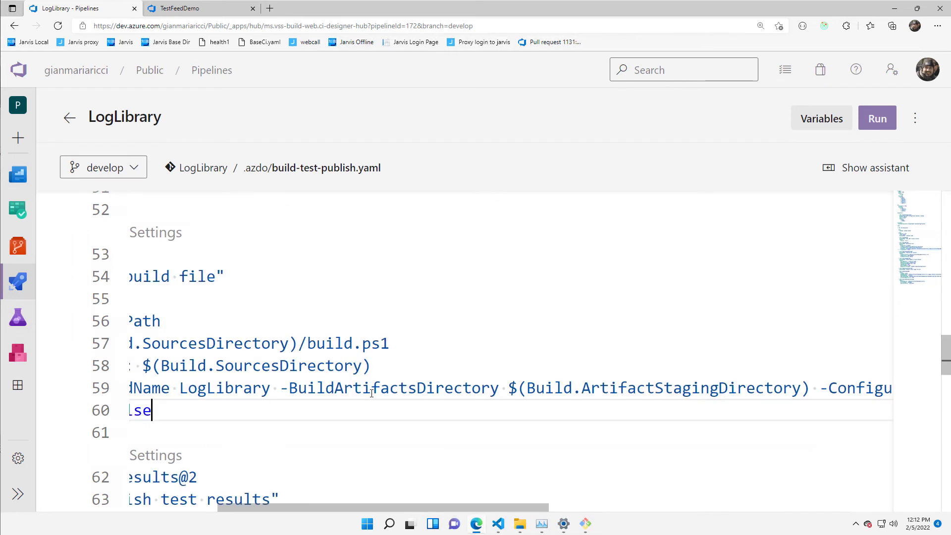
pyautogui.doubleClick(658, 388)
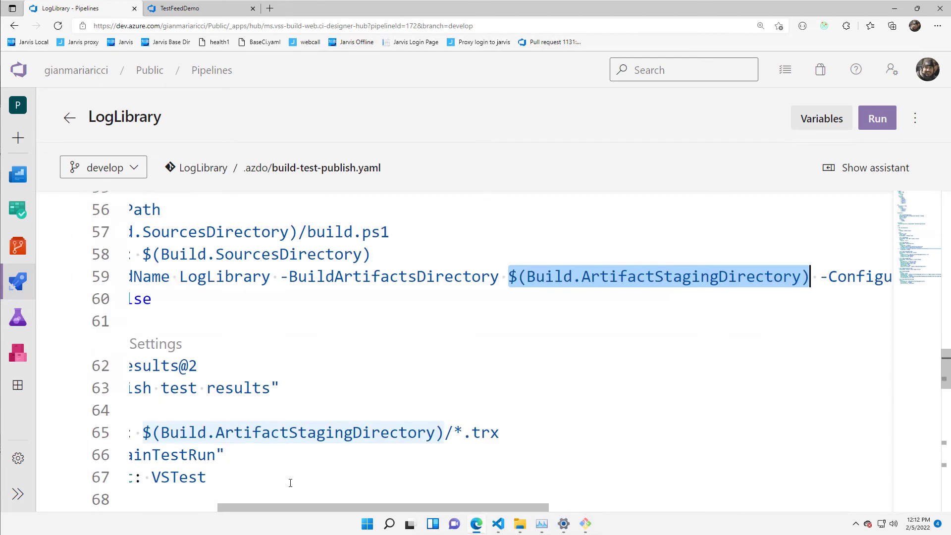
pyautogui.hscroll(-3)
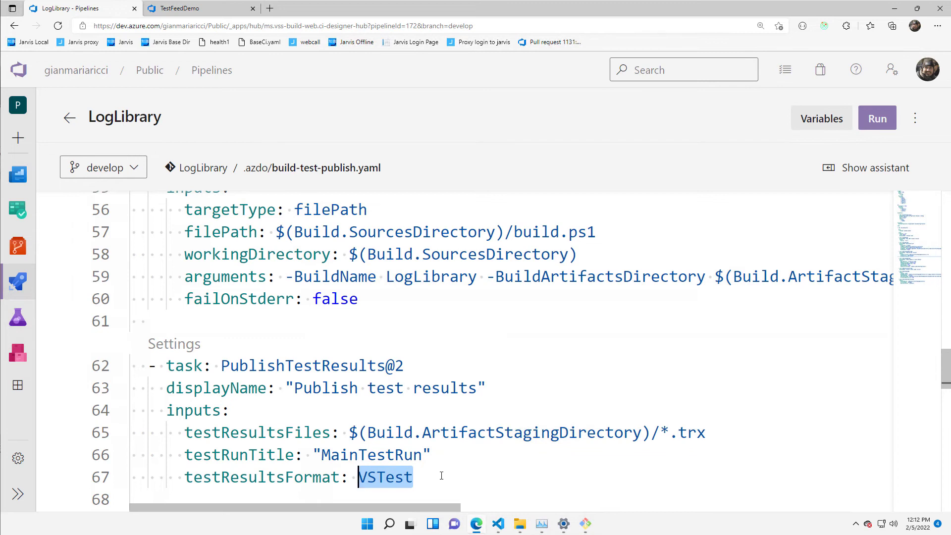
pyautogui.scroll(-3)
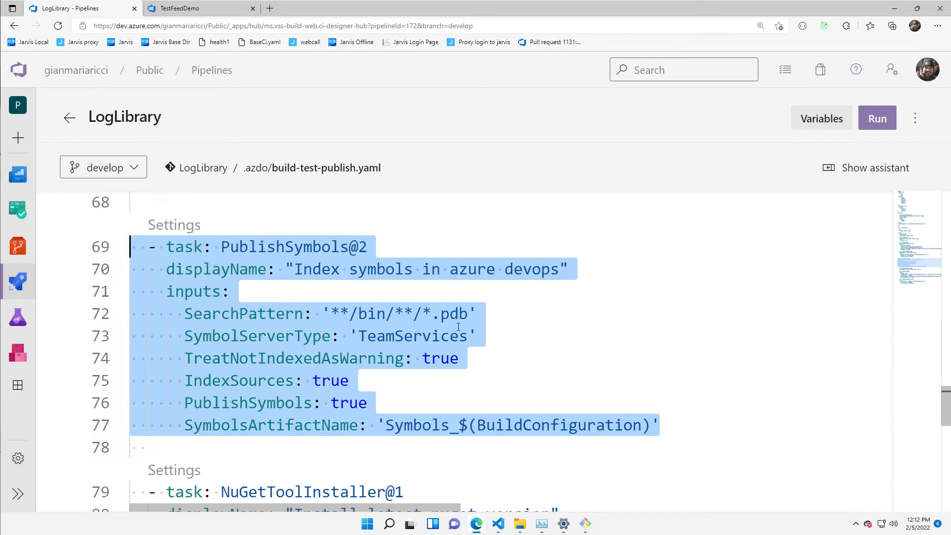
pyautogui.moveTo(623, 343)
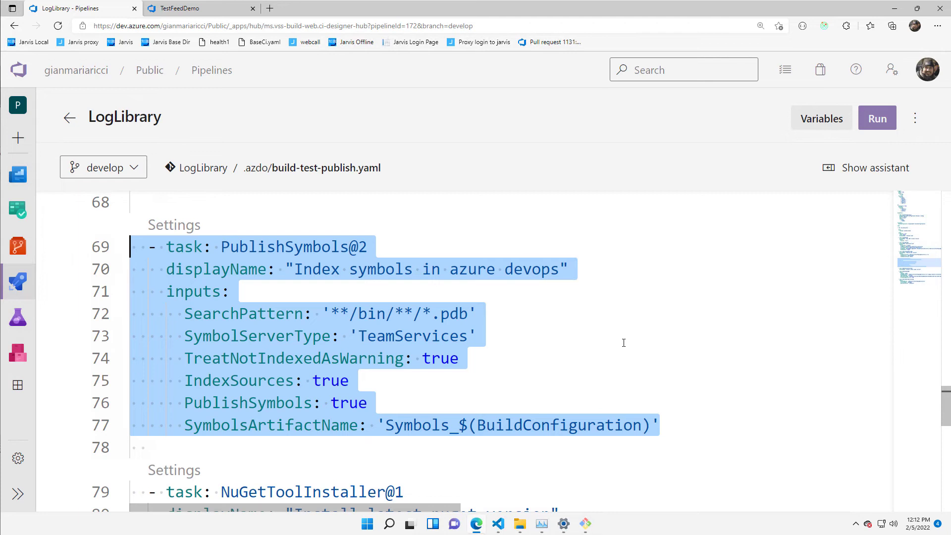
pyautogui.moveTo(459, 322)
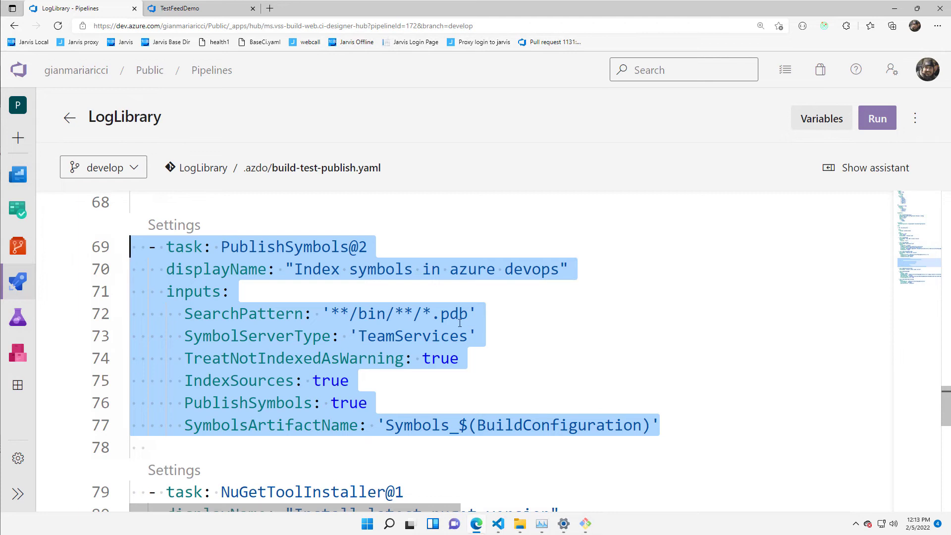
pyautogui.moveTo(549, 328)
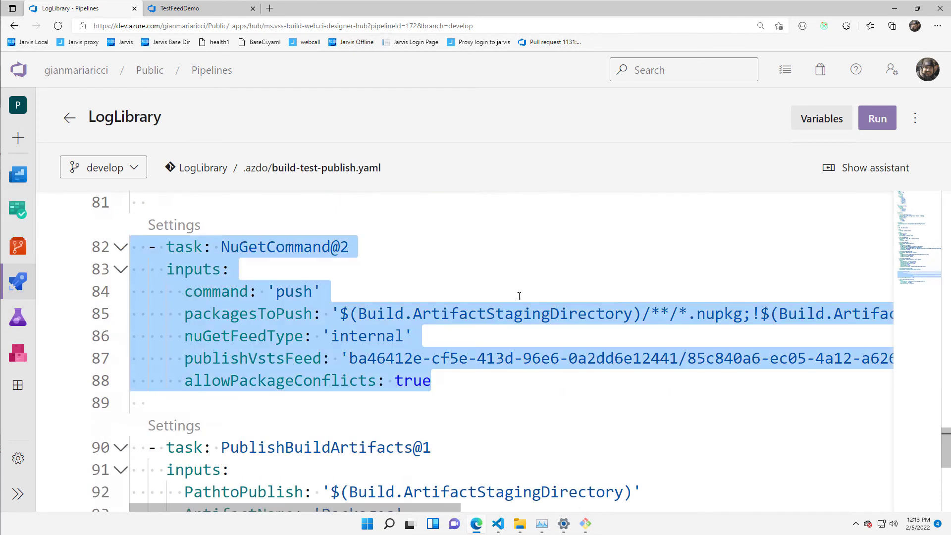
pyautogui.moveTo(732, 318)
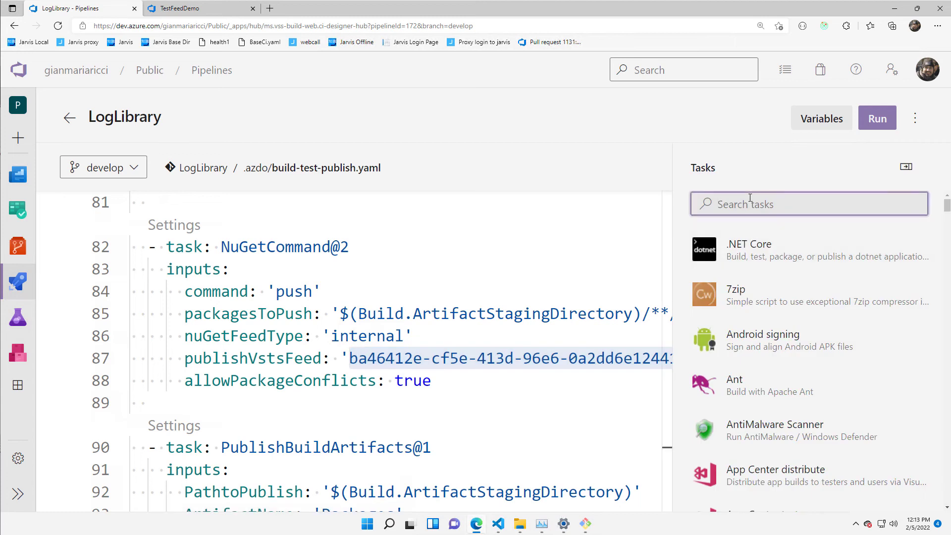
# Step: Add a NuGet push task targeting TestFeedDemo, then queue a new pipeline run
pyautogui.write('nug')
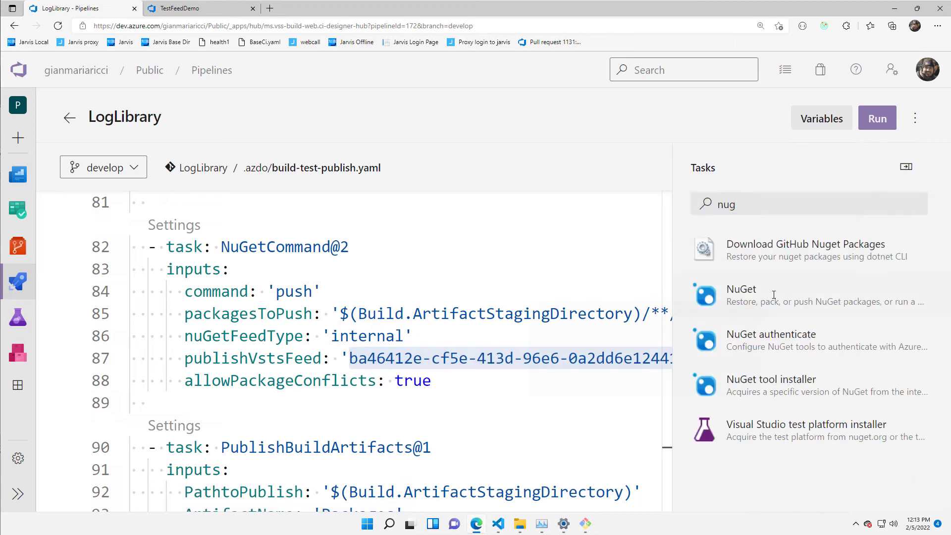
pyautogui.click(741, 295)
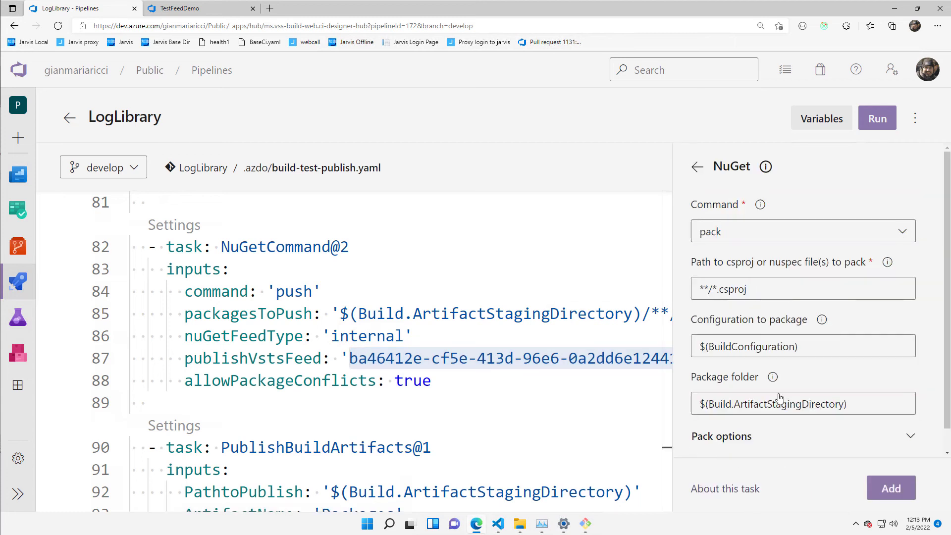
pyautogui.scroll(-3)
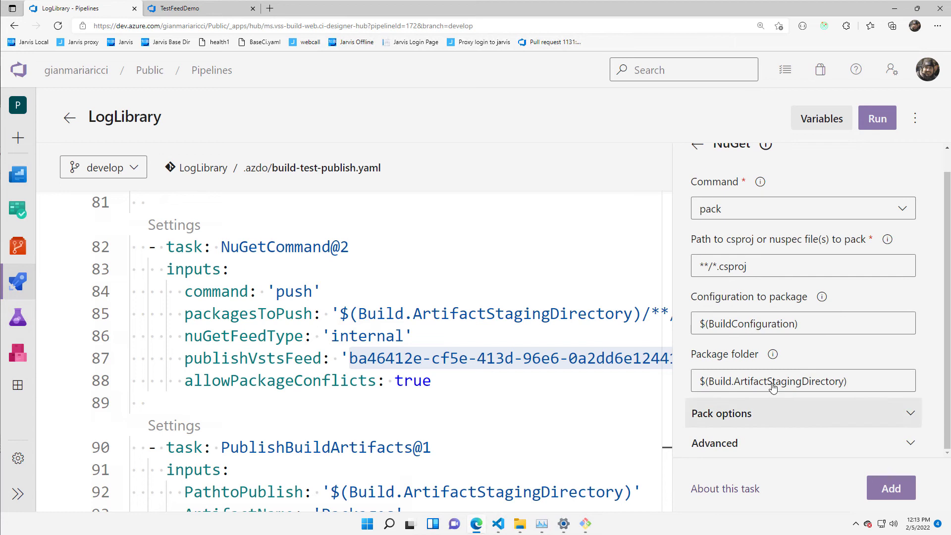
pyautogui.click(802, 208)
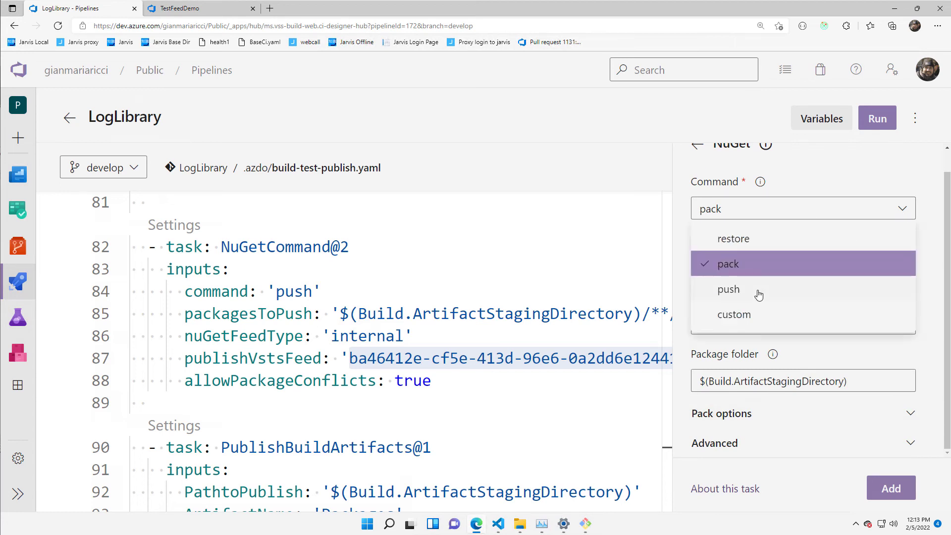
pyautogui.click(728, 289)
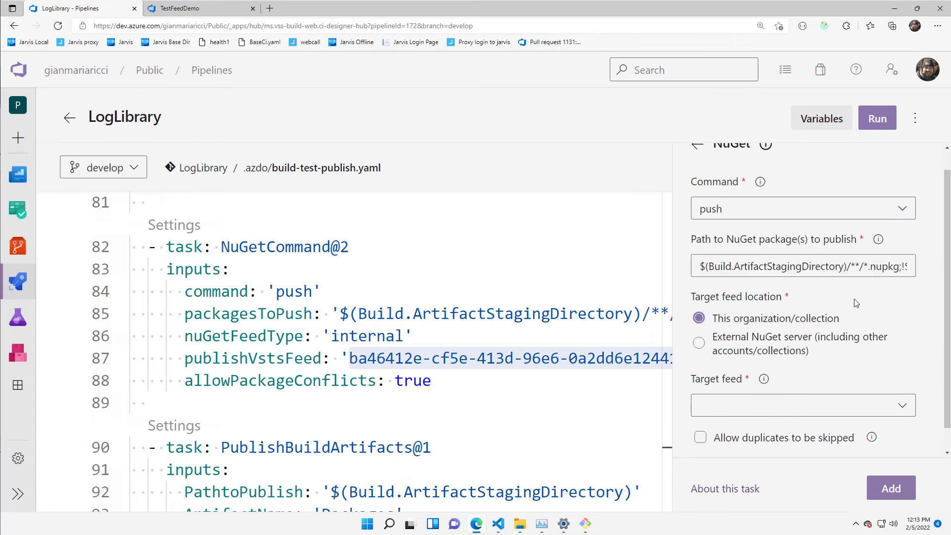
pyautogui.click(802, 405)
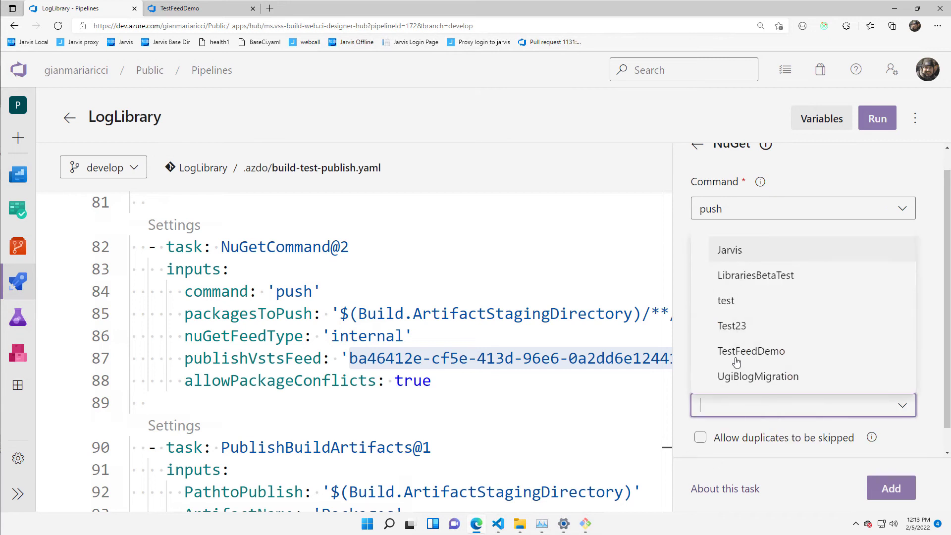
pyautogui.click(752, 350)
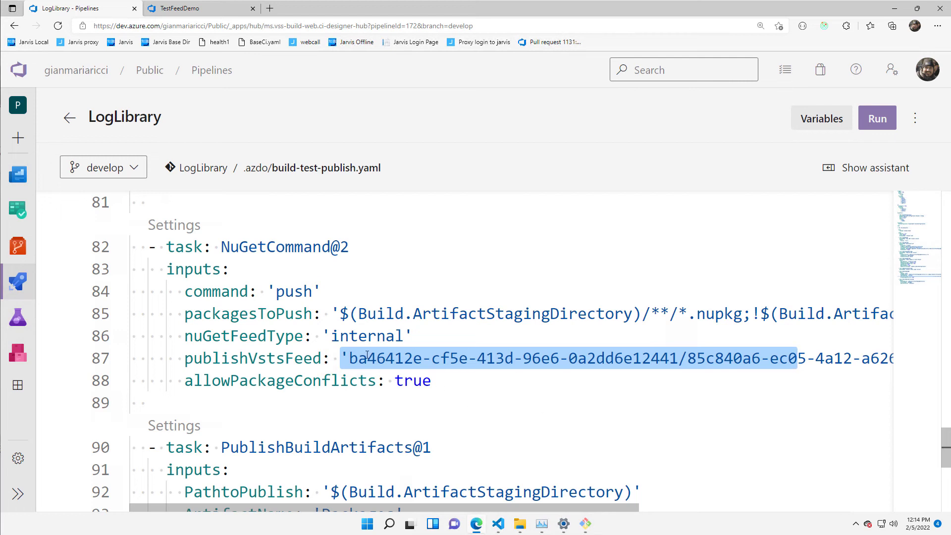
pyautogui.moveTo(18, 352)
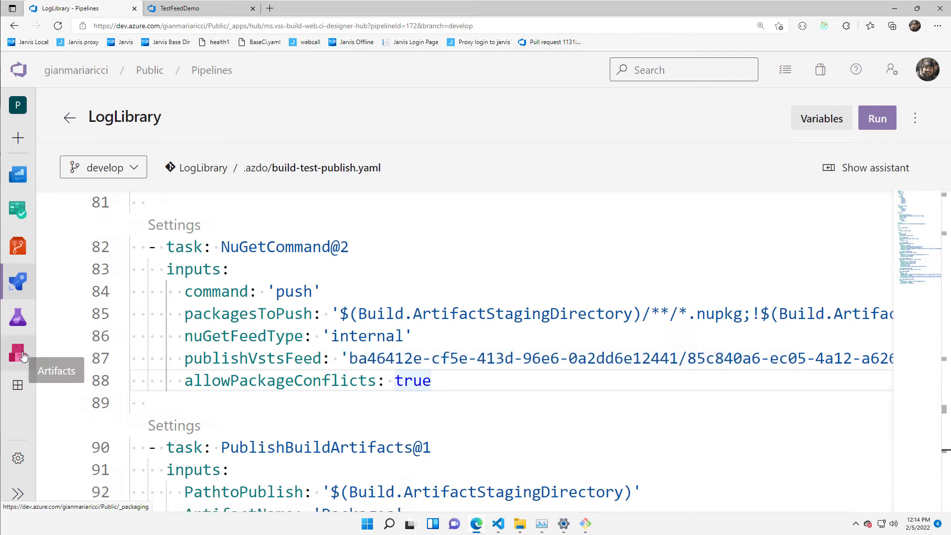
pyautogui.scroll(-3)
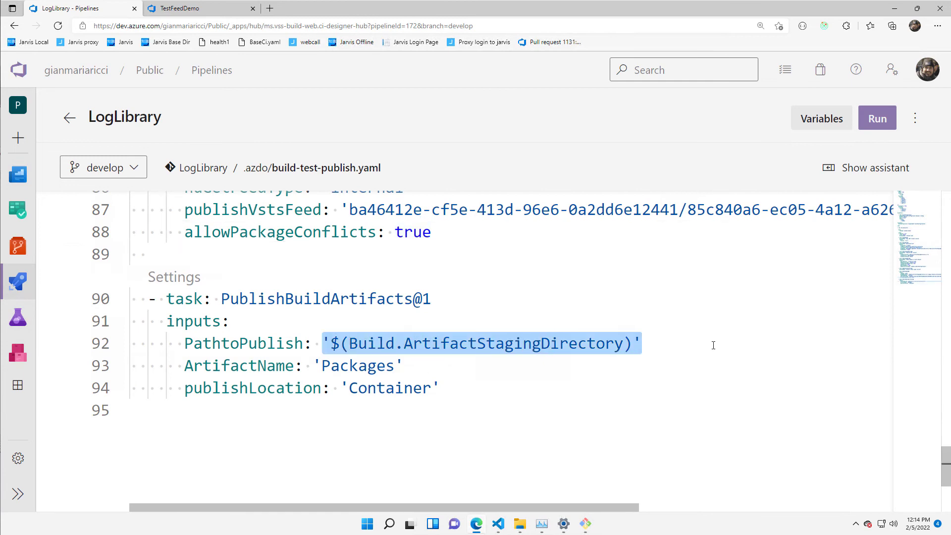
pyautogui.click(876, 118)
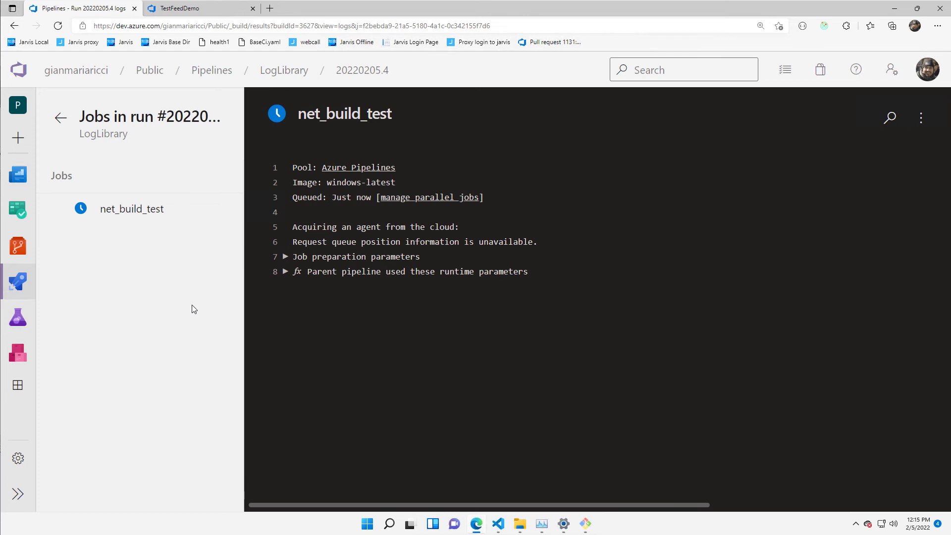
pyautogui.moveTo(244, 148)
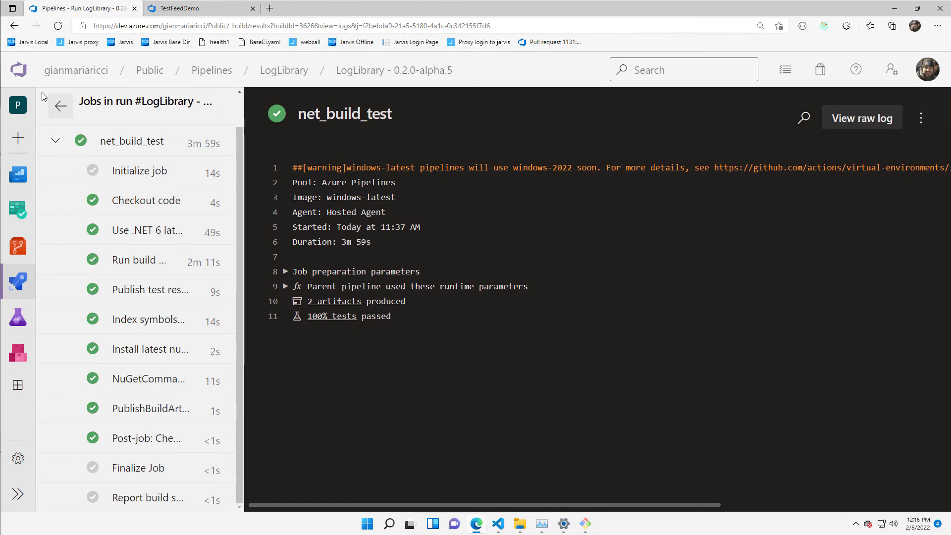
# Step: Return to run 20220205.4's job logs and inspect the Index symbols step log
pyautogui.click(60, 105)
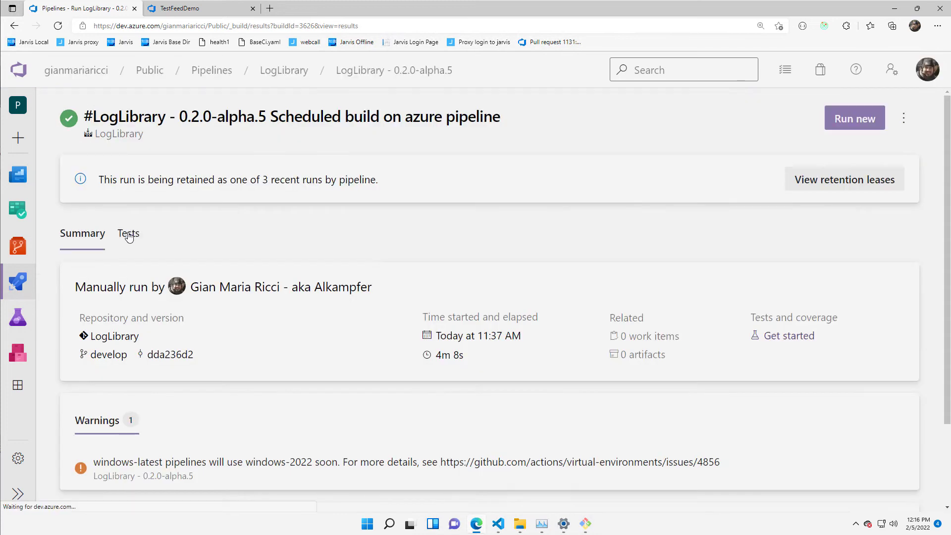
pyautogui.click(128, 233)
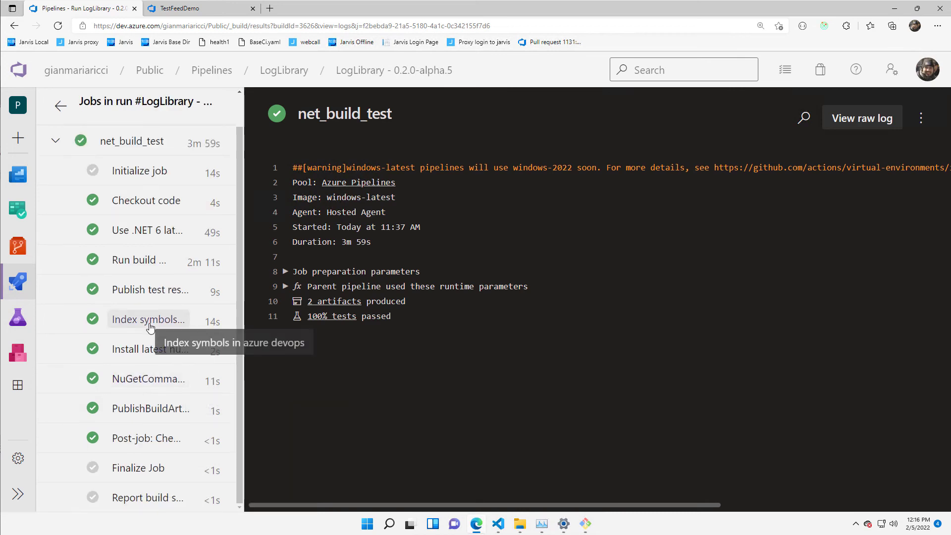
pyautogui.moveTo(161, 272)
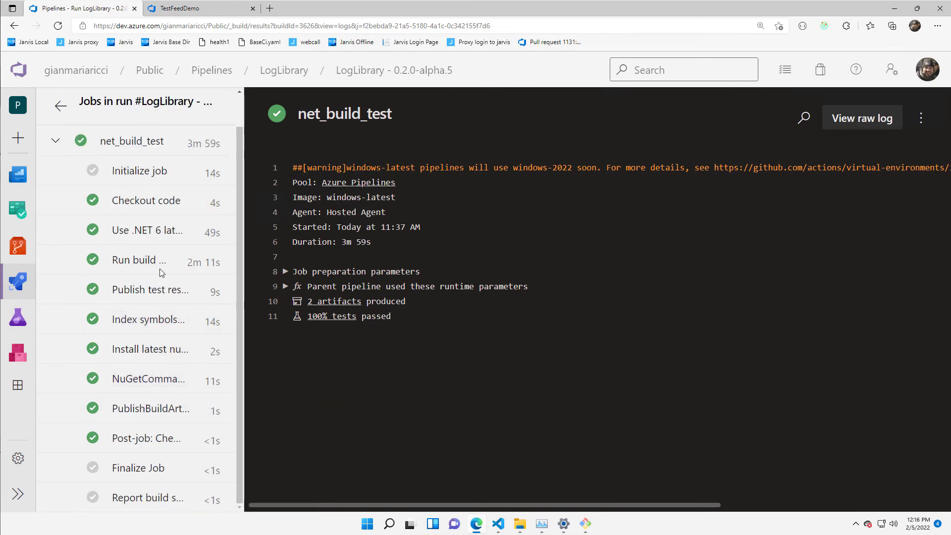
pyautogui.click(148, 319)
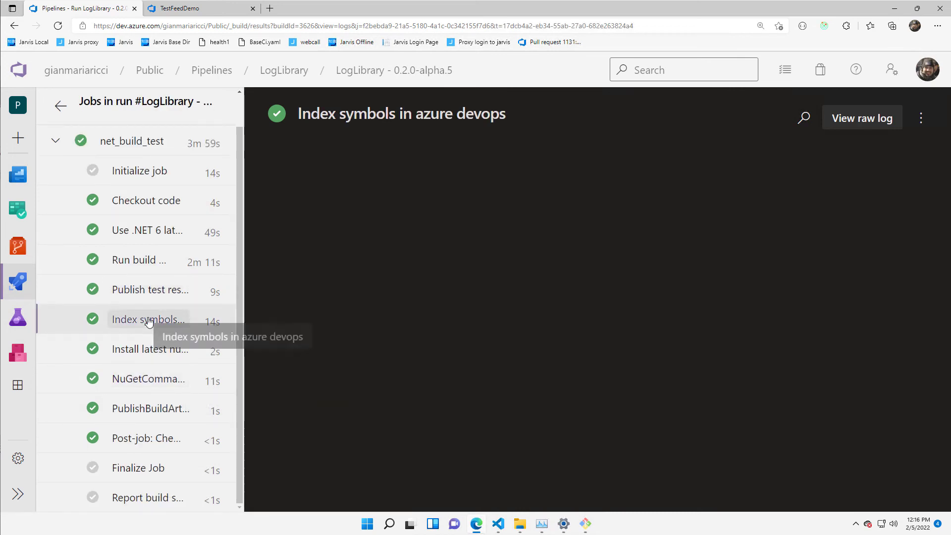
pyautogui.click(147, 319)
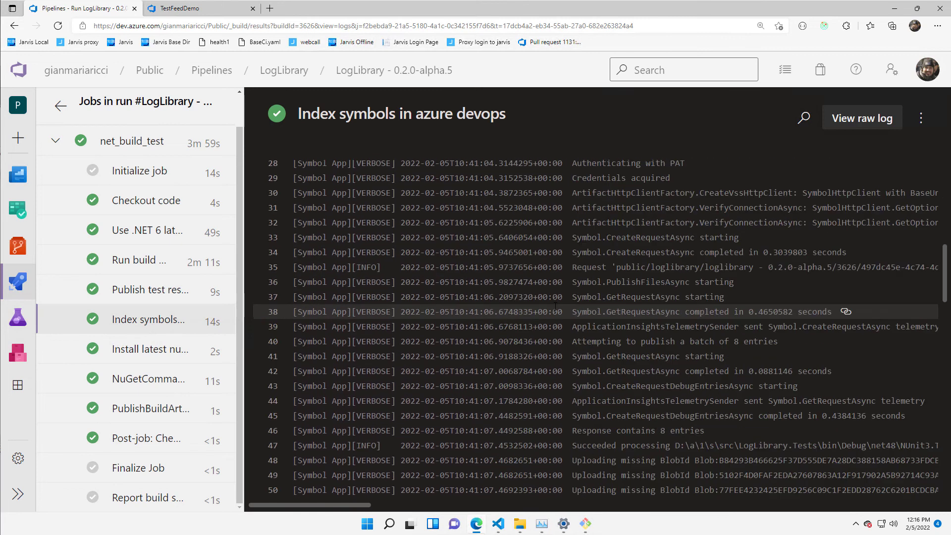
pyautogui.scroll(-3)
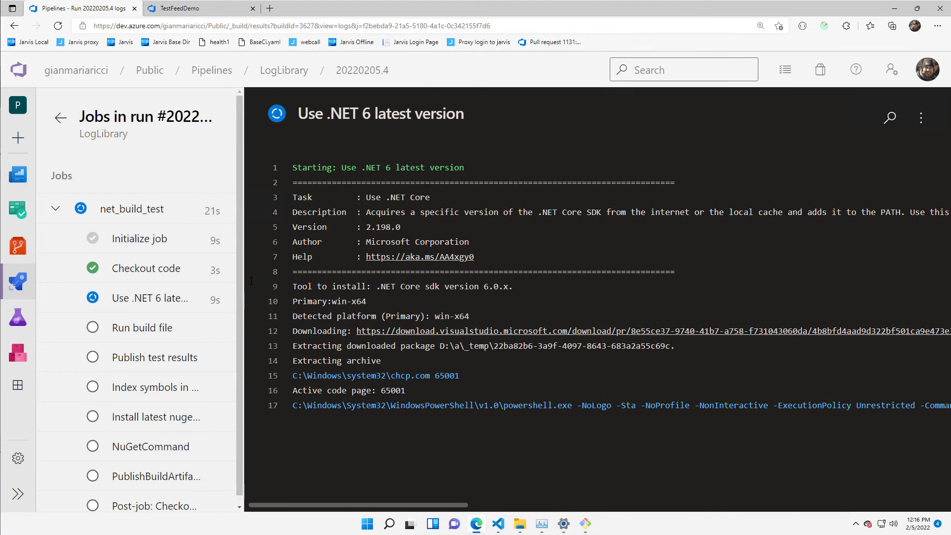
pyautogui.moveTo(234, 288)
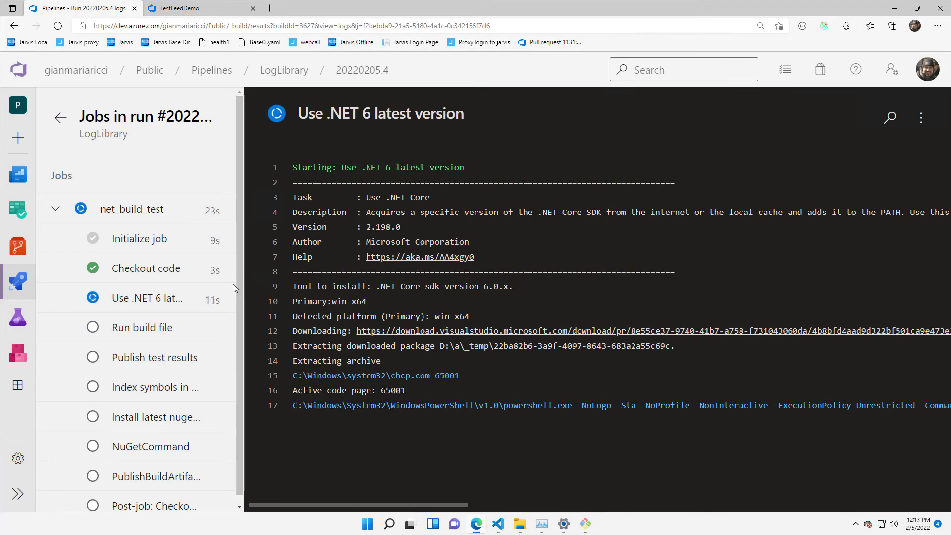
pyautogui.moveTo(146, 298)
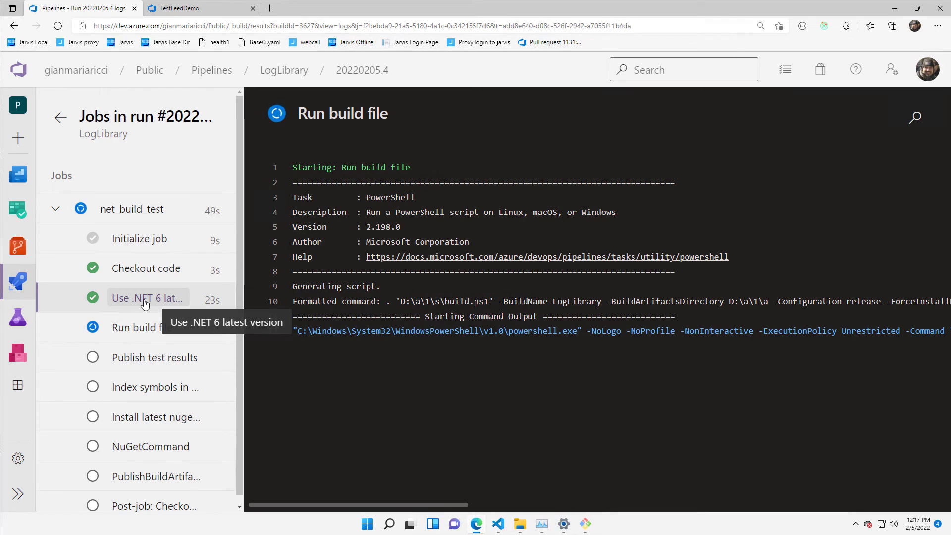
# Step: Follow the Use .NET 6 and Run build file step logs until the job completes
pyautogui.click(147, 298)
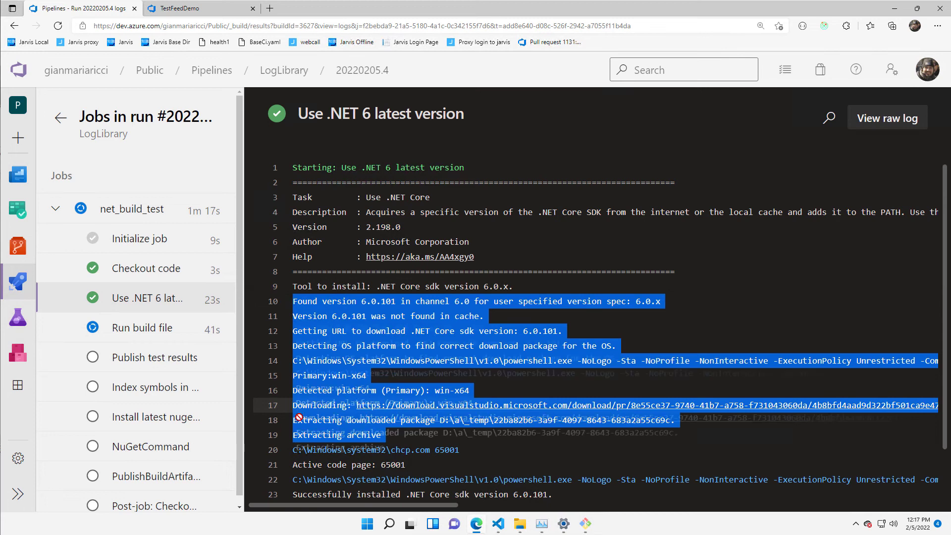
pyautogui.click(141, 328)
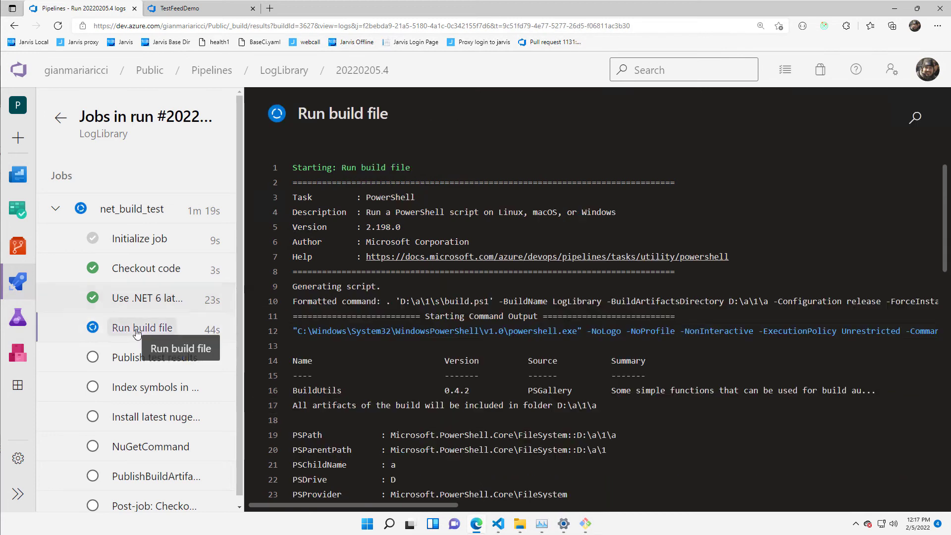
pyautogui.scroll(-3)
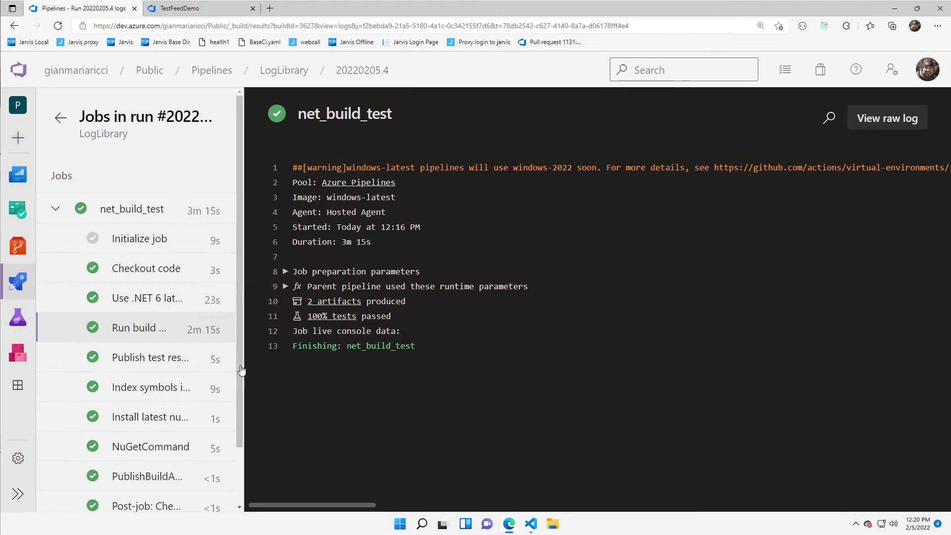
# Step: Confirm the NuGetCommand log pushed LogLibrary 0.2.0-alpha0006, then view the TestFeedDemo feed
pyautogui.scroll(-3)
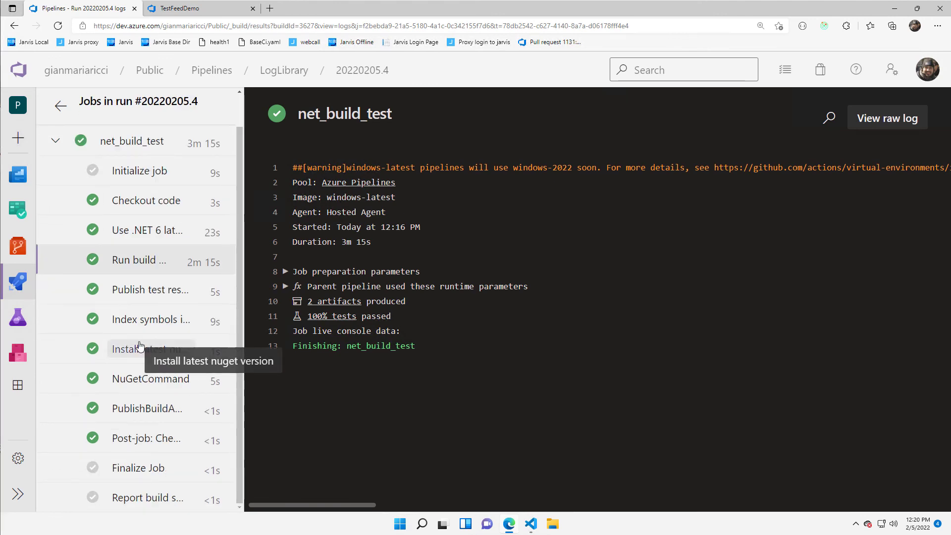
pyautogui.click(151, 378)
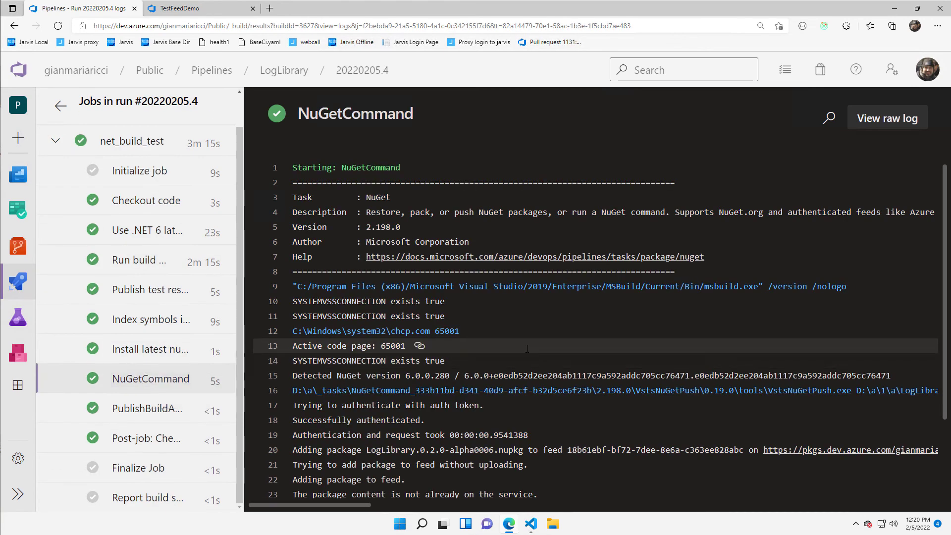
pyautogui.scroll(-3)
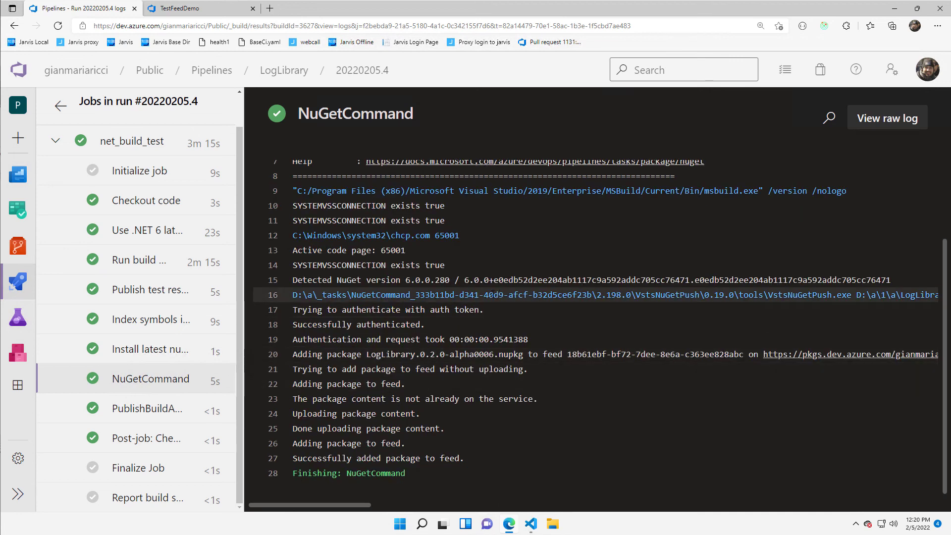
pyautogui.moveTo(151, 408)
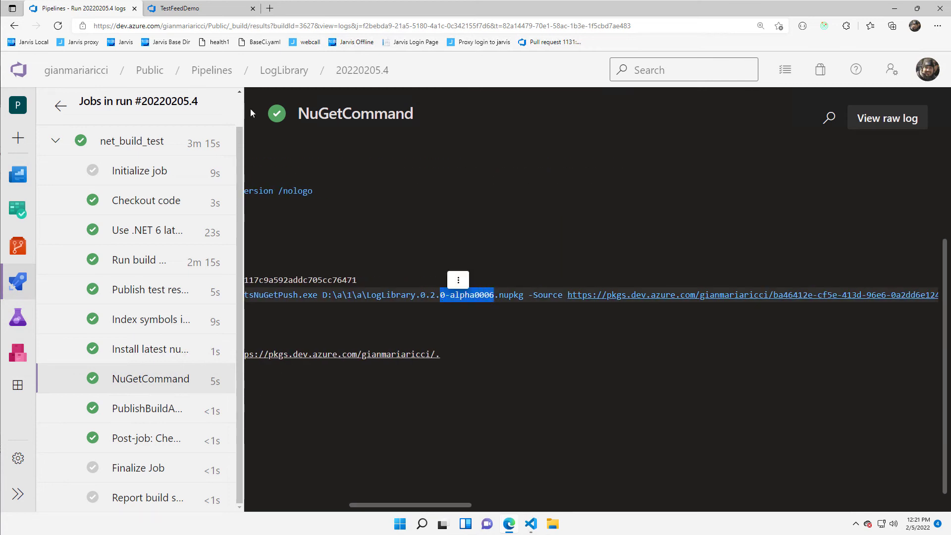
pyautogui.click(179, 8)
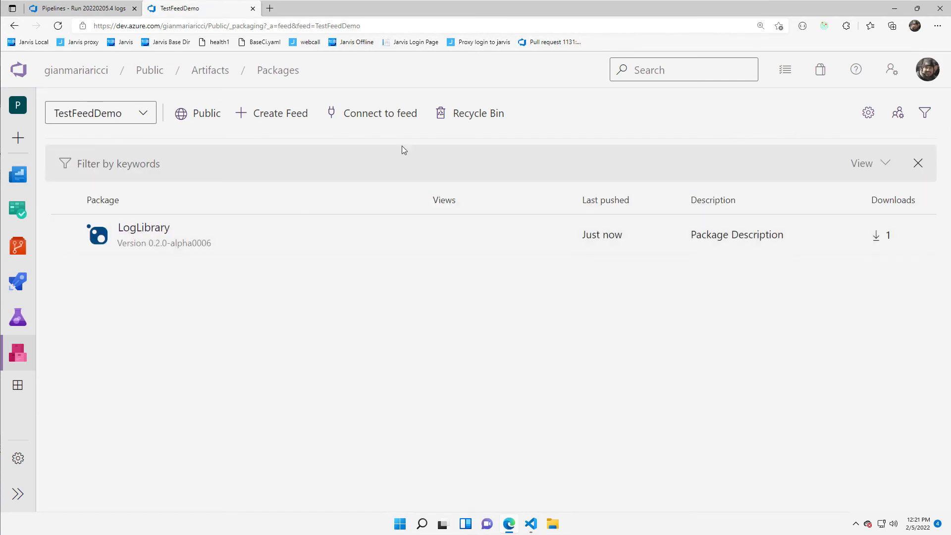
# Step: Open the LogLibrary package and list its versions, 0.2.0-alpha0006 and alpha0005
pyautogui.click(143, 228)
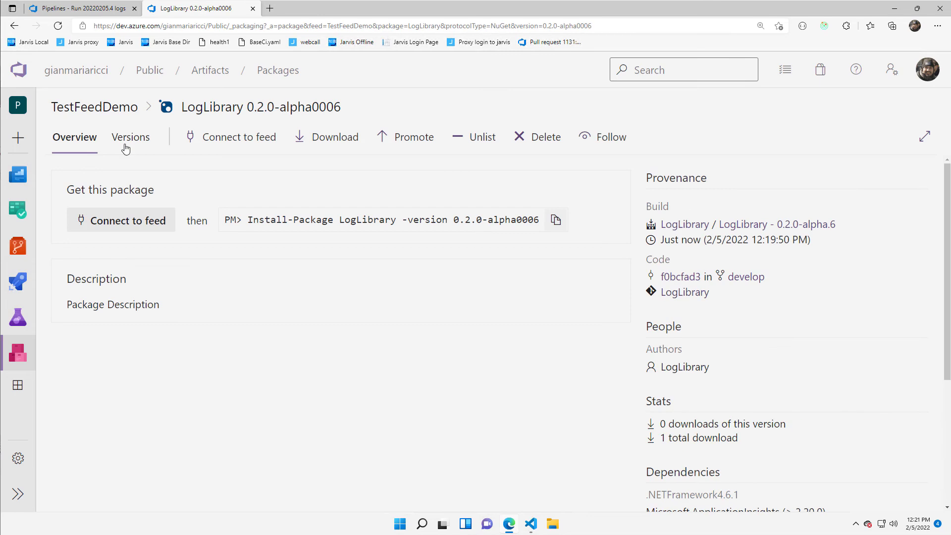
pyautogui.click(129, 137)
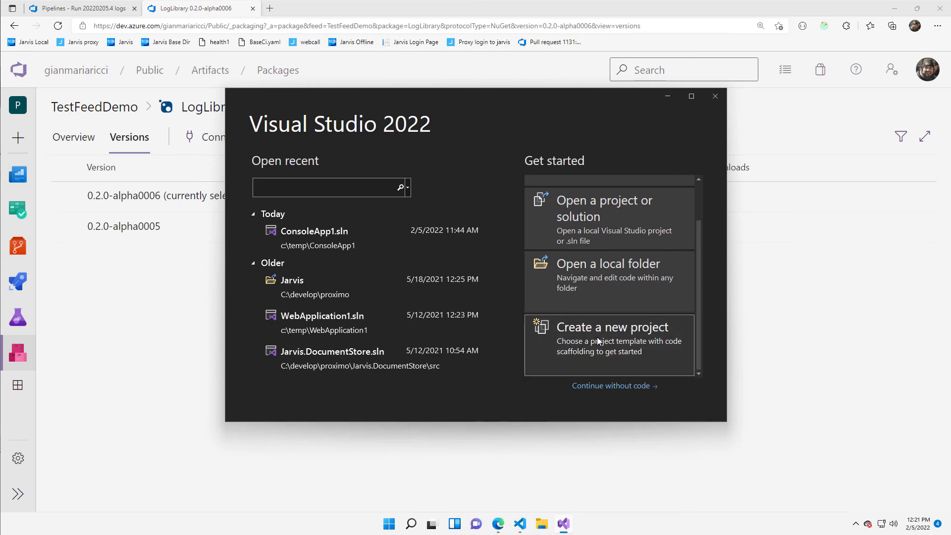
# Step: Create a C# Console App named ConsoleApp1 in C:\temp targeting .NET 6.0
pyautogui.click(611, 327)
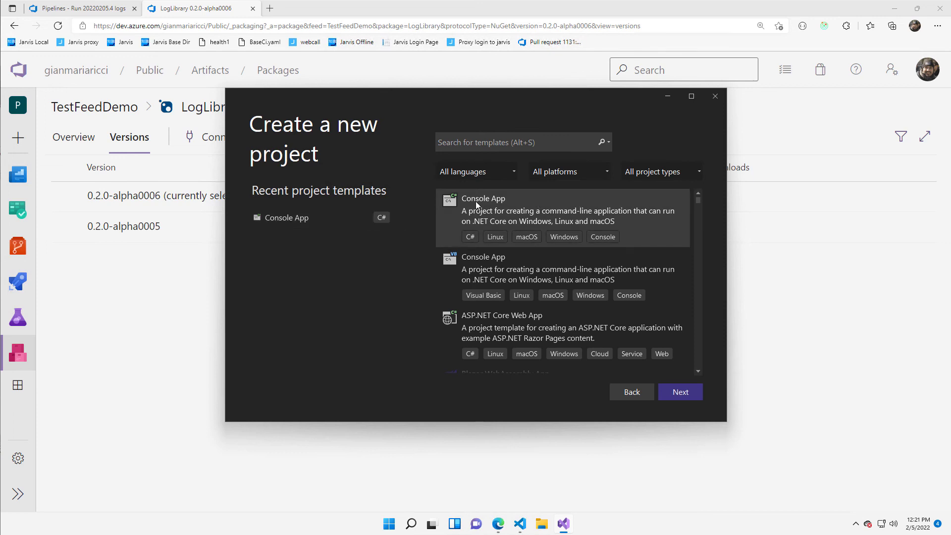
pyautogui.click(679, 392)
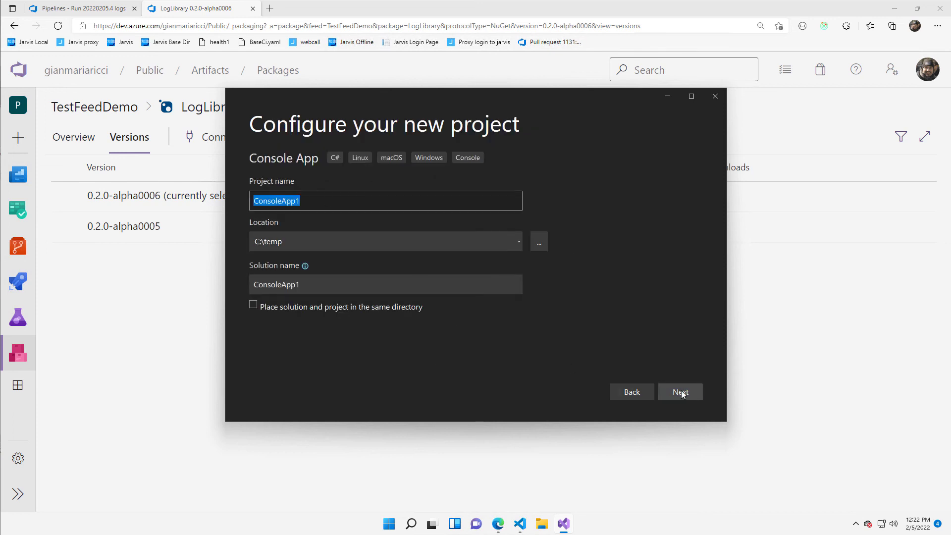
pyautogui.click(680, 391)
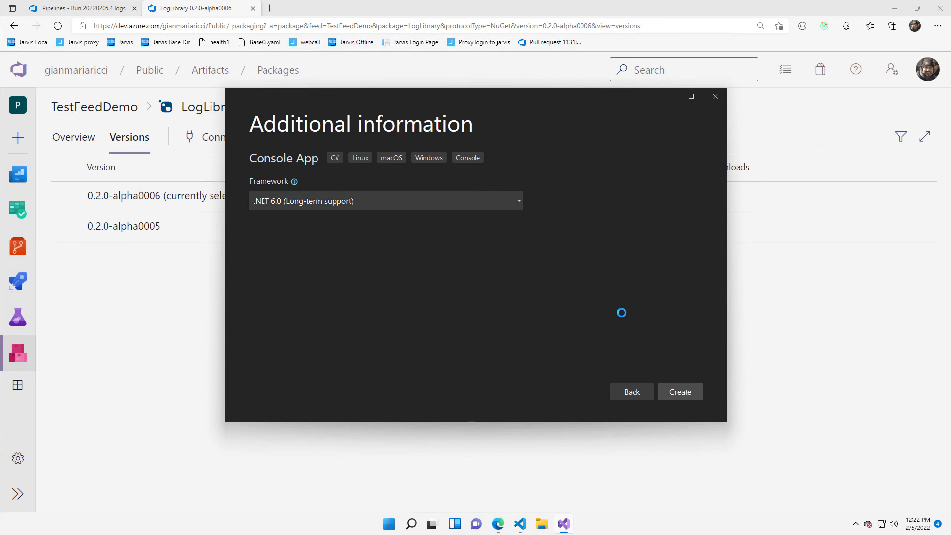
pyautogui.moveTo(300, 224)
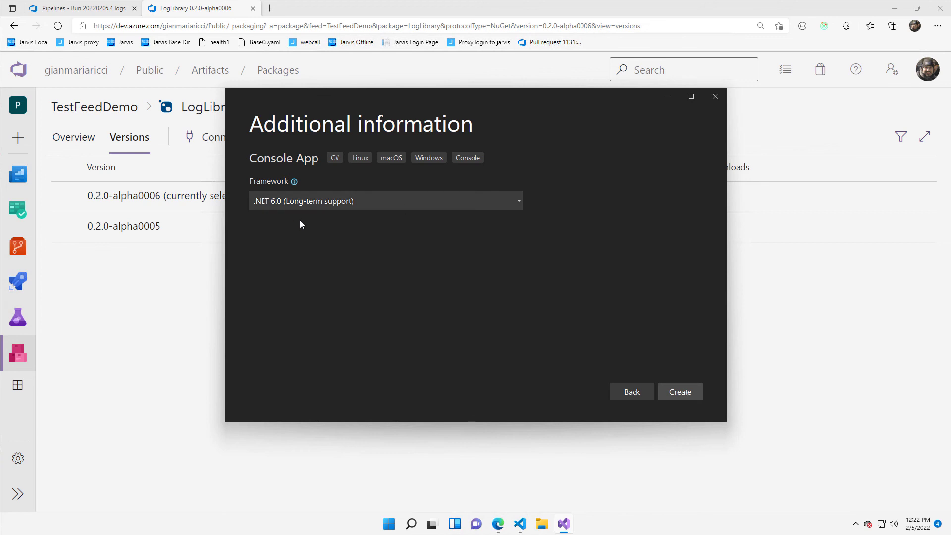
pyautogui.click(679, 391)
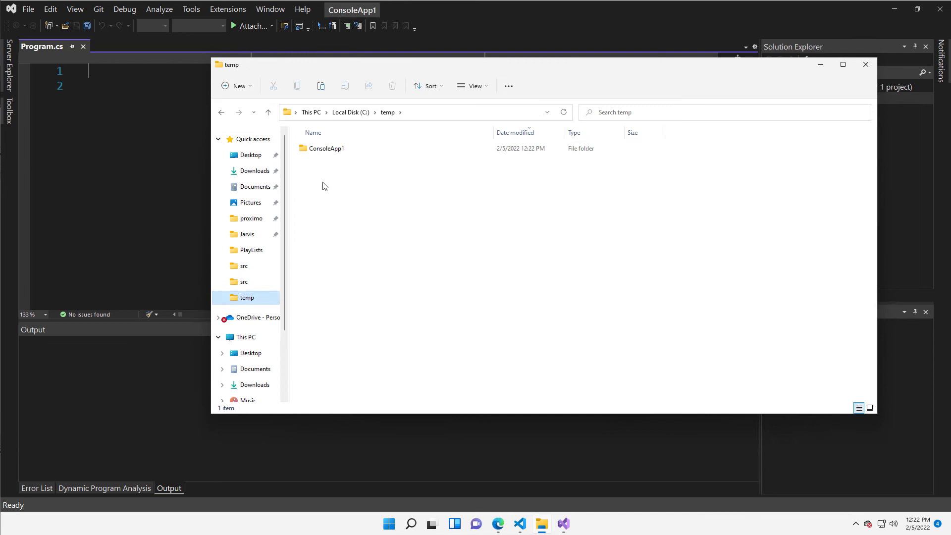
# Step: Open the ConsoleApp1 folder and bring up the NuGet.Config file's editing options
pyautogui.doubleClick(327, 148)
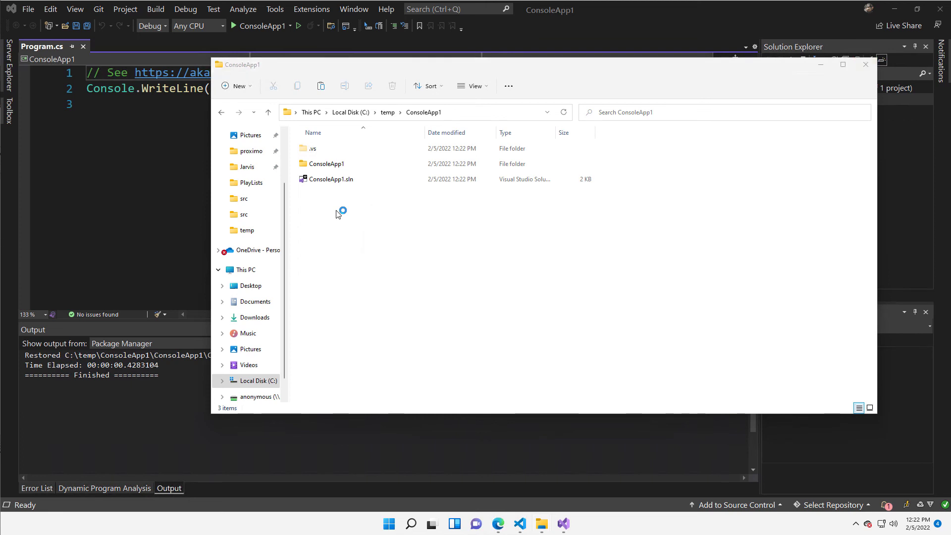
pyautogui.click(327, 194)
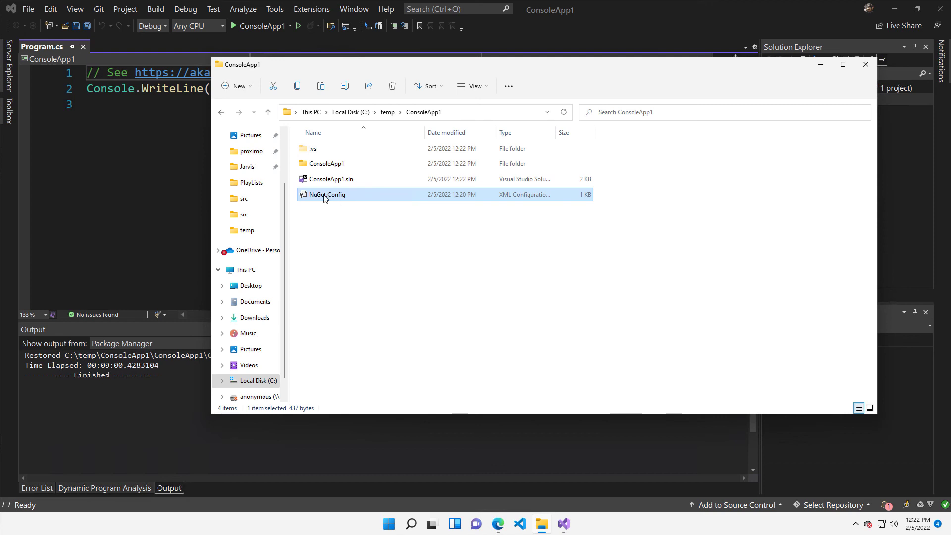
pyautogui.rightClick(326, 194)
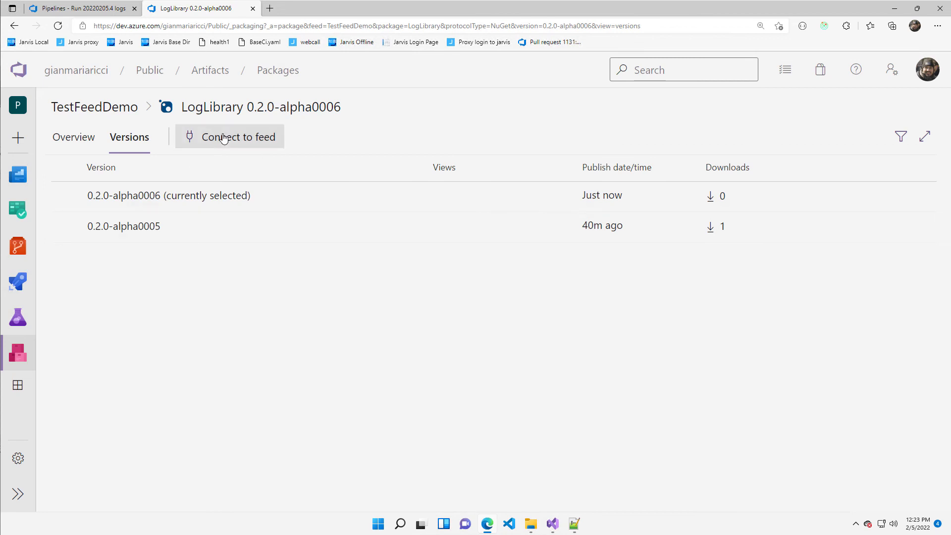
# Step: Show the TestFeedDemo feed's NuGet.exe connection instructions and copy the feed URL
pyautogui.click(238, 136)
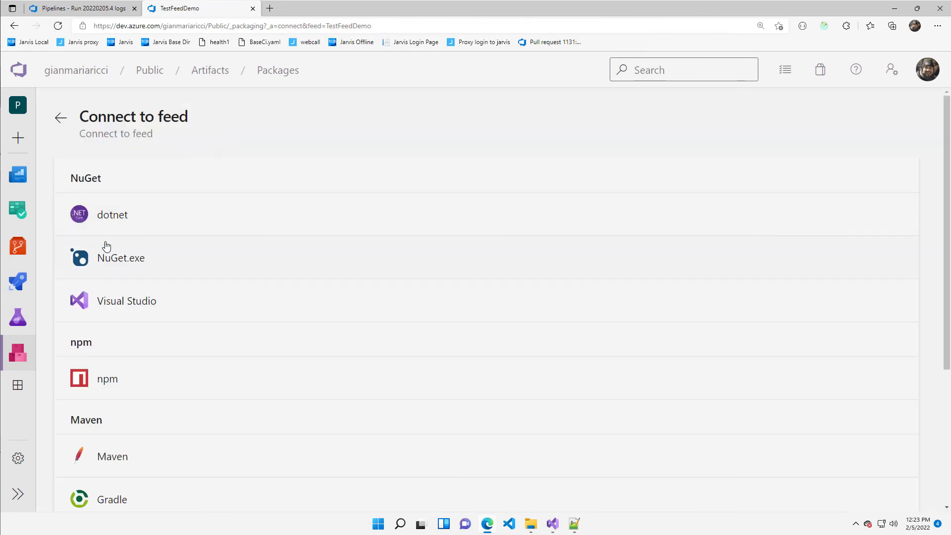
pyautogui.click(120, 257)
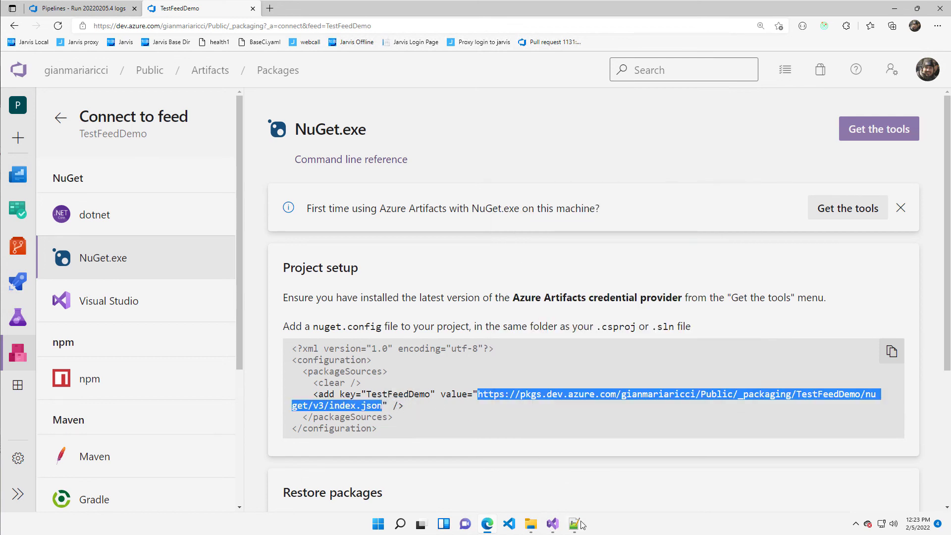
pyautogui.click(572, 523)
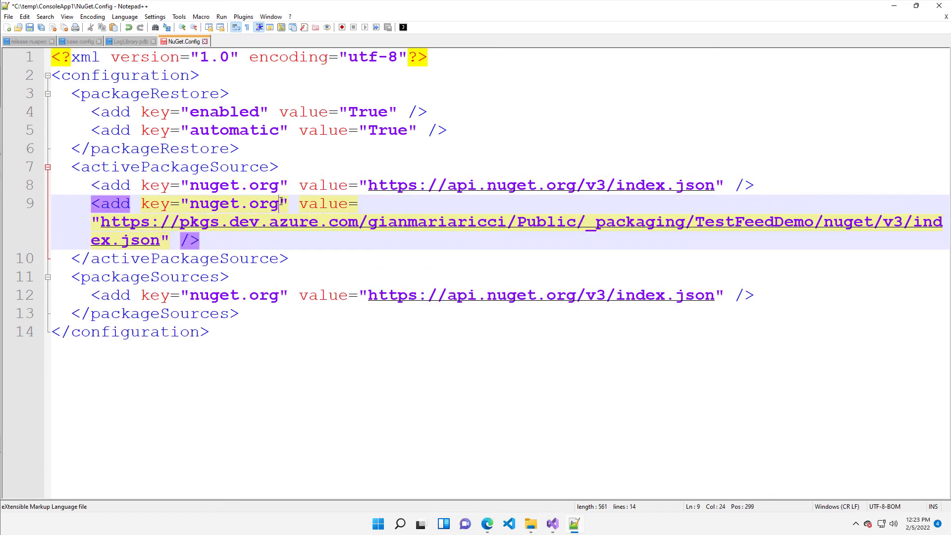
# Step: Name the new NuGet.Config package source entry 'azdo' for the TestFeedDemo URL
pyautogui.write('azdo')
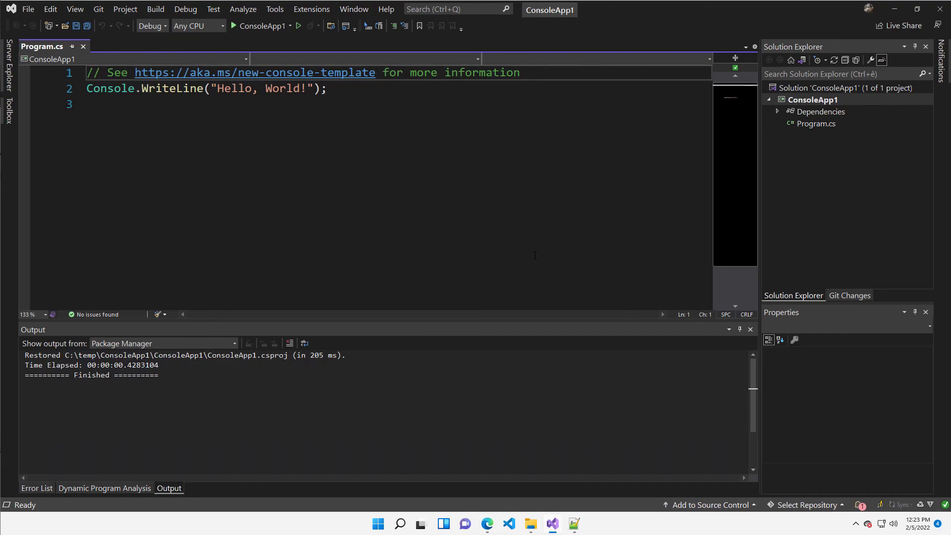
# Step: Reload the ConsoleApp1 solution and open its NuGet Package Manager from Dependencies
pyautogui.click(27, 9)
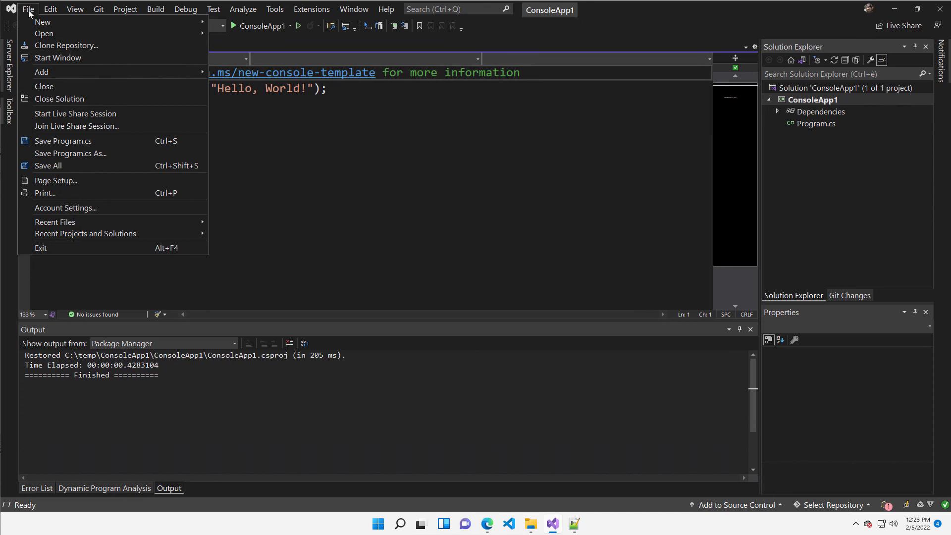
pyautogui.click(27, 9)
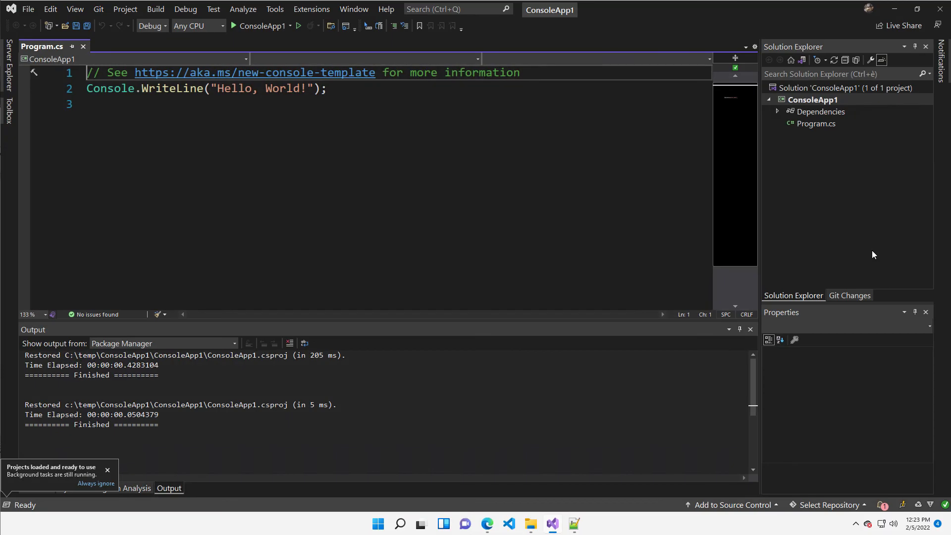
pyautogui.rightClick(820, 112)
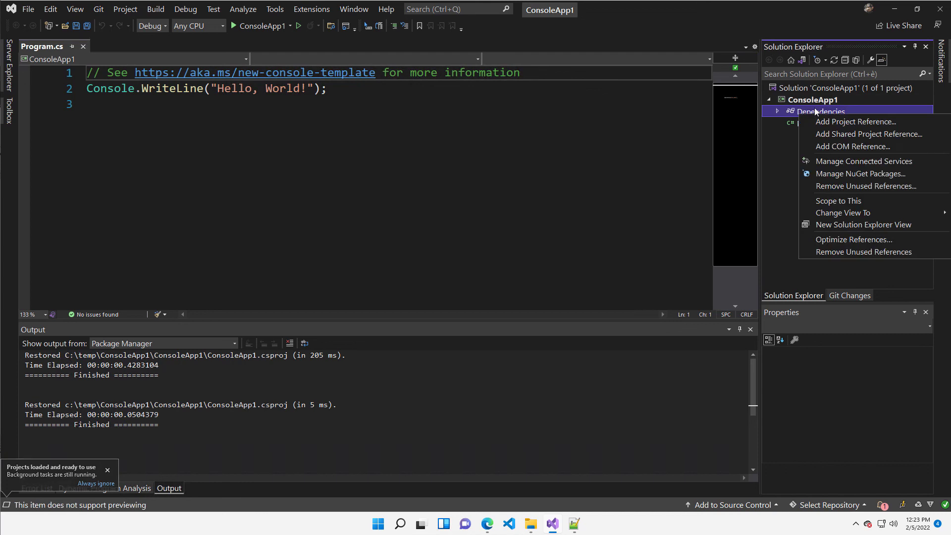
pyautogui.click(859, 173)
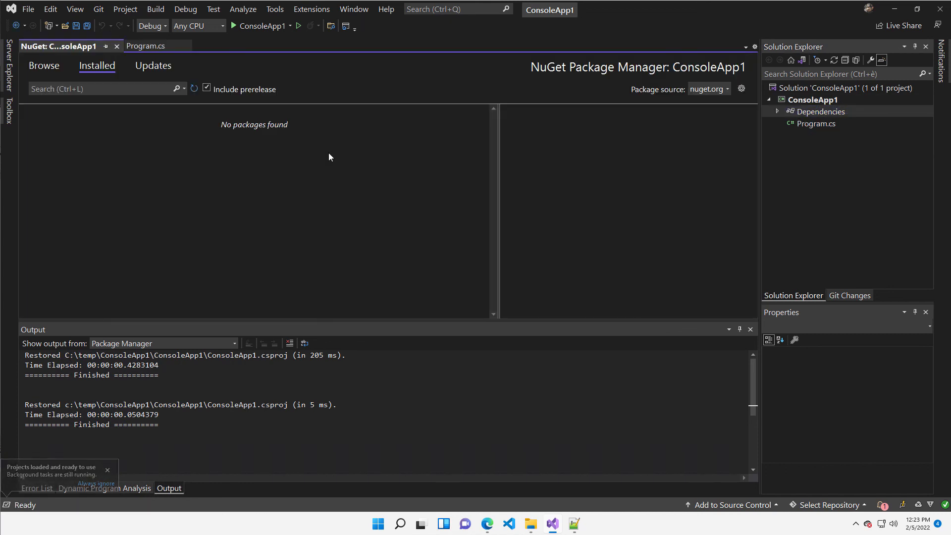
# Step: Install LogLibrary 0.2.0-alpha0006 from the azdo source into ConsoleApp1, then return to Program.cs
pyautogui.click(716, 89)
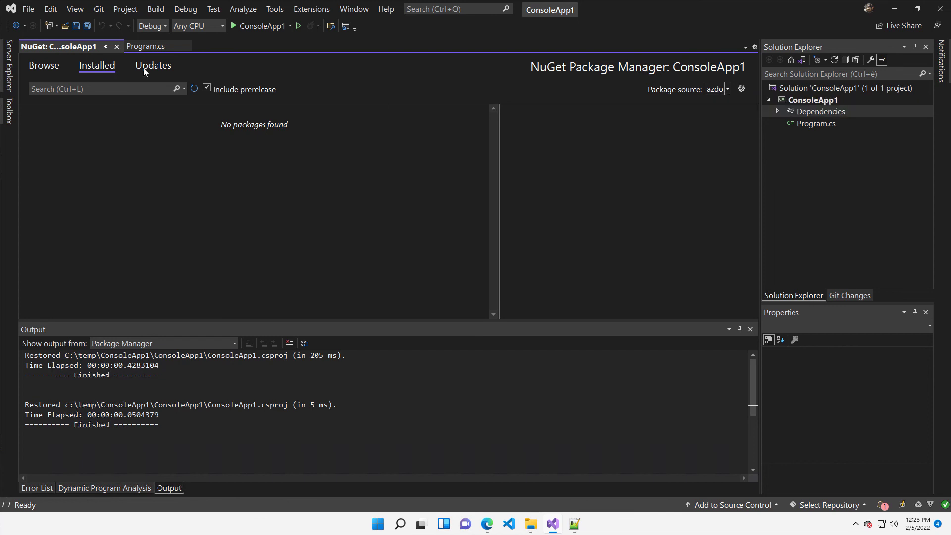
pyautogui.click(44, 66)
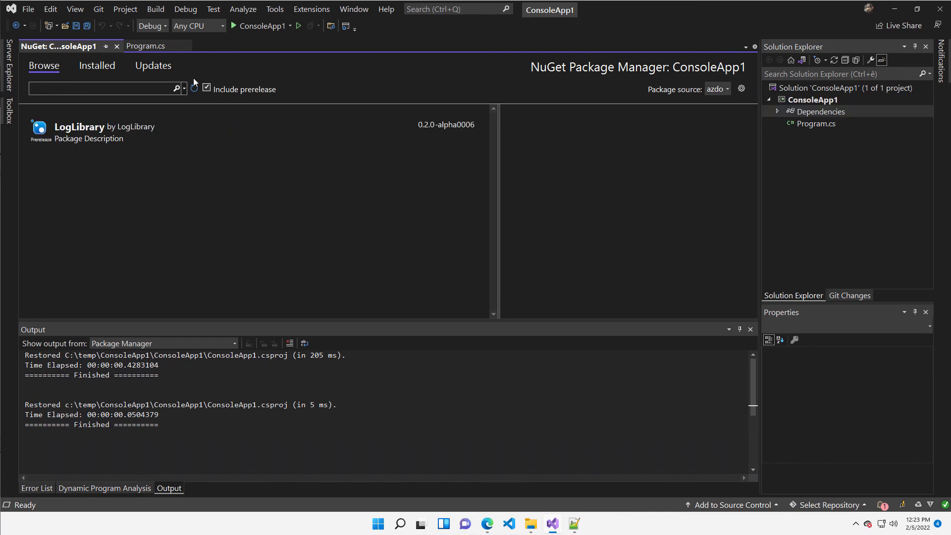
pyautogui.click(79, 131)
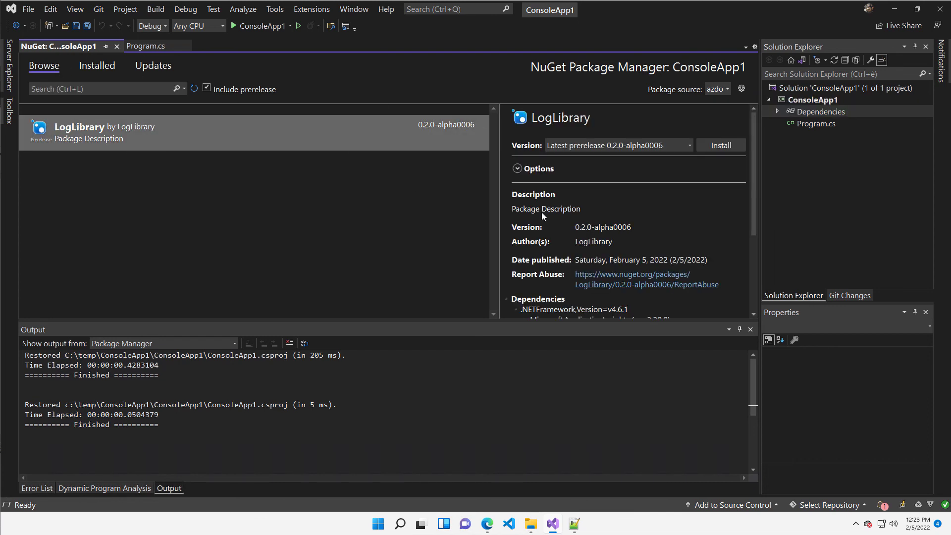
pyautogui.click(719, 145)
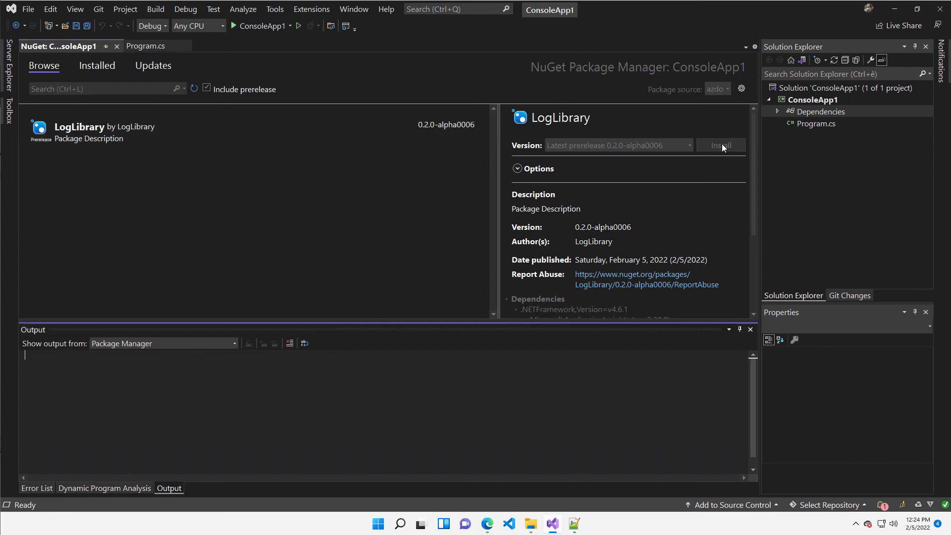
pyautogui.click(719, 145)
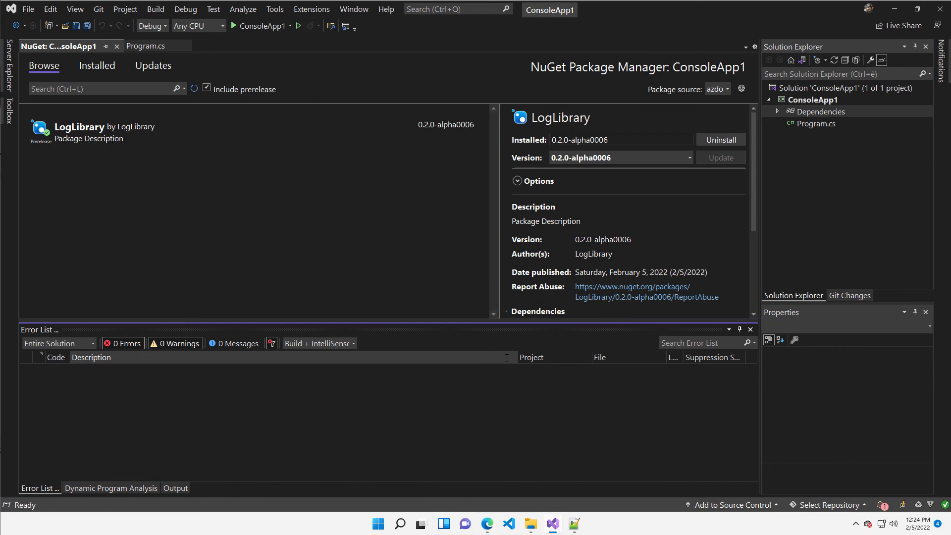
pyautogui.click(145, 46)
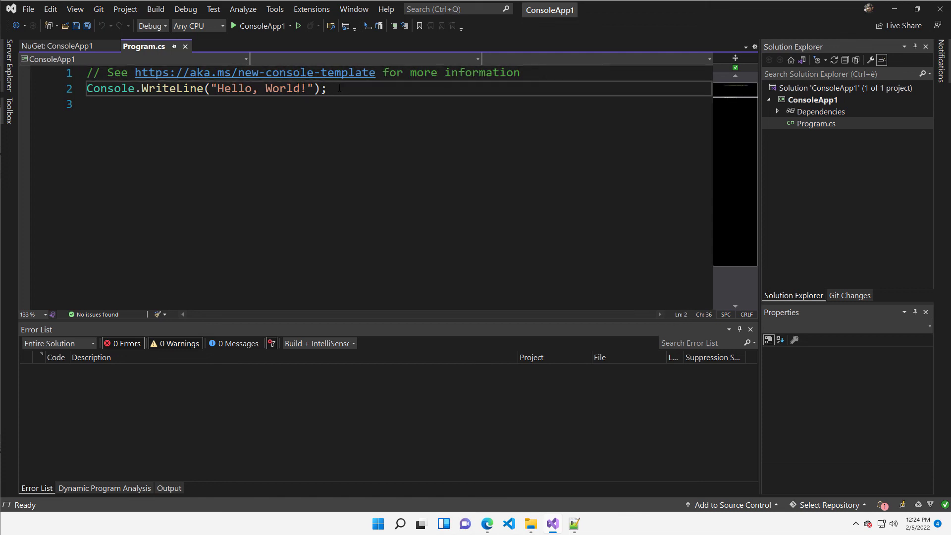
# Step: Insert the FileLogDestination line for file.log, followed by Console.ReadKey();
pyautogui.press('enter')
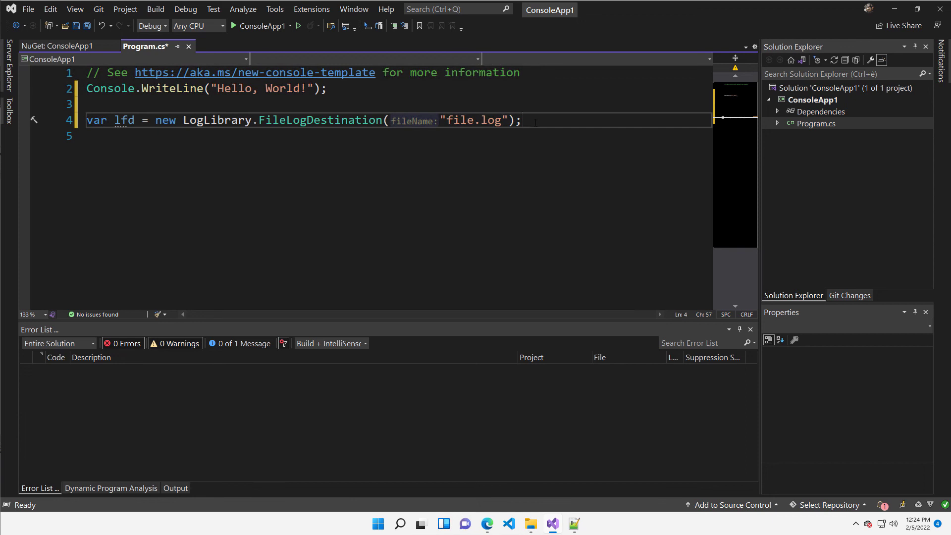
pyautogui.write('Con')
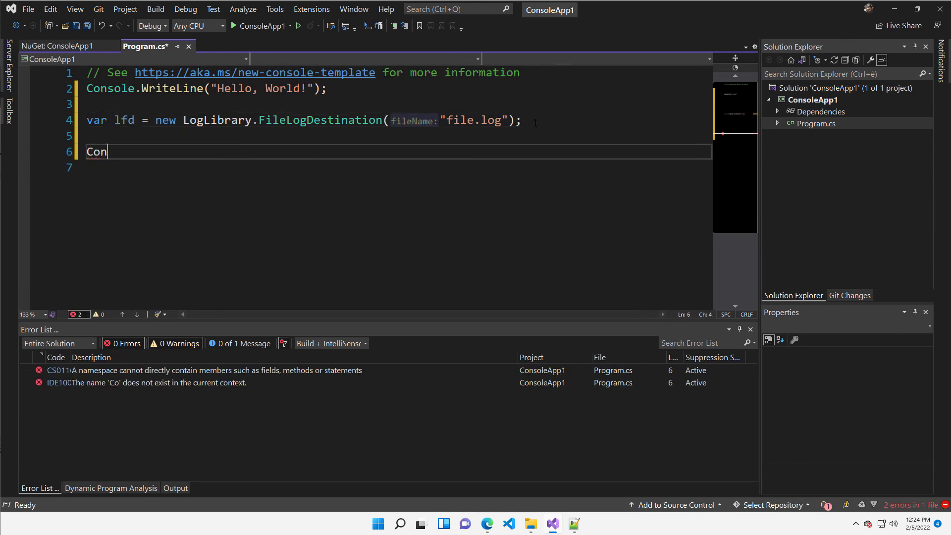
pyautogui.write('sole.rea')
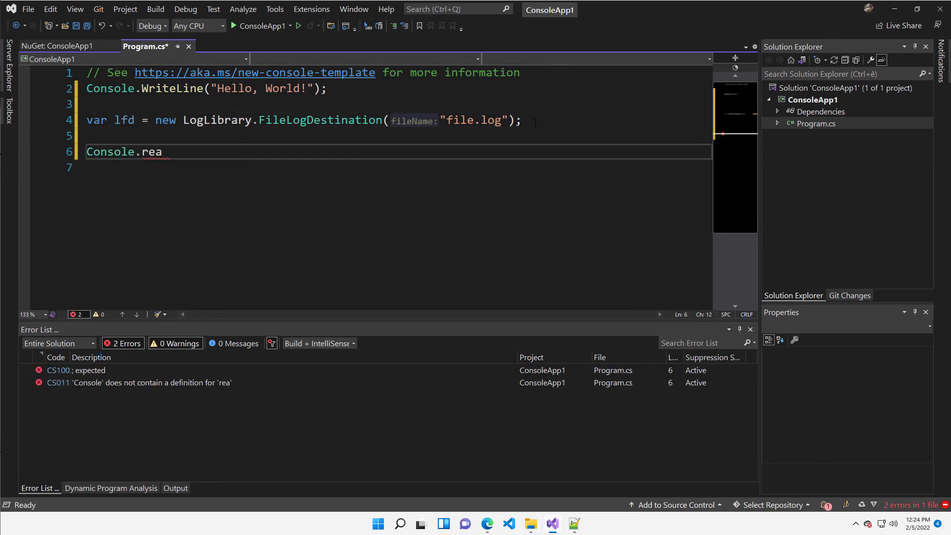
pyautogui.write('dKey();')
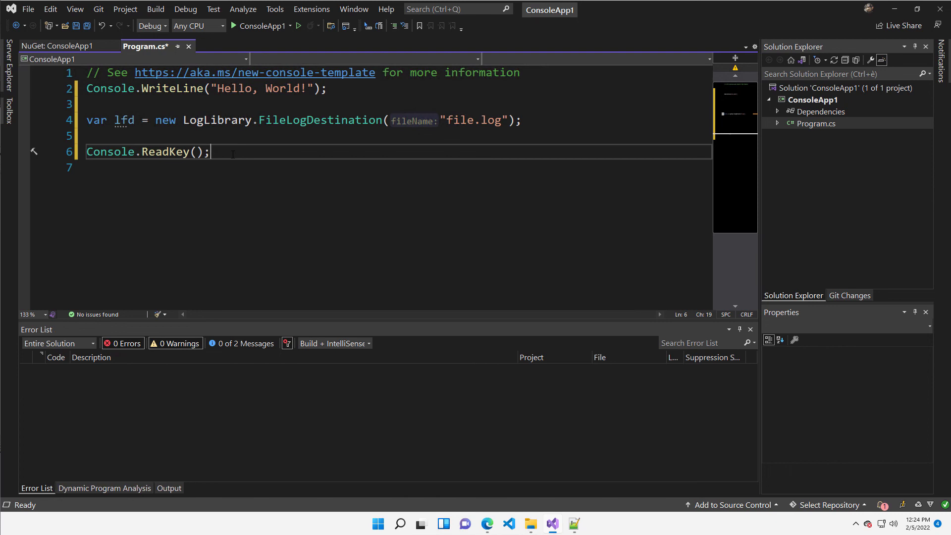
pyautogui.moveTo(374, 60)
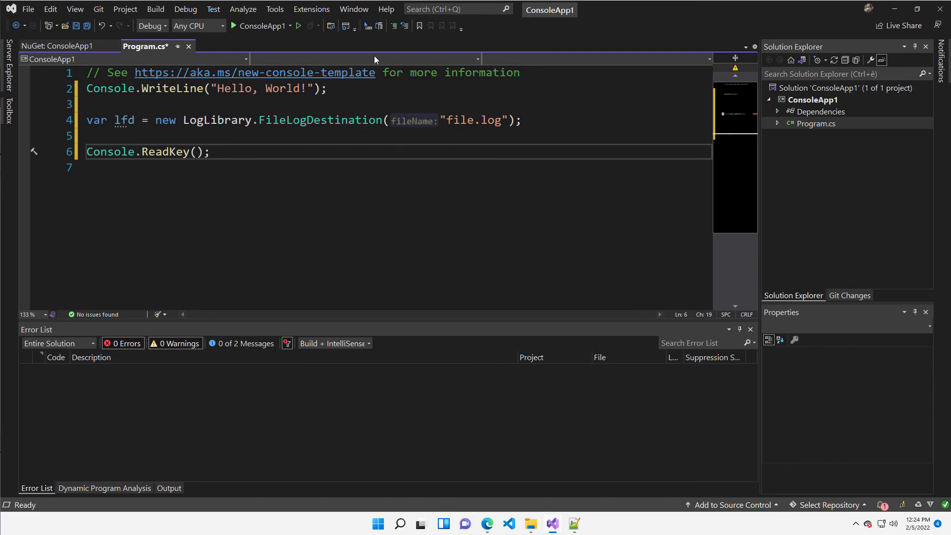
# Step: Search the IDE's feature search for 'sy' to find symbol cache locations
pyautogui.click(455, 9)
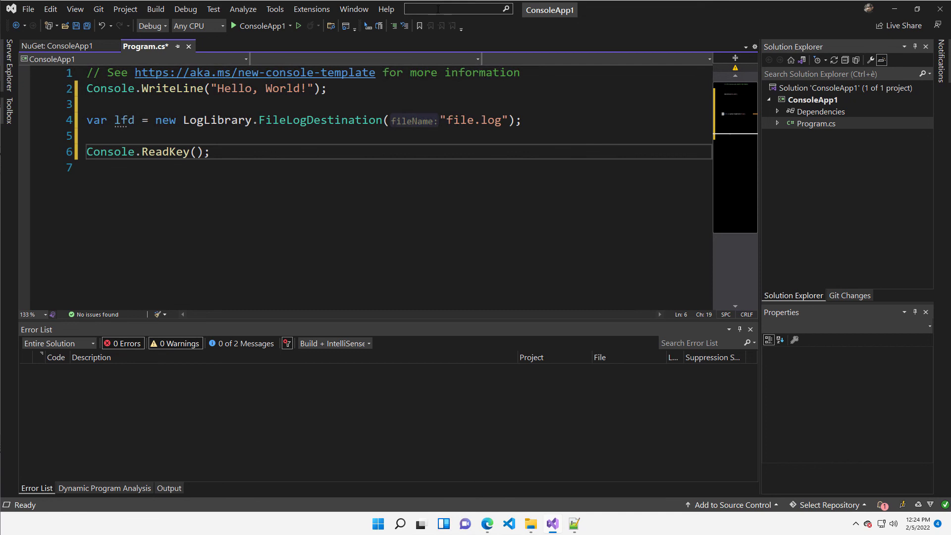
pyautogui.click(455, 9)
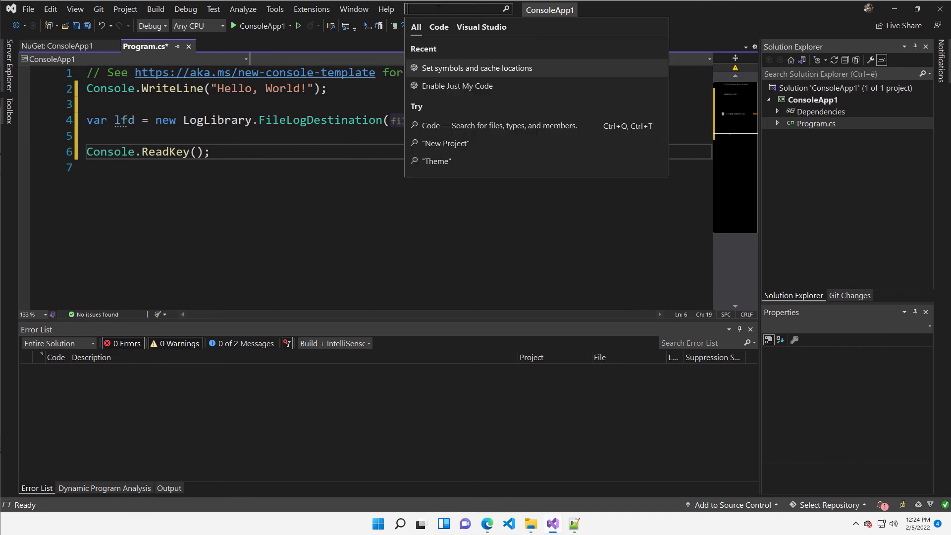
pyautogui.write('s')
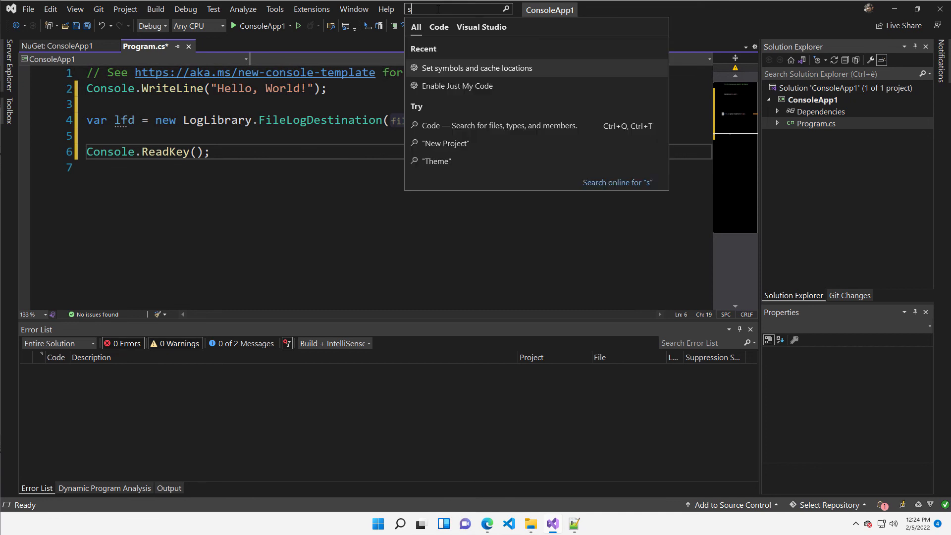
# Step: Review Debugging > Symbols: dev.azure.com server enabled, cache in c:\SymbolCache, module loading options
pyautogui.write('y')
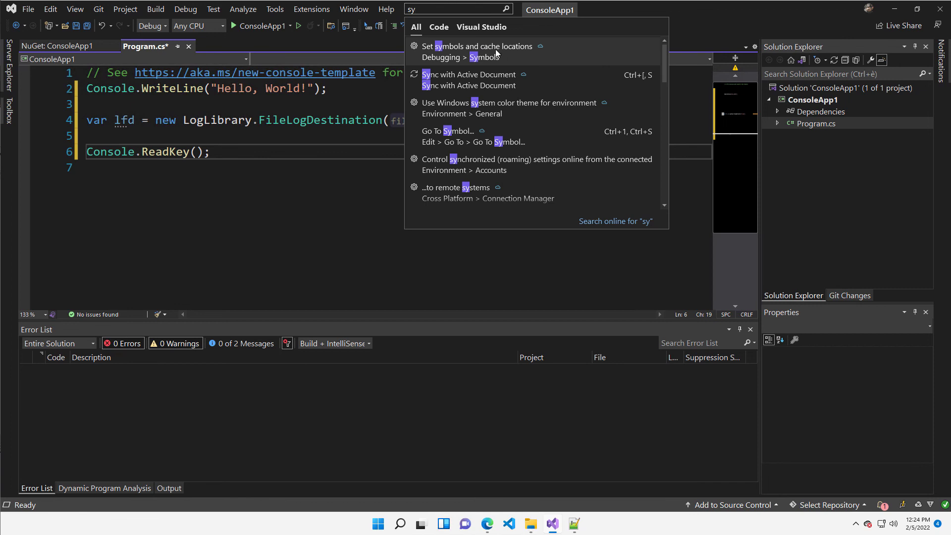
pyautogui.click(478, 46)
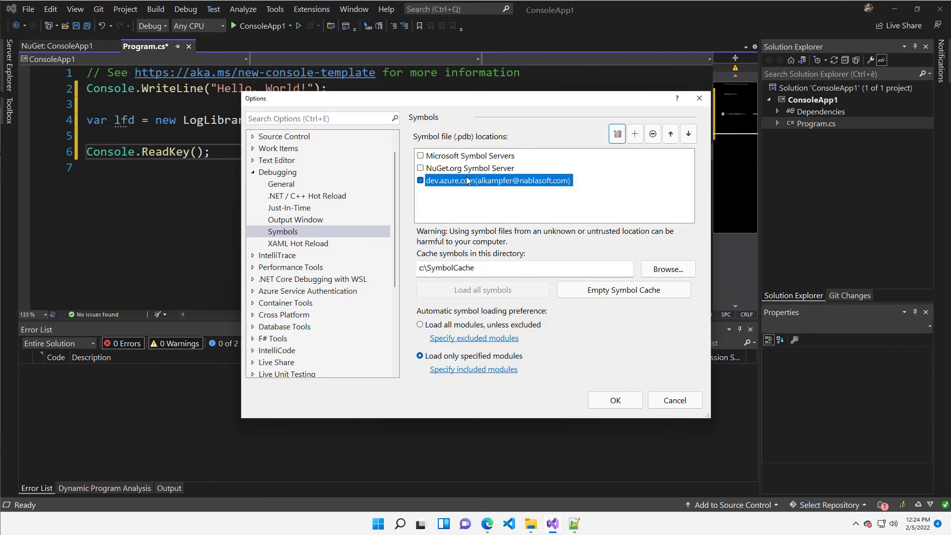
pyautogui.moveTo(617, 133)
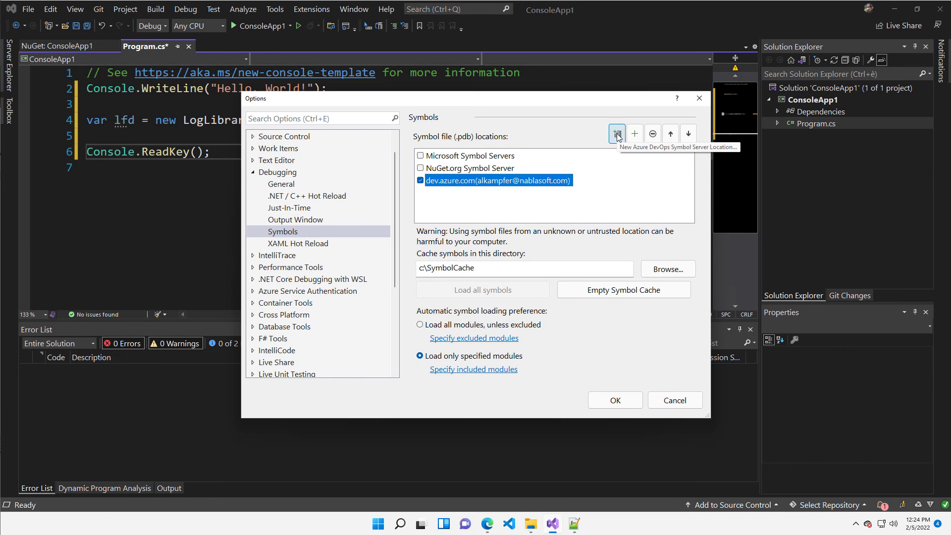
pyautogui.click(616, 134)
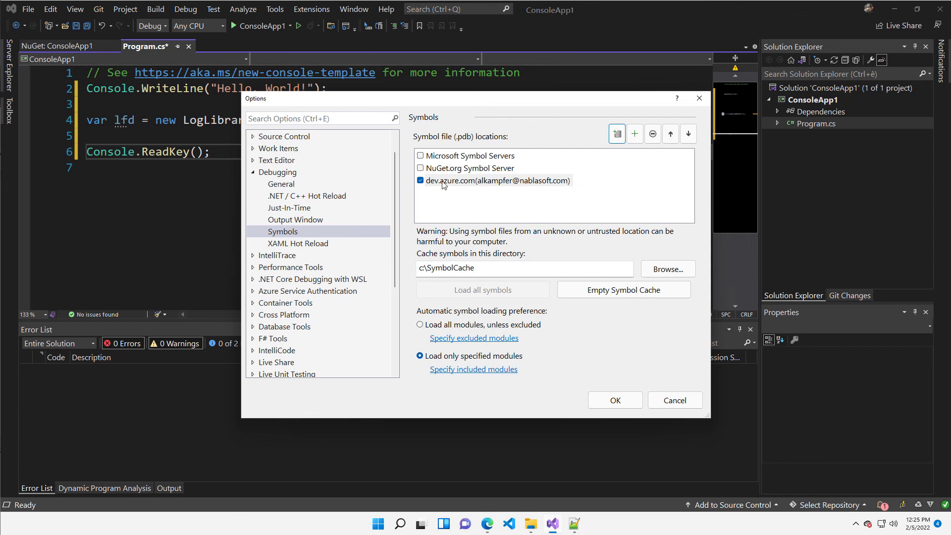
pyautogui.moveTo(482, 185)
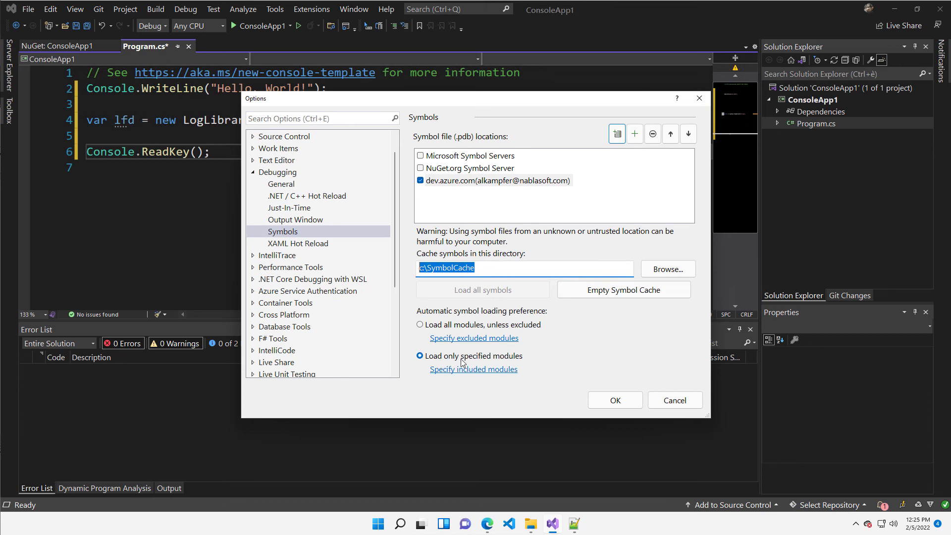
pyautogui.click(473, 368)
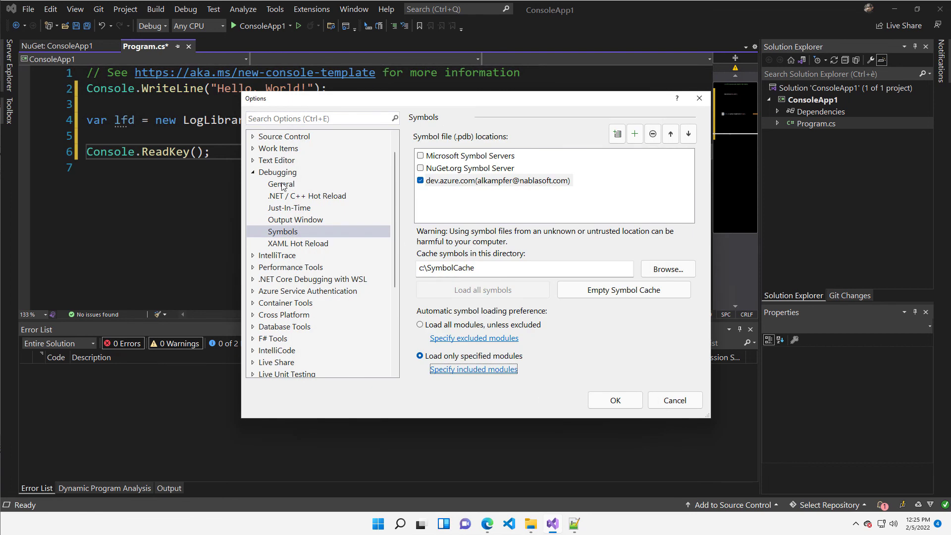
# Step: Review Debugging > General, confirming source server and Source Link support are enabled
pyautogui.click(281, 184)
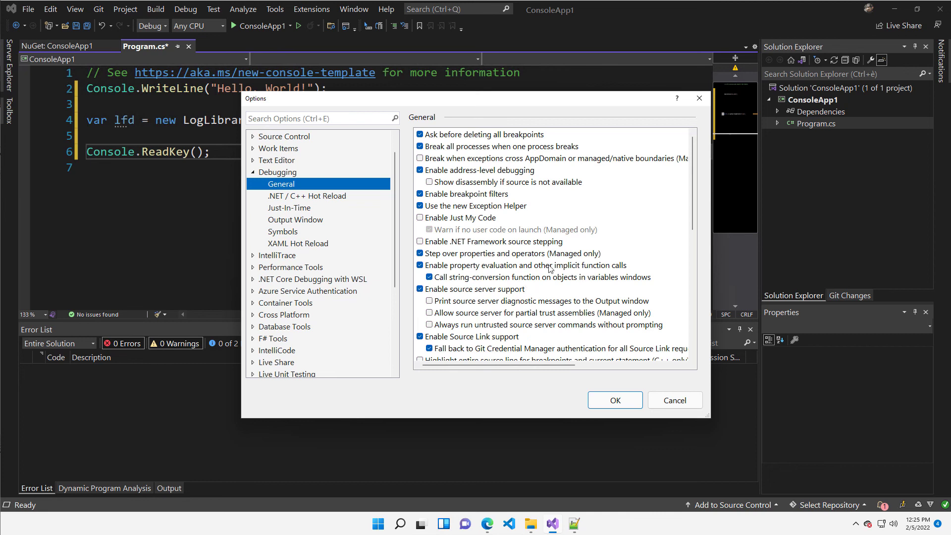
pyautogui.scroll(-3)
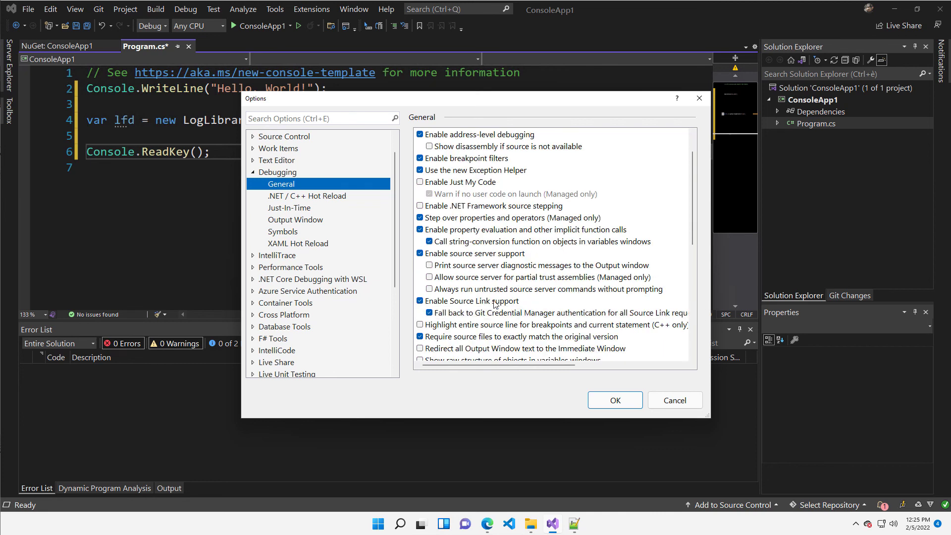
pyautogui.click(429, 313)
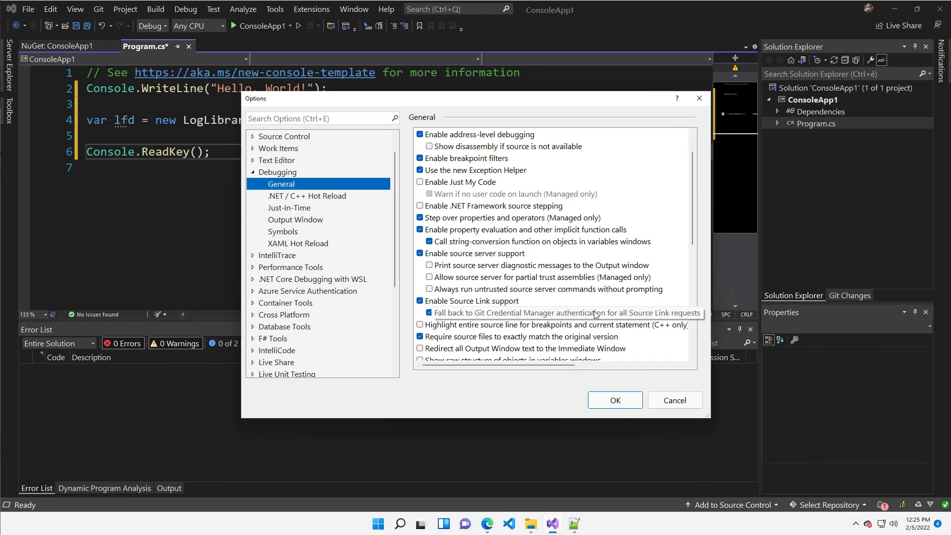
pyautogui.moveTo(597, 315)
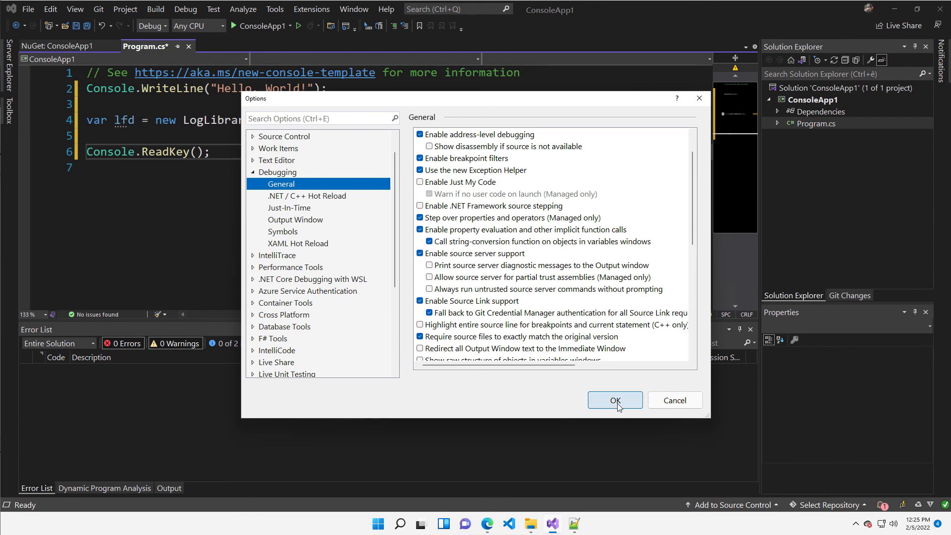
# Step: Accept the options, select FileLogDestination on line 4, and start debugging ConsoleApp1
pyautogui.click(614, 400)
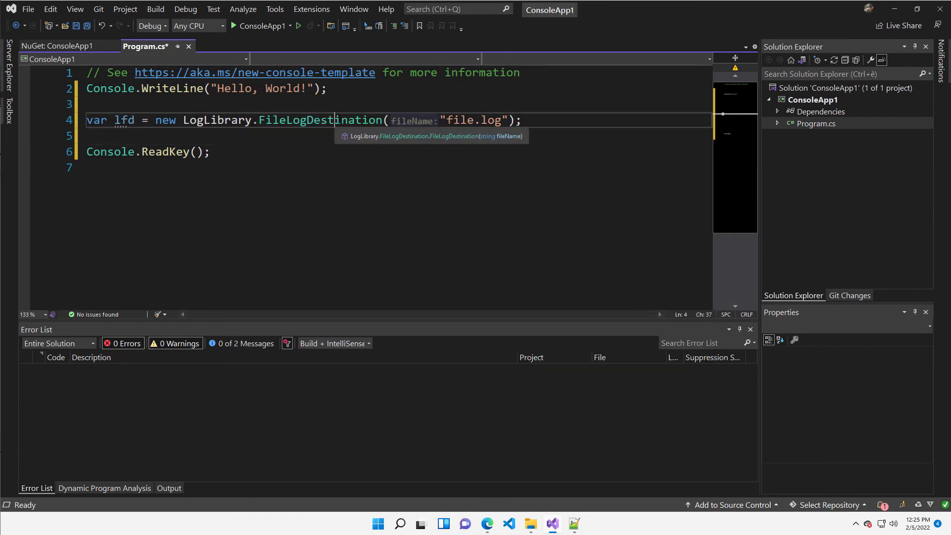
pyautogui.doubleClick(321, 120)
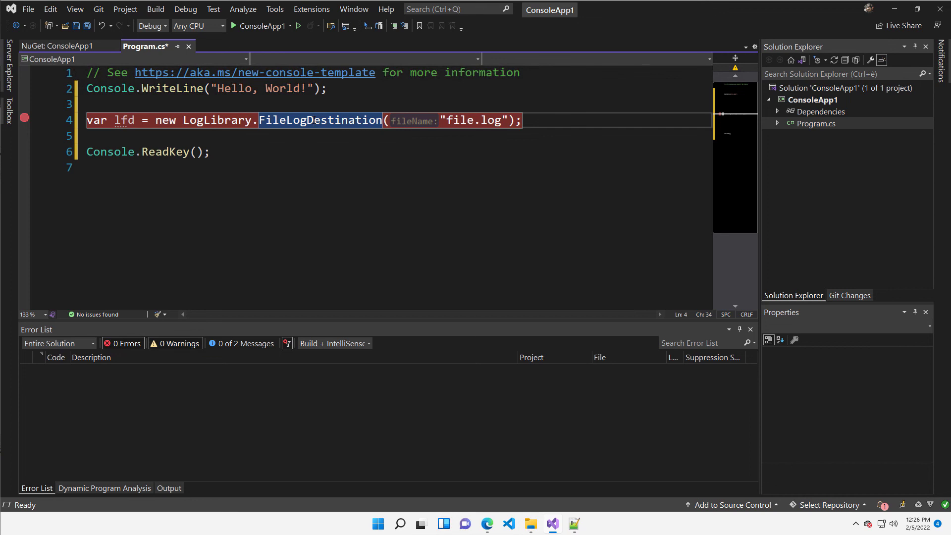
pyautogui.click(233, 25)
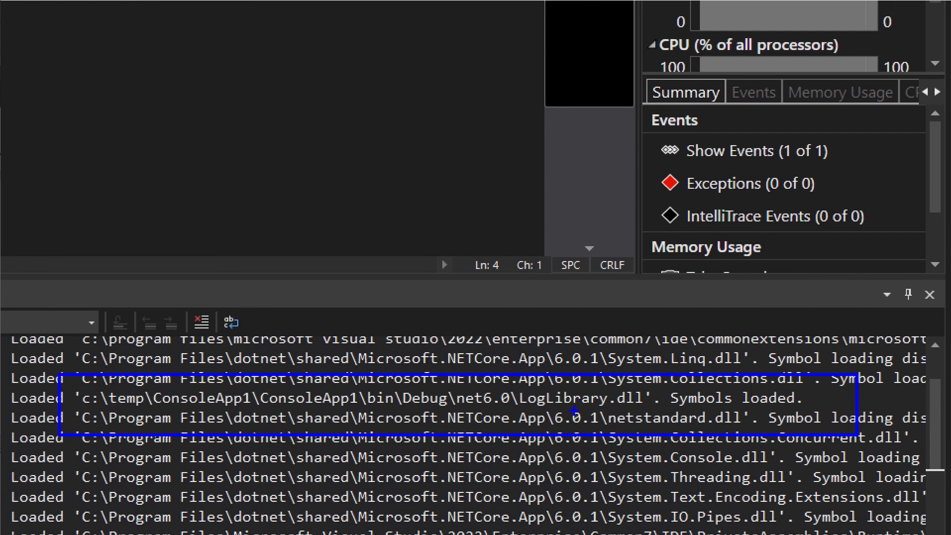
pyautogui.moveTo(756, 384)
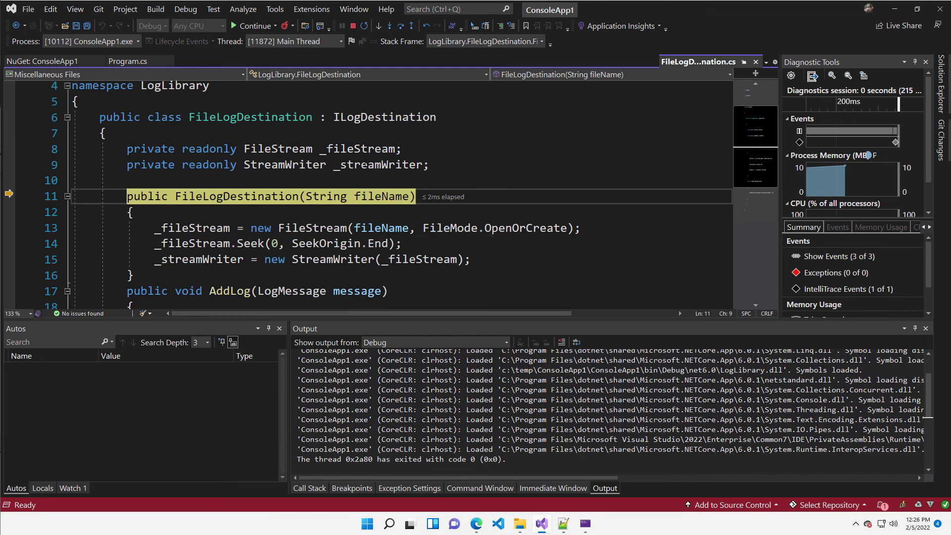
pyautogui.moveTo(294, 313)
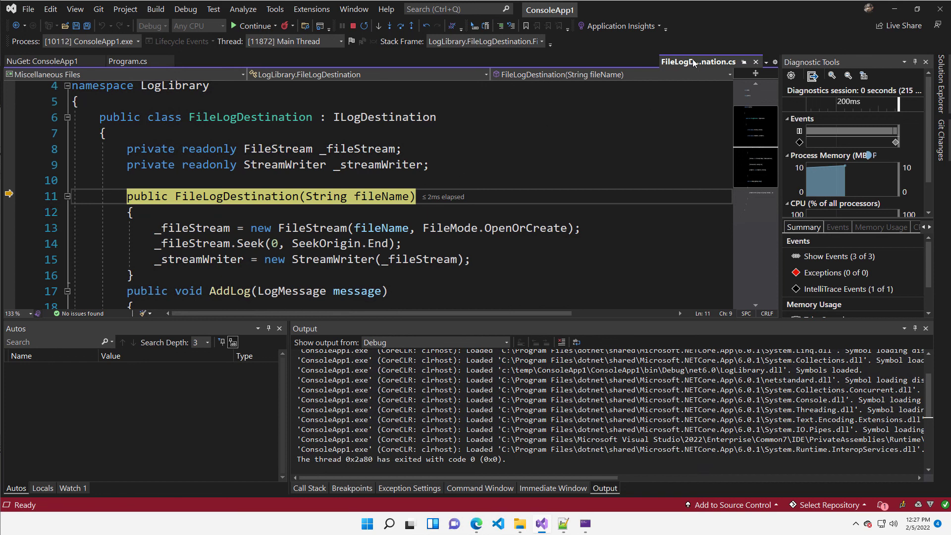
# Step: Open the folder containing FileLogDestination.cs and browse to C:\SymbolCache in File Explorer
pyautogui.rightClick(698, 62)
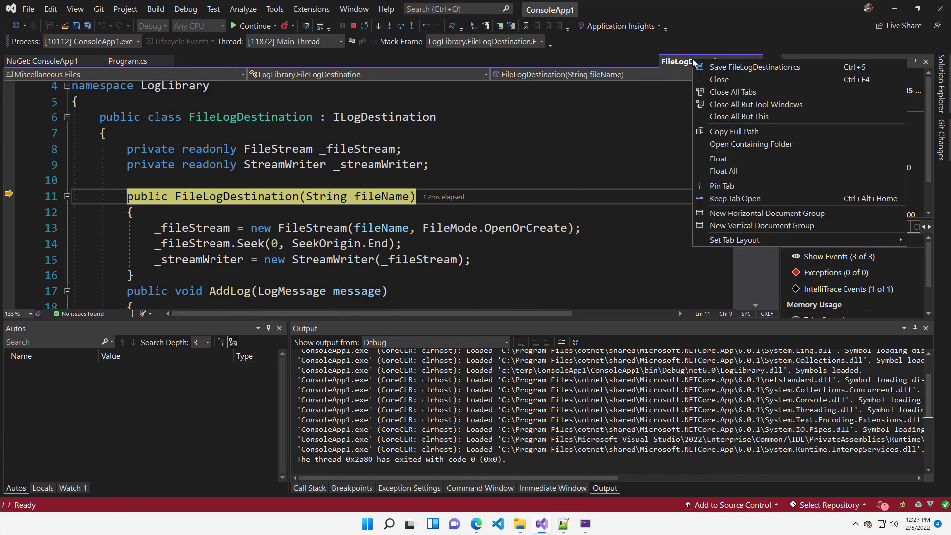
pyautogui.moveTo(750, 143)
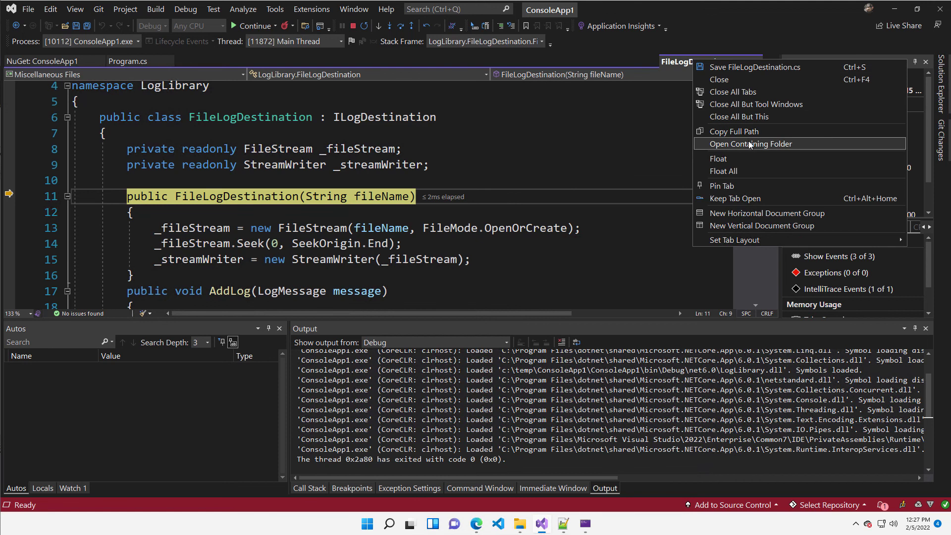
pyautogui.click(751, 143)
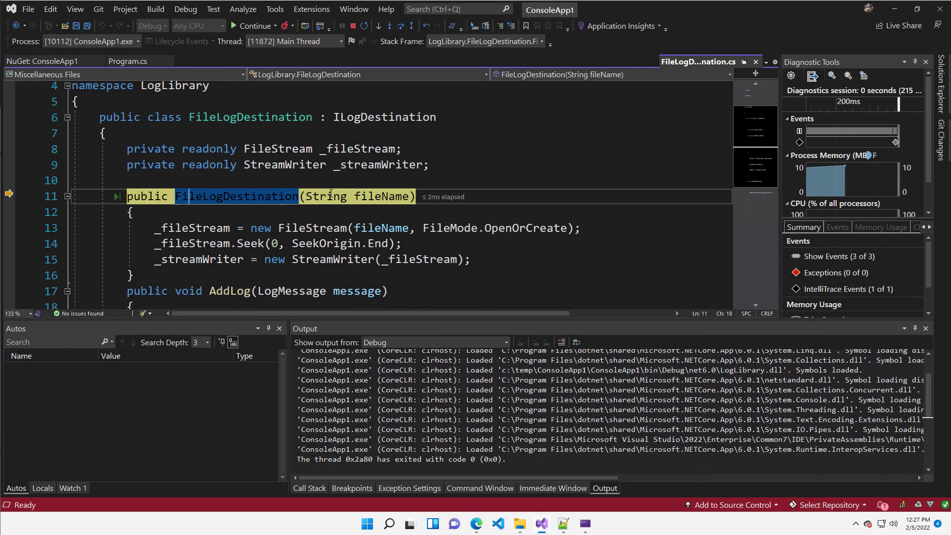
pyautogui.press('F10')
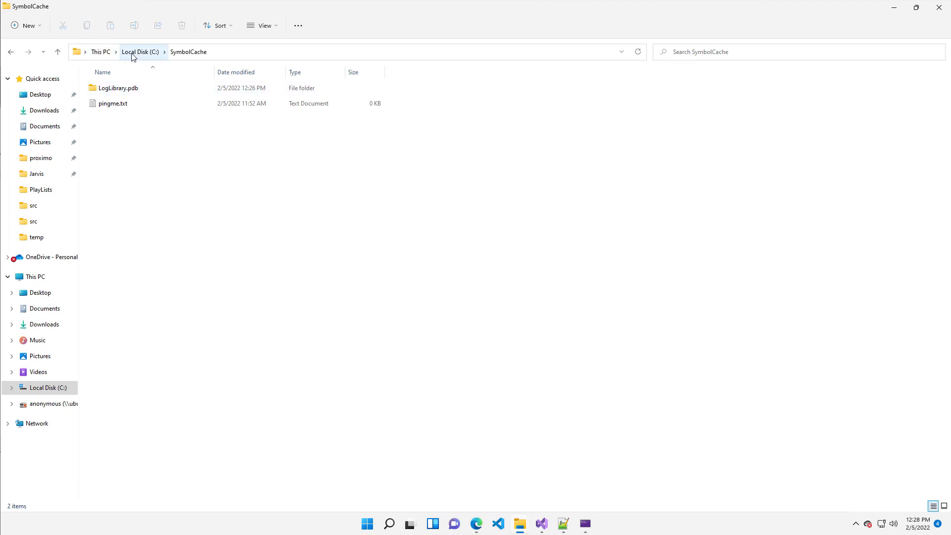
# Step: Enter the EC9DC303… cache folder and show all actions for LogLibrary.pdb
pyautogui.click(119, 88)
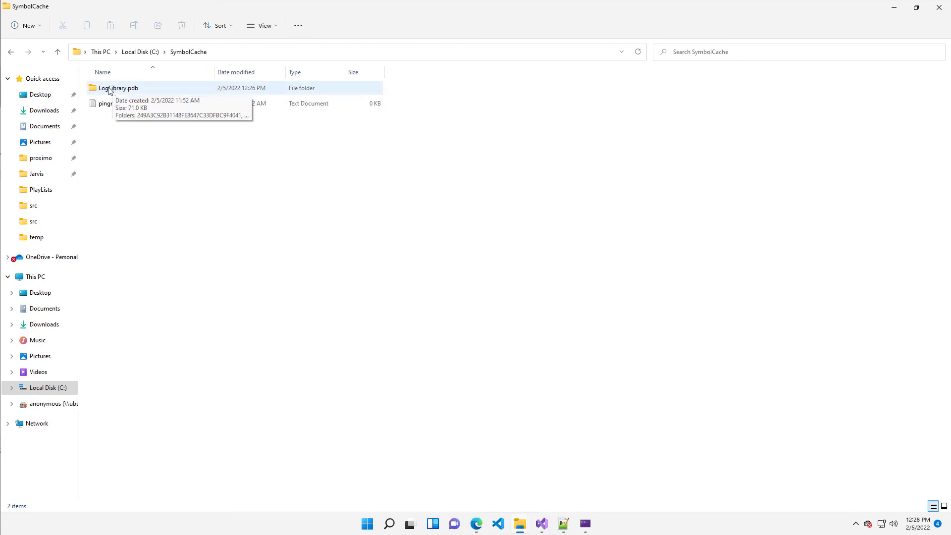
pyautogui.doubleClick(118, 88)
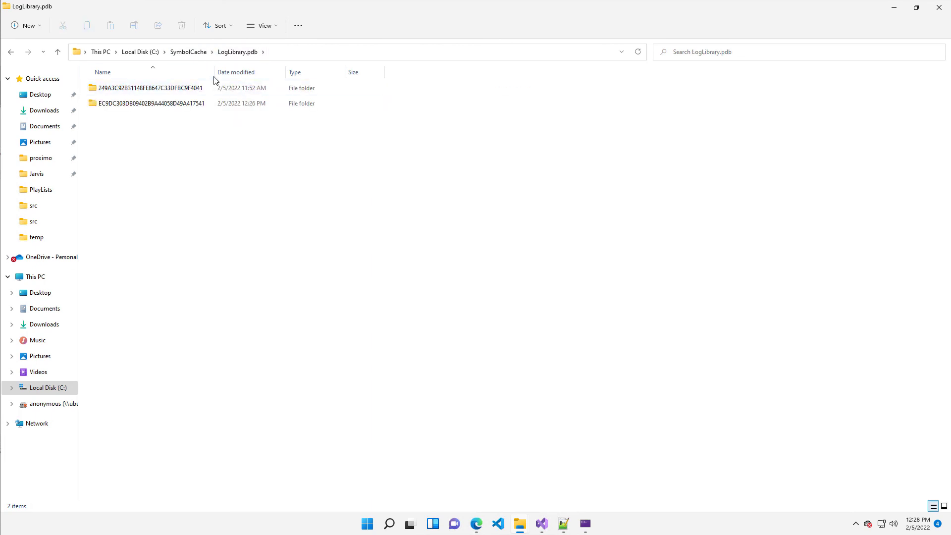
pyautogui.click(149, 103)
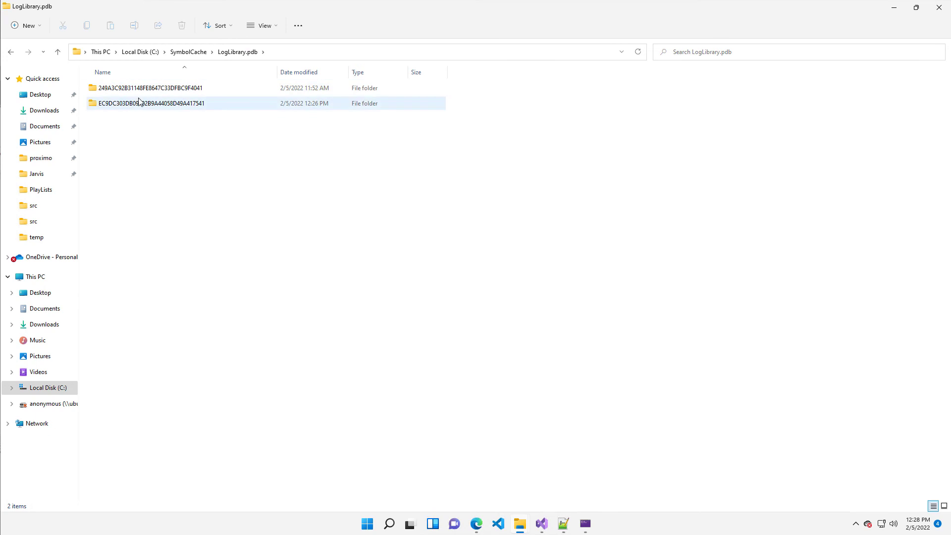
pyautogui.rightClick(106, 88)
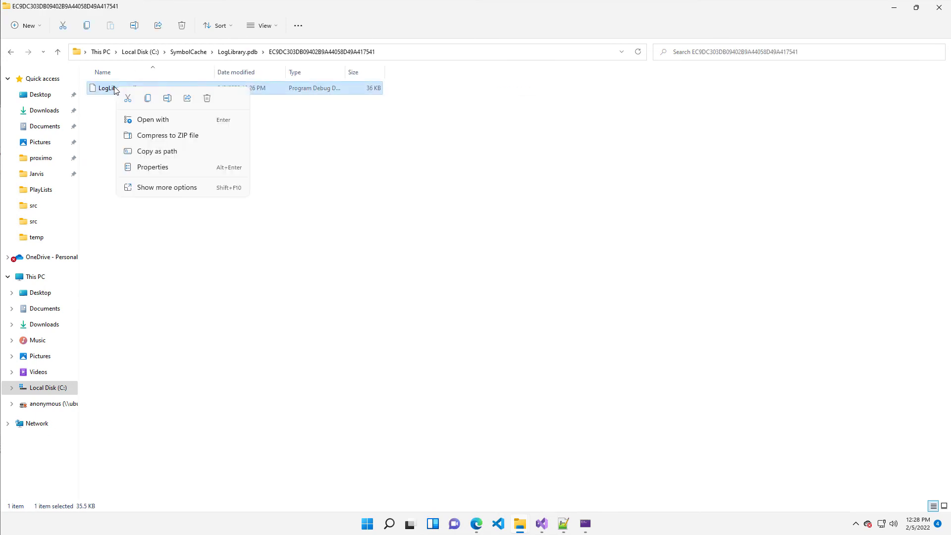
pyautogui.click(167, 187)
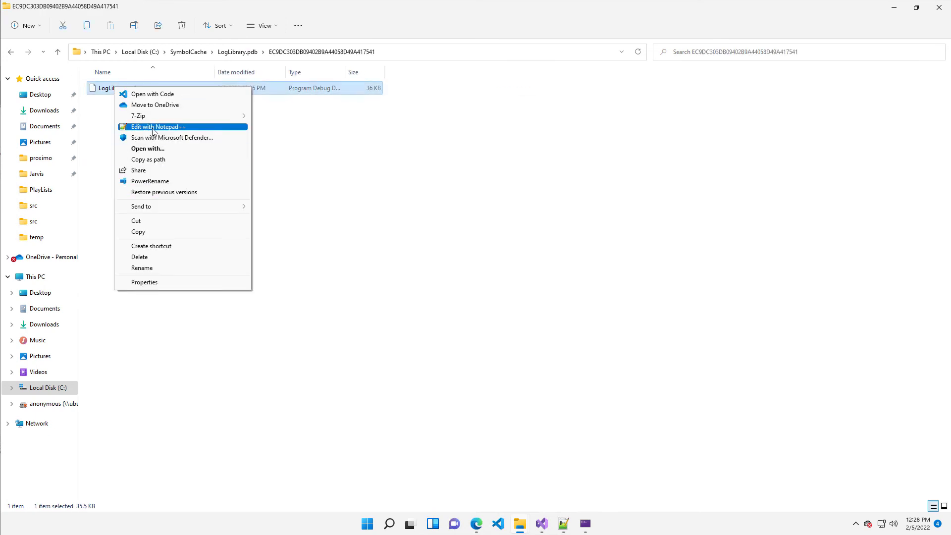
# Step: Open LogLibrary.pdb in Notepad++ and scroll to the SRCSRV source files section
pyautogui.click(158, 127)
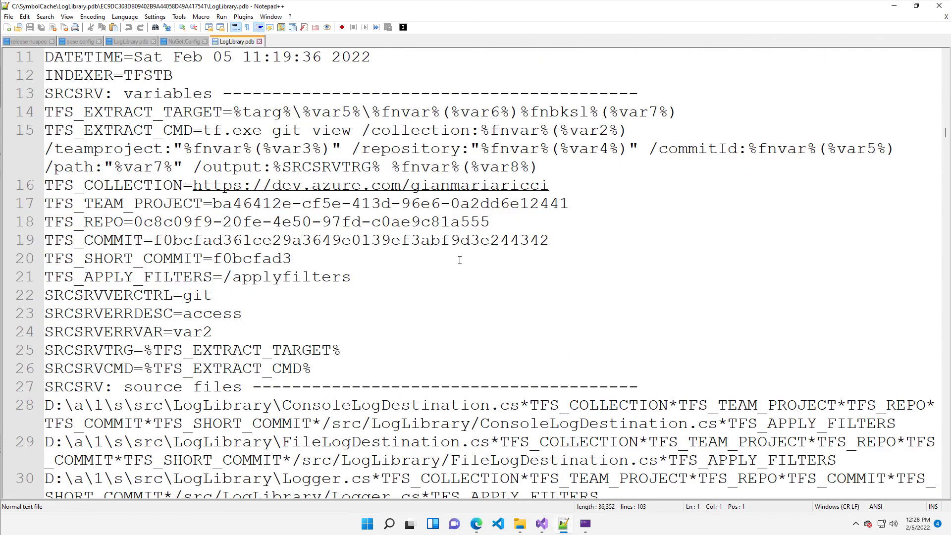
pyautogui.moveTo(446, 280)
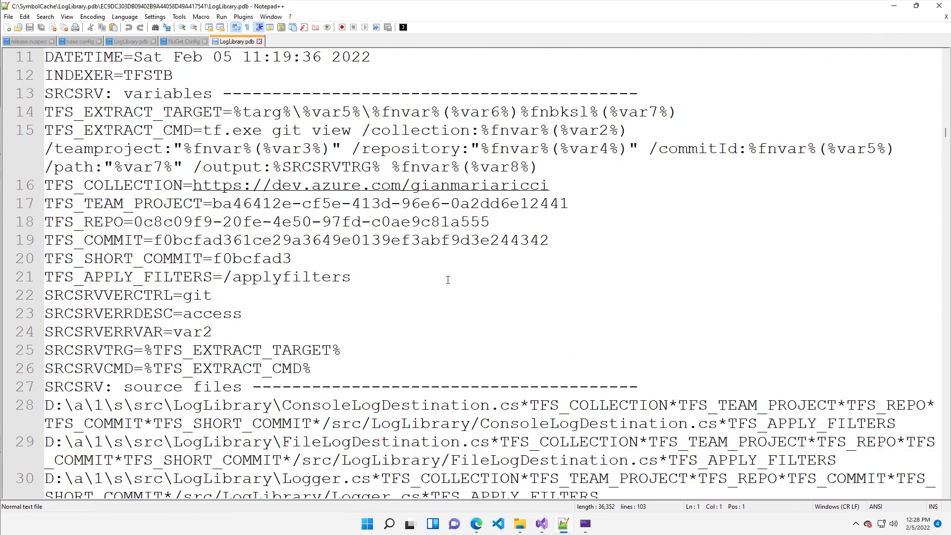
pyautogui.scroll(-3)
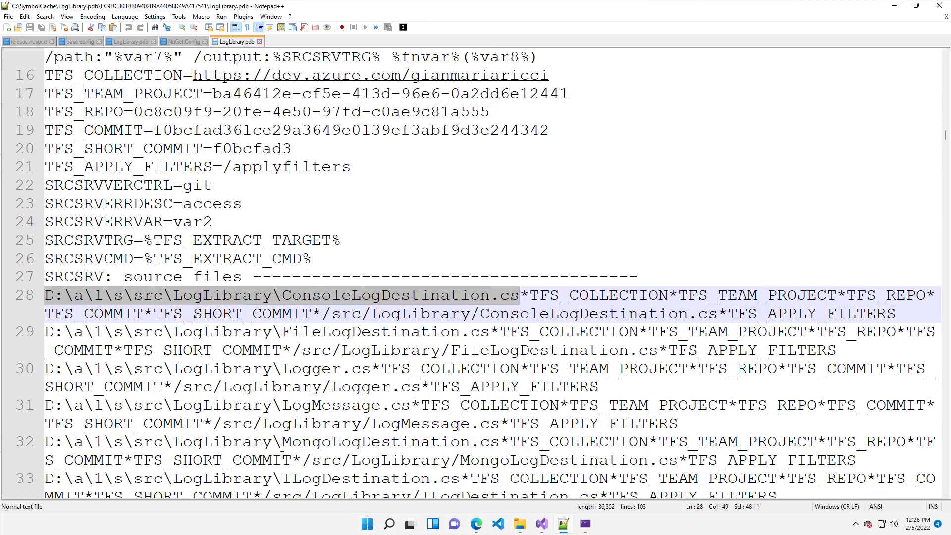
# Step: Inspect line 28's build path, TFS variables and repo path, then return to Visual Studio
pyautogui.click(366, 523)
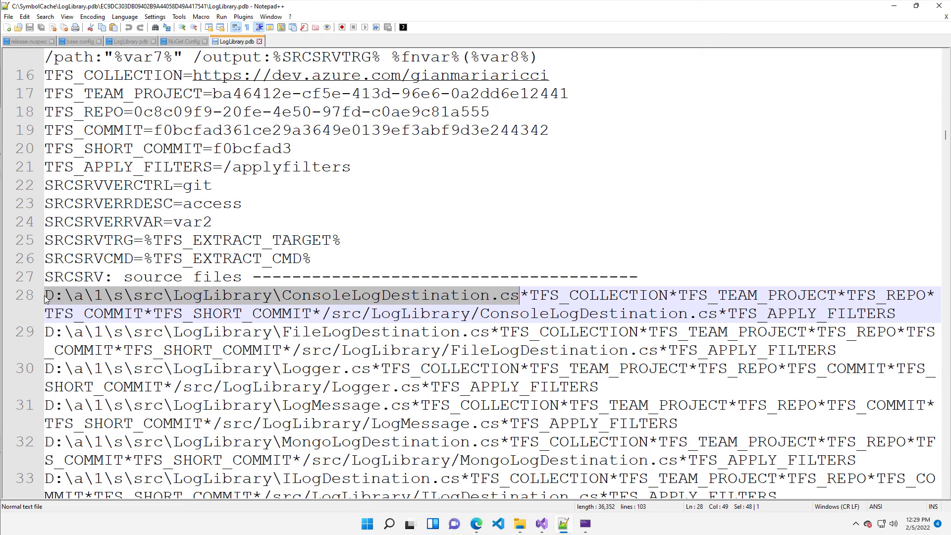
pyautogui.doubleClick(385, 295)
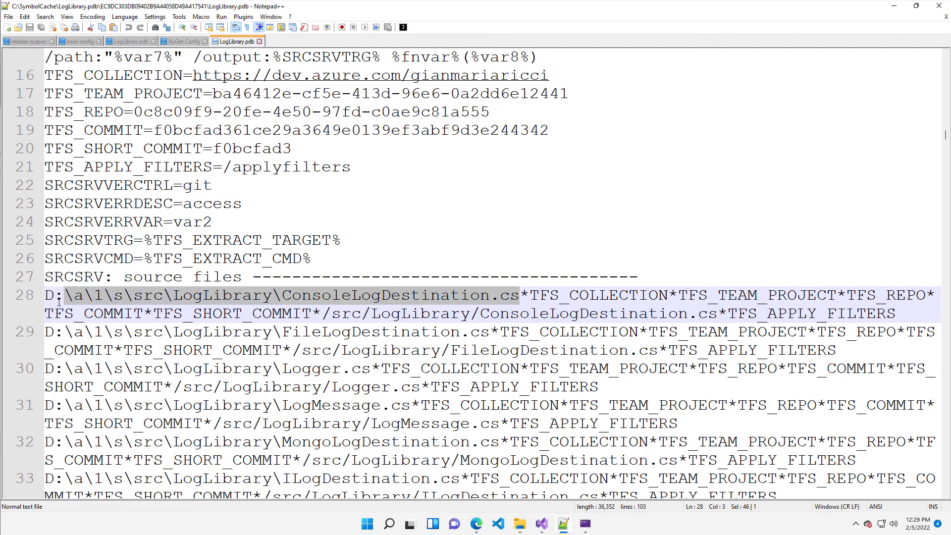
pyautogui.click(49, 296)
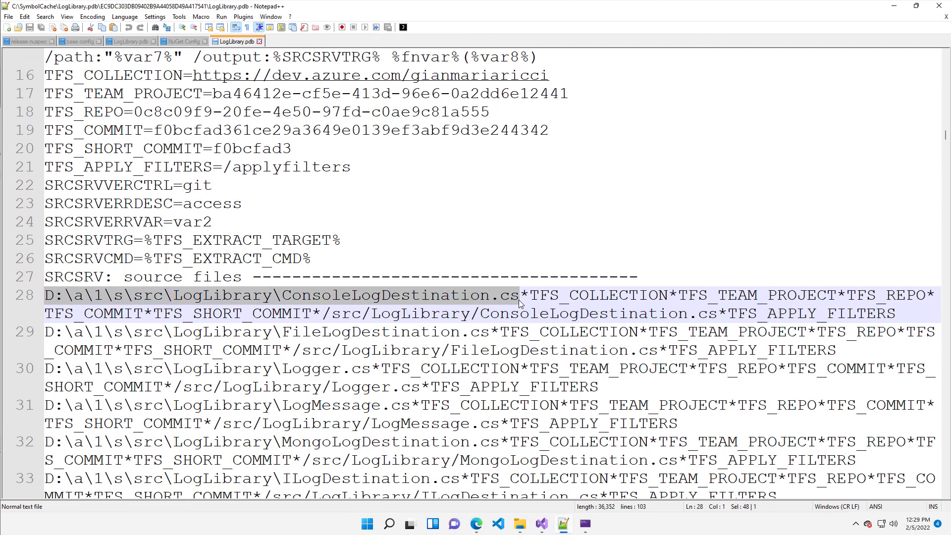
pyautogui.moveTo(521, 295); pyautogui.dragTo(676, 295)
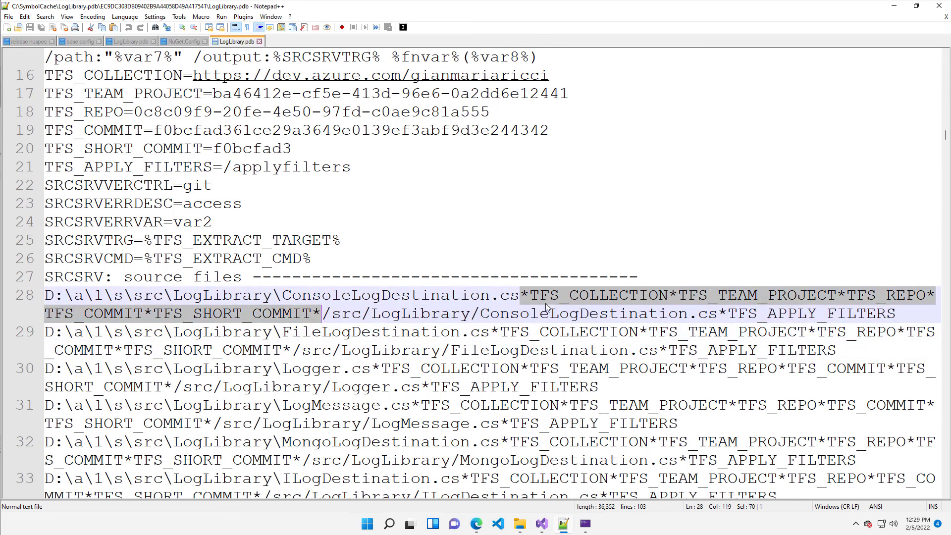
pyautogui.moveTo(574, 300)
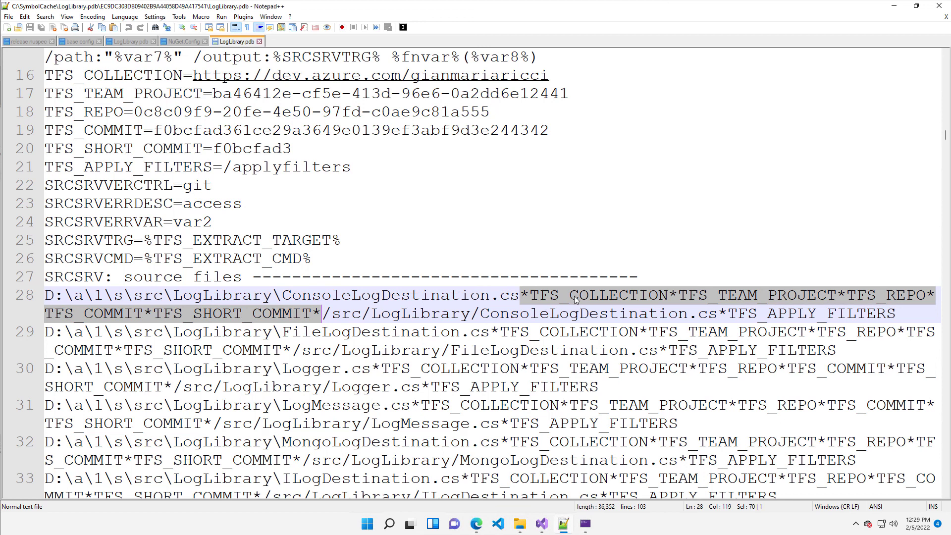
pyautogui.doubleClick(598, 296)
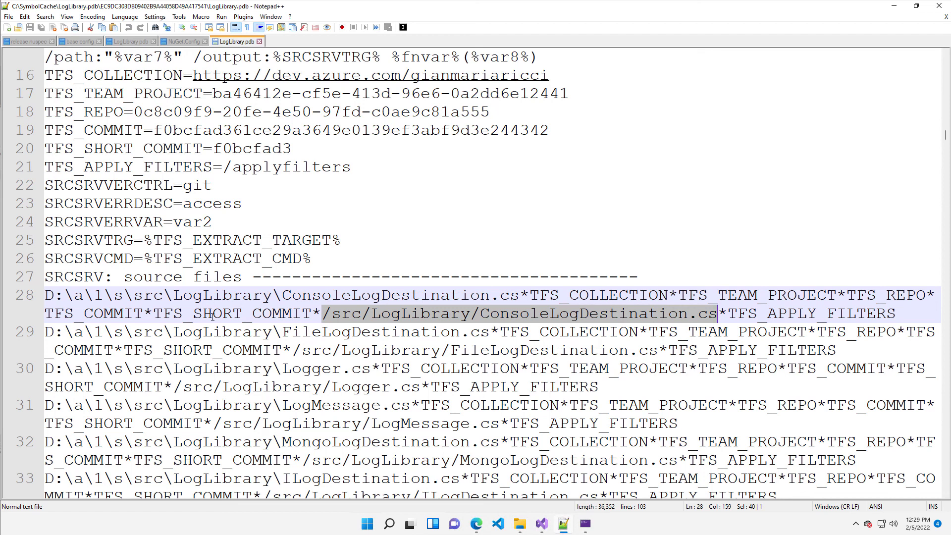
pyautogui.click(541, 524)
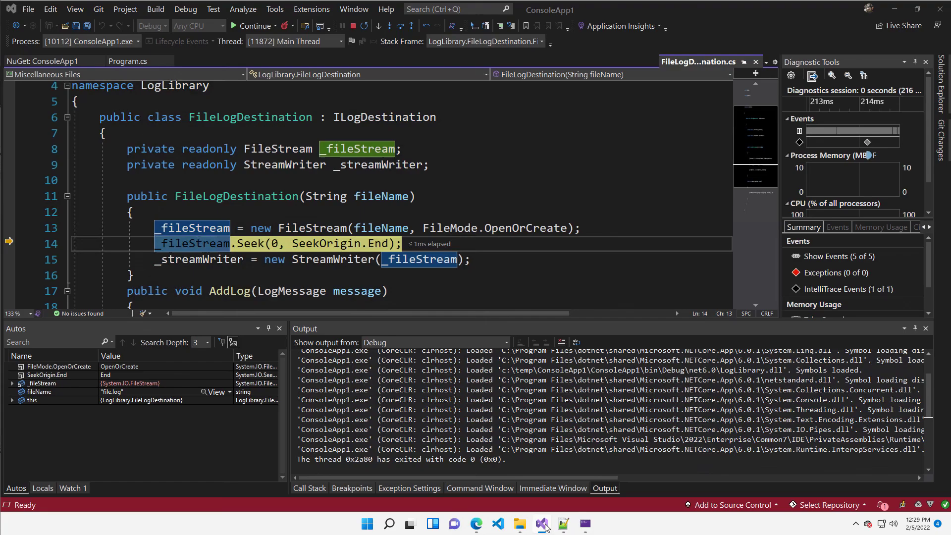